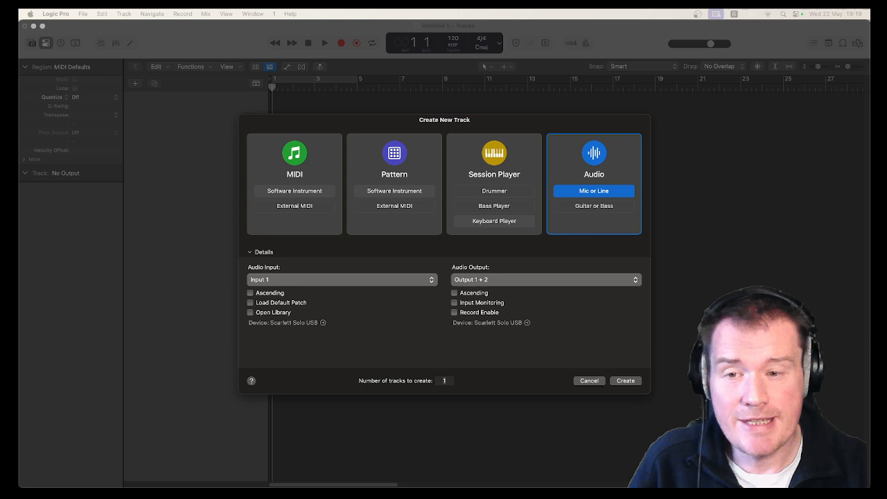
mouse_move(523, 169)
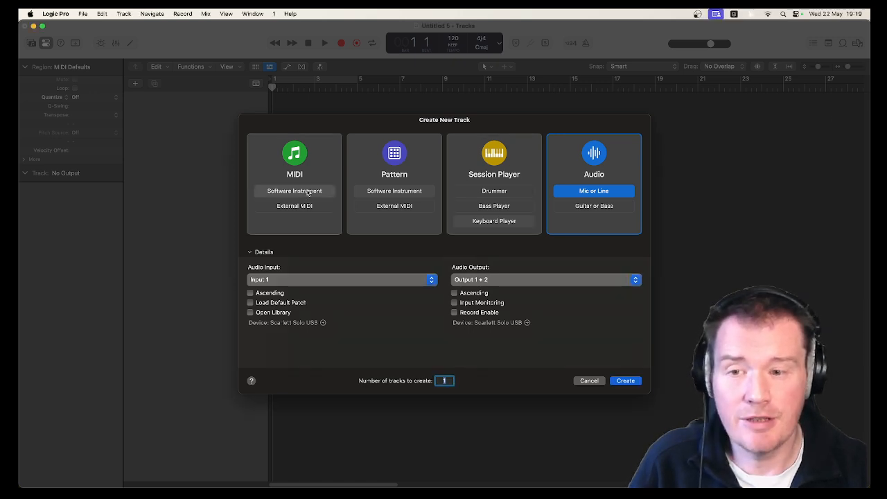
- Create a single empty Software Instrument track, Inst 1
click(294, 184)
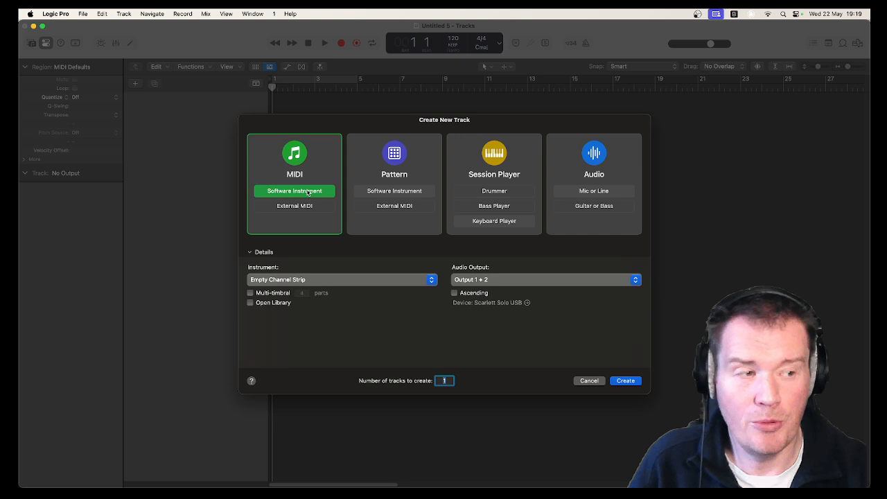
mouse_move(558, 317)
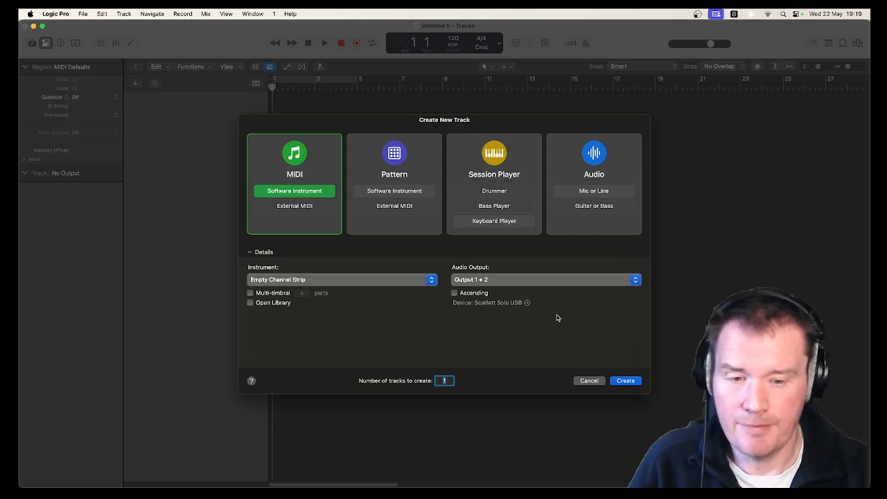
click(625, 380)
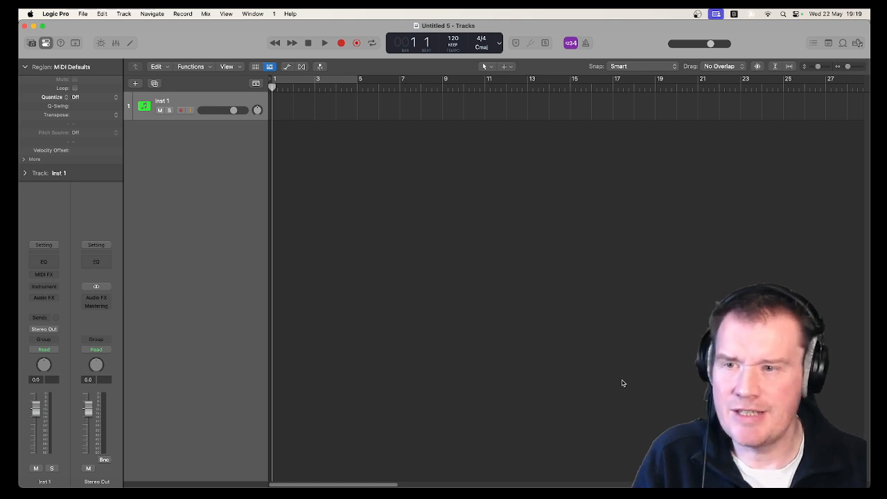
mouse_move(201, 170)
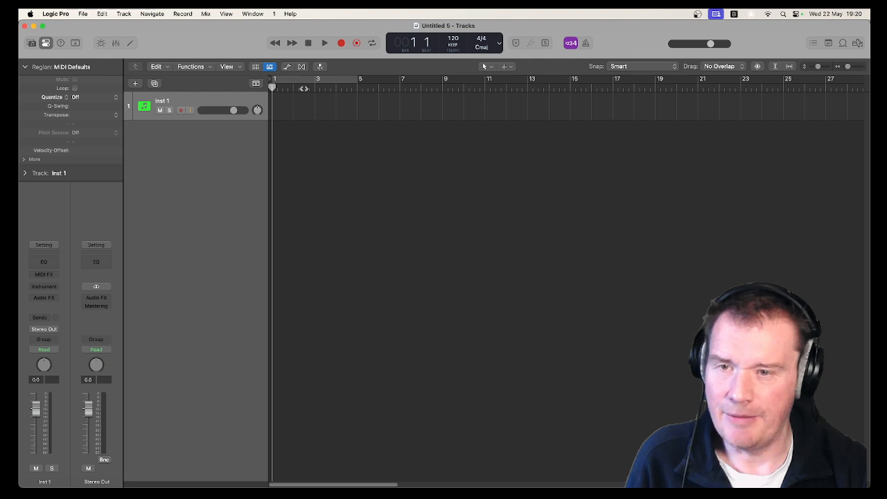
- Drag across the ruler to loop bars 2 through 11
drag(286, 79, 372, 78)
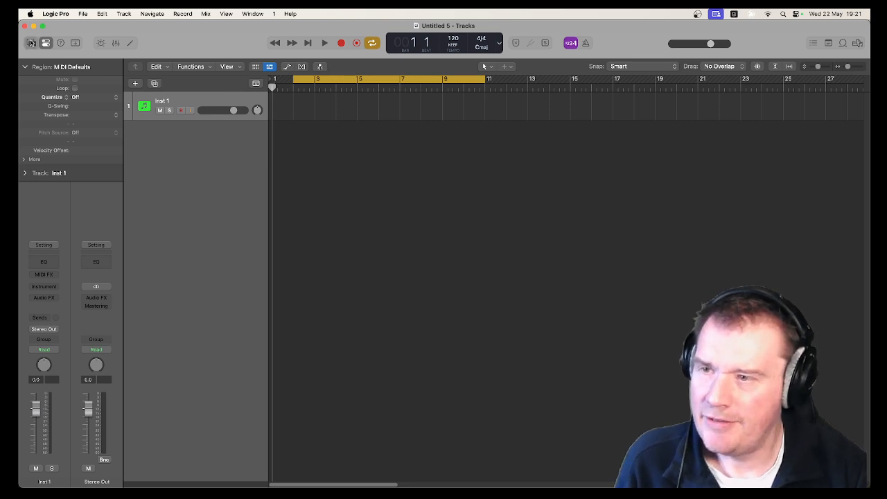
- Load the Yamaha Grand Piano sound from the Library's Piano category
click(32, 43)
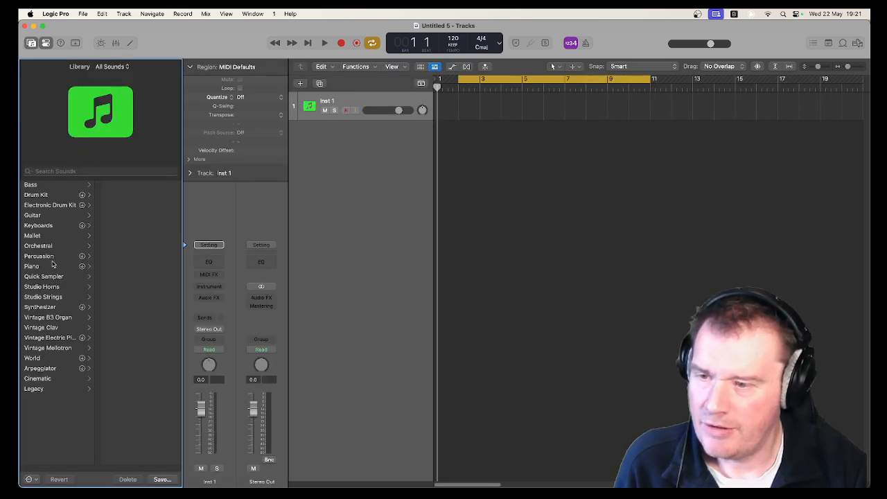
click(31, 266)
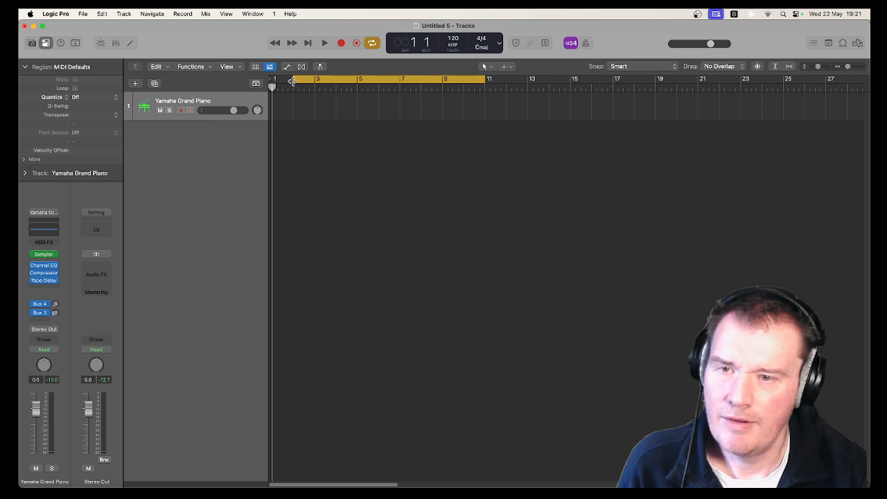
mouse_move(341, 43)
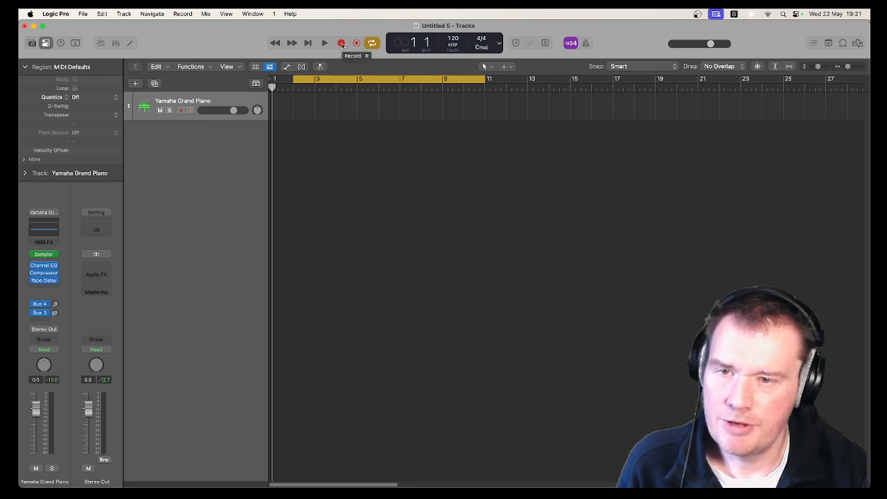
- Record a chord performance onto the piano track starting at bar 2
click(324, 43)
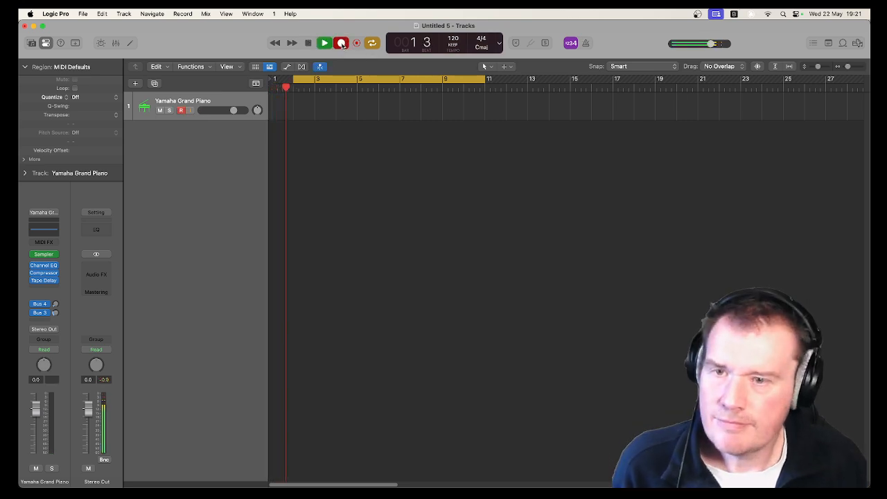
click(340, 43)
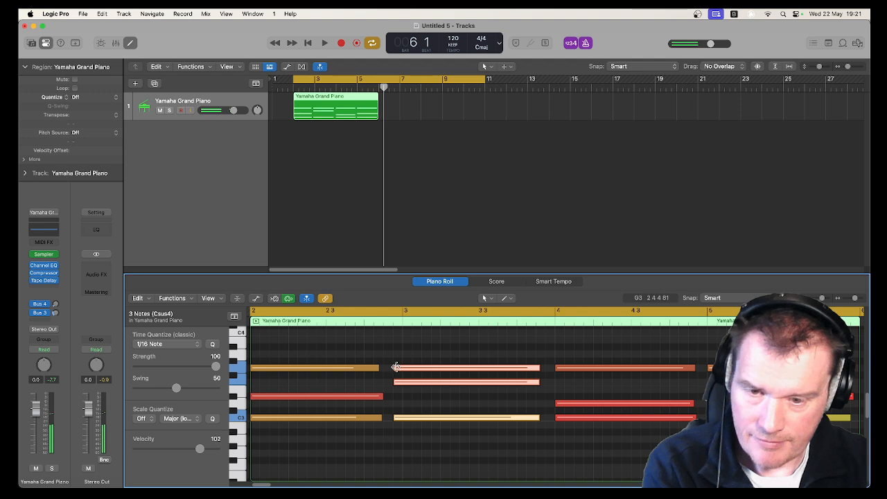
- Audition the chords, trim overlapping notes with Shorten, and readjust the first G3 note
click(325, 42)
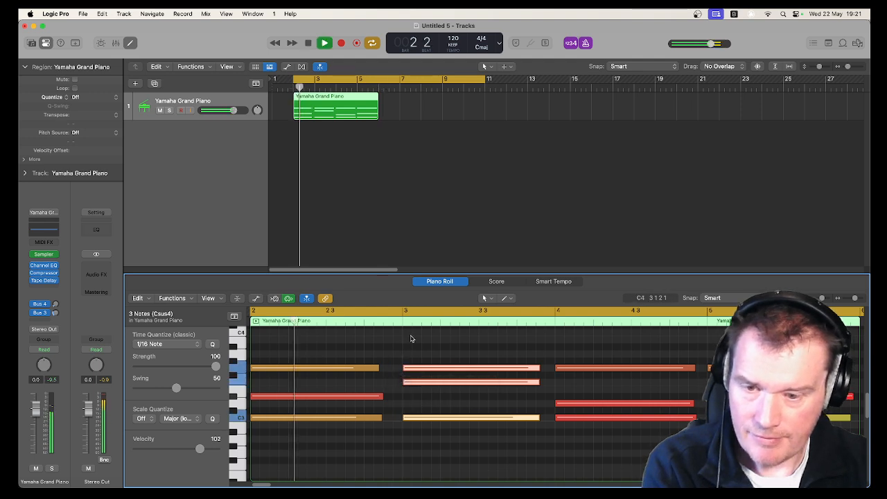
click(324, 42)
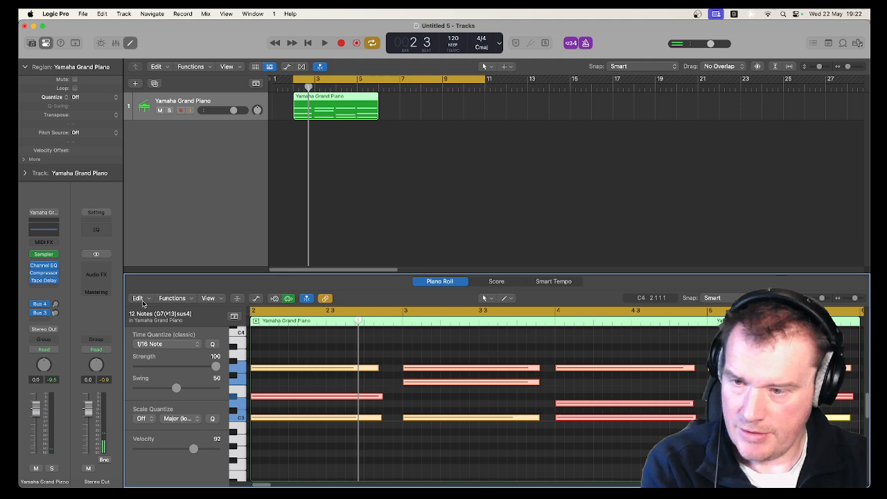
click(138, 298)
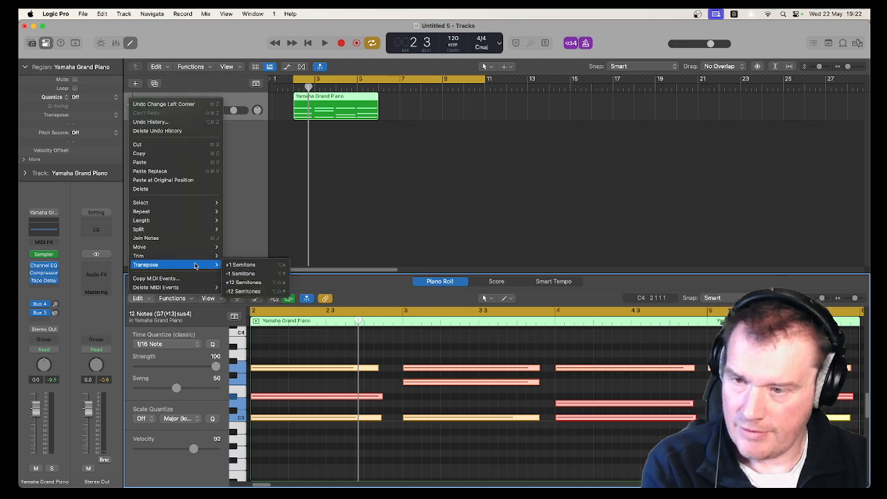
mouse_move(138, 255)
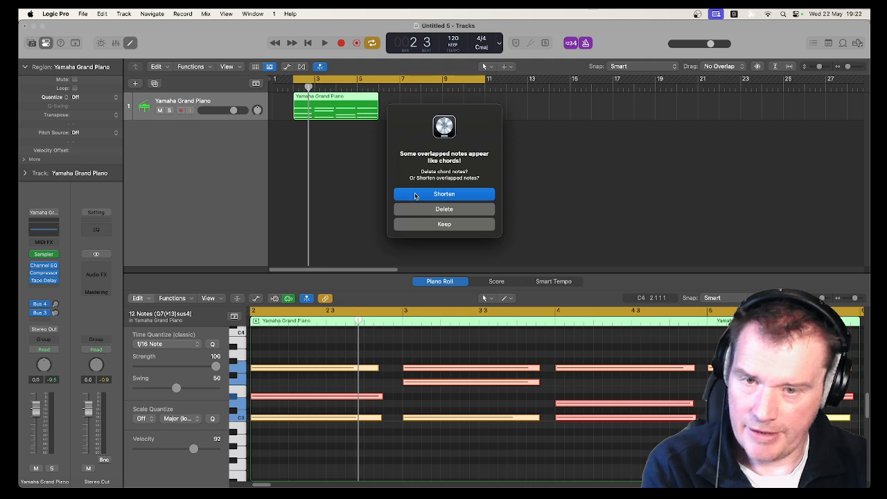
click(444, 194)
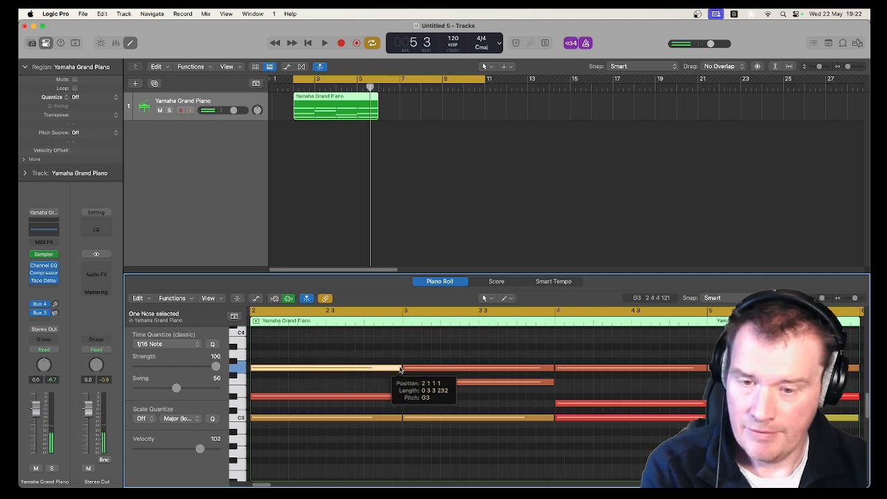
drag(398, 368, 326, 368)
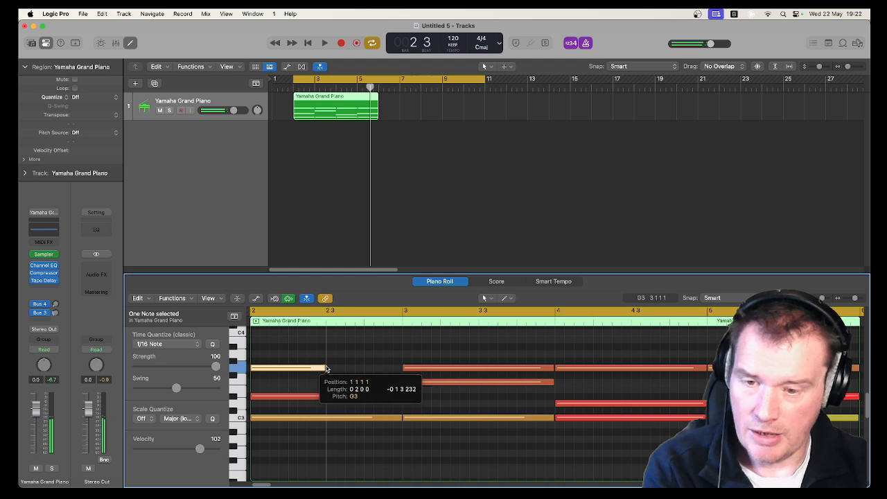
drag(326, 368, 398, 368)
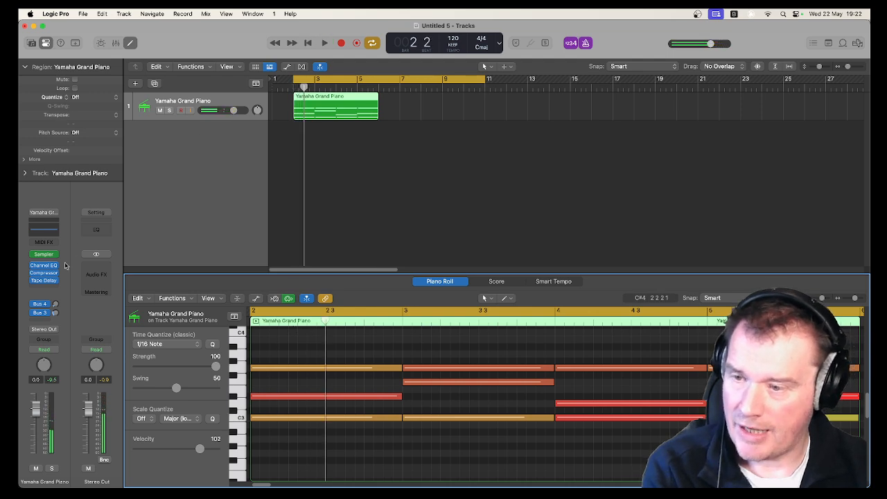
- Insert an Arpeggiator set to up-and-down note order and audition it
click(44, 247)
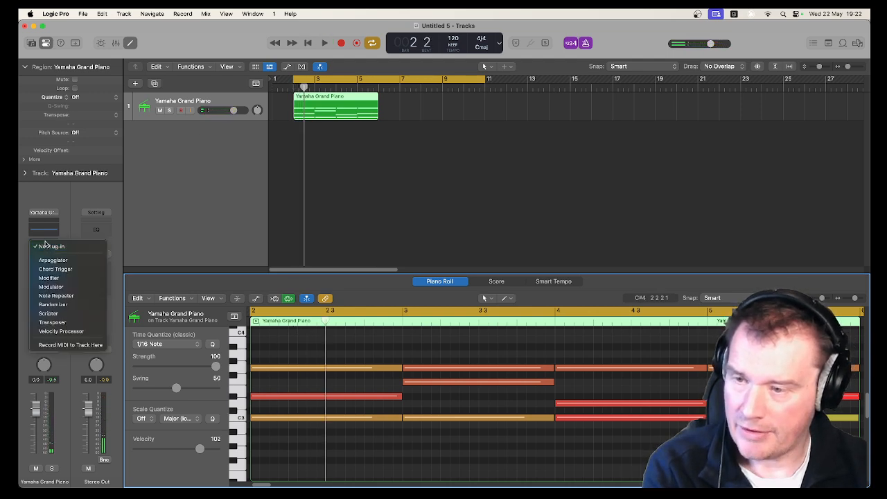
click(52, 260)
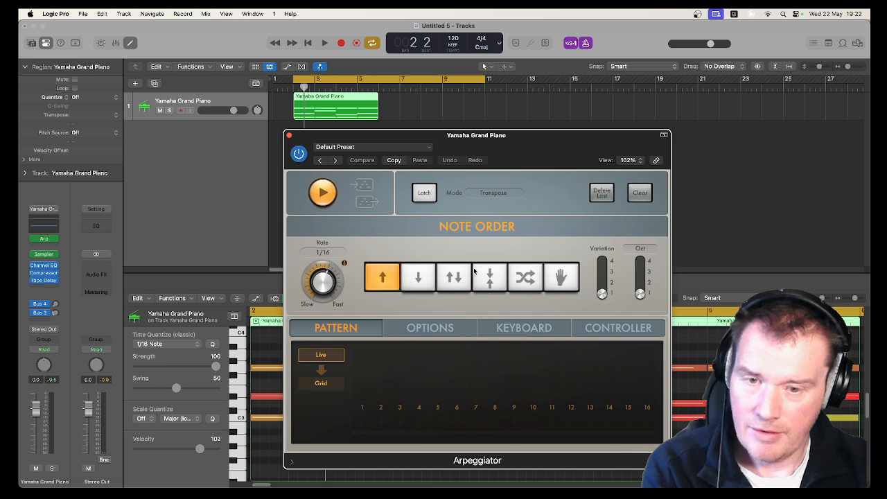
click(454, 277)
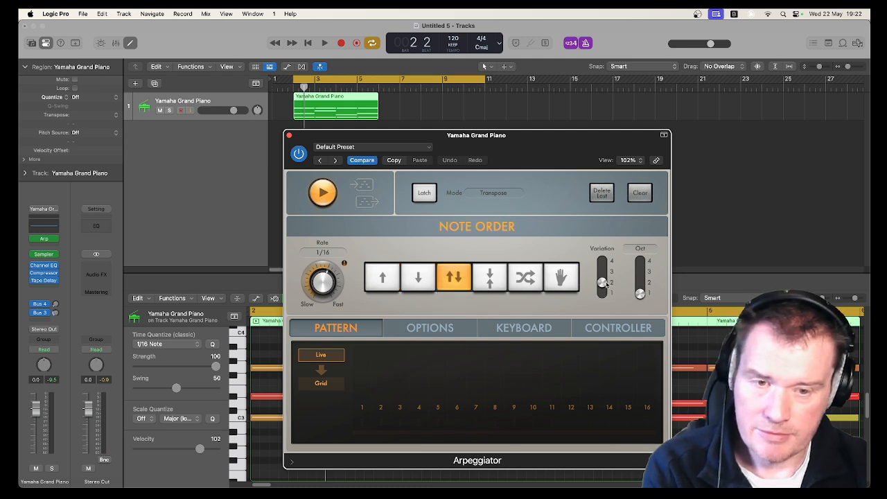
click(324, 43)
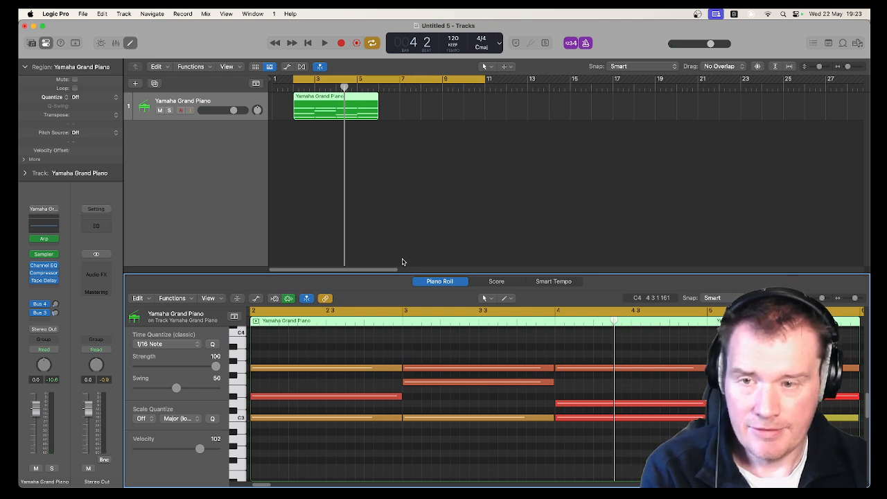
mouse_move(71, 266)
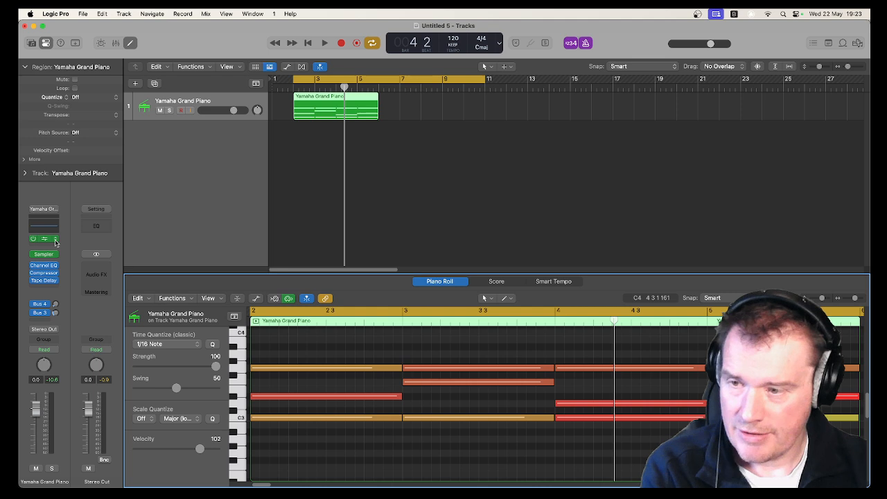
click(43, 239)
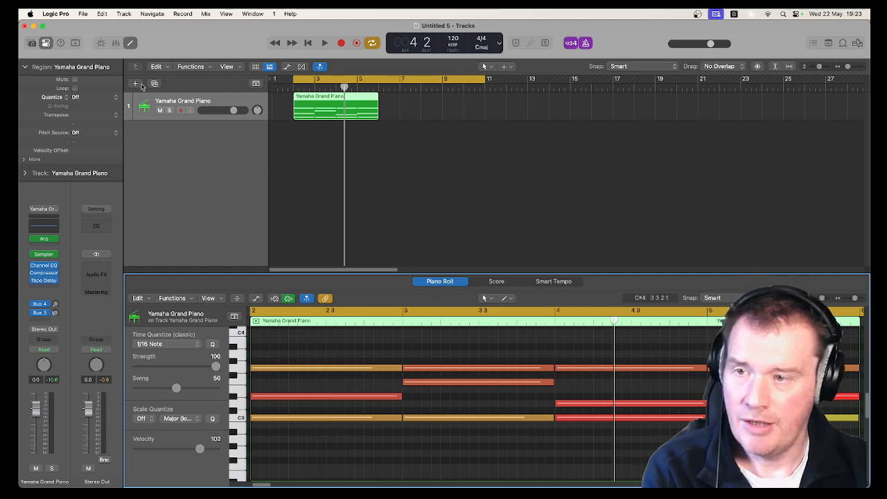
- Add a Software Instrument track, Inst 2, then reselect the Yamaha Grand Piano track
click(136, 84)
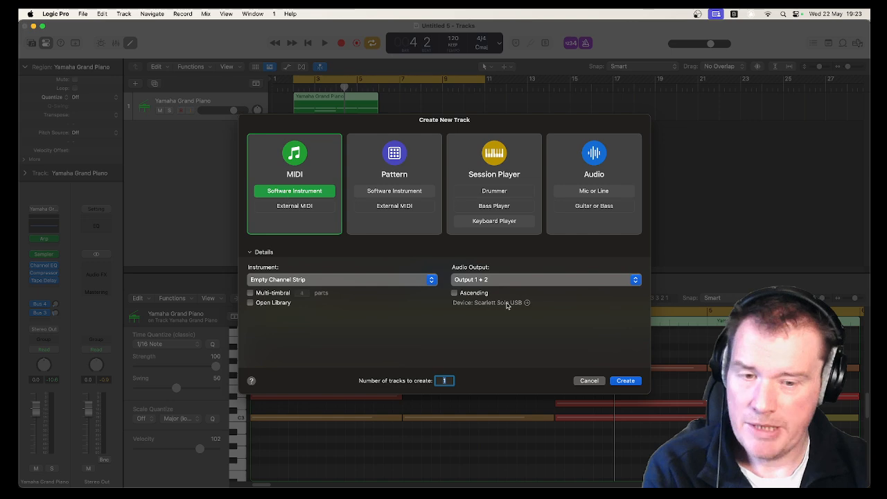
click(624, 380)
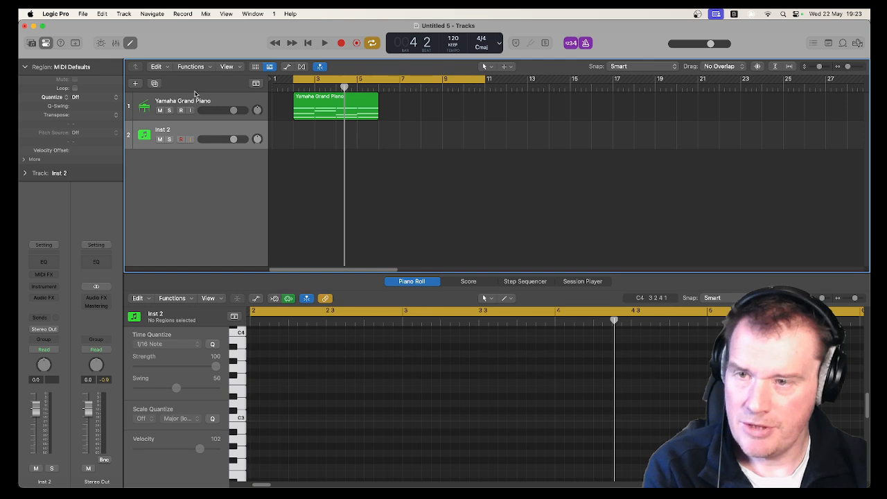
click(335, 106)
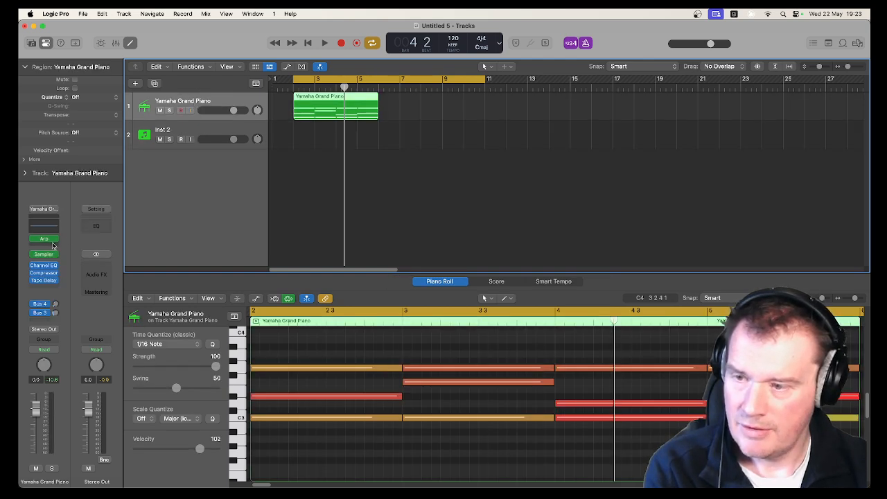
- Add a Note Repeater with one repeat and 46% velocity ramp, then play
click(44, 238)
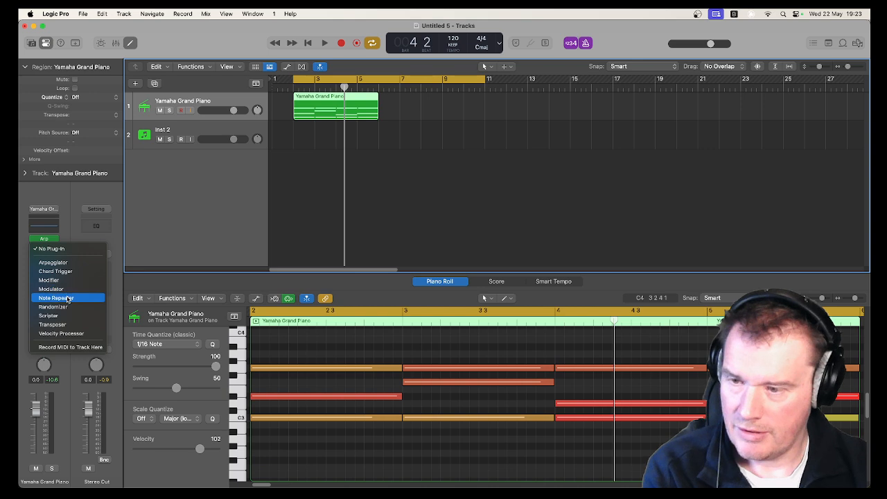
click(55, 298)
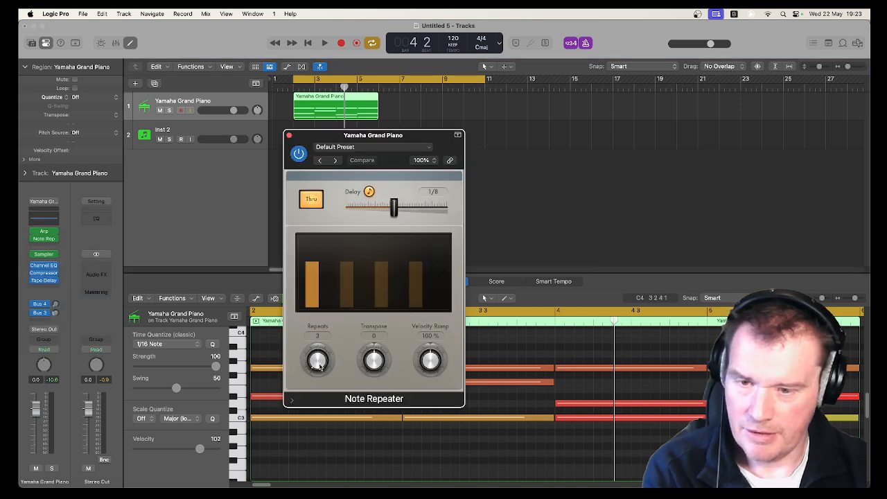
drag(317, 359, 318, 374)
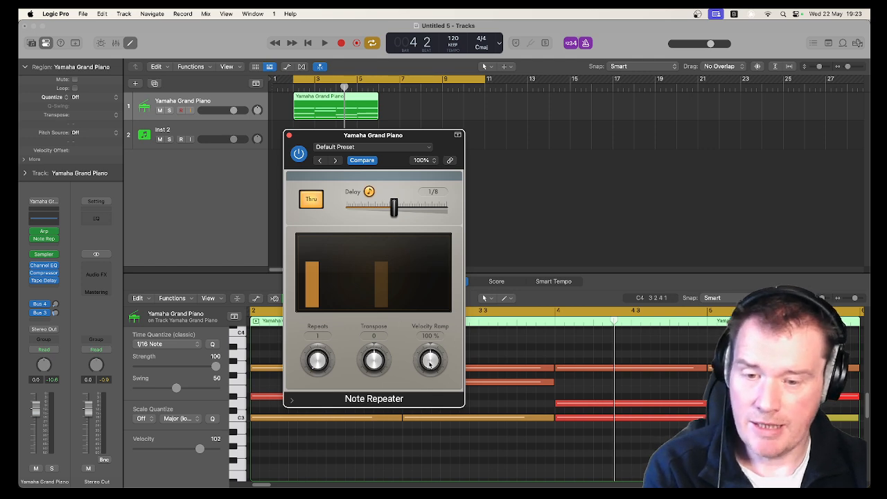
drag(429, 357, 430, 367)
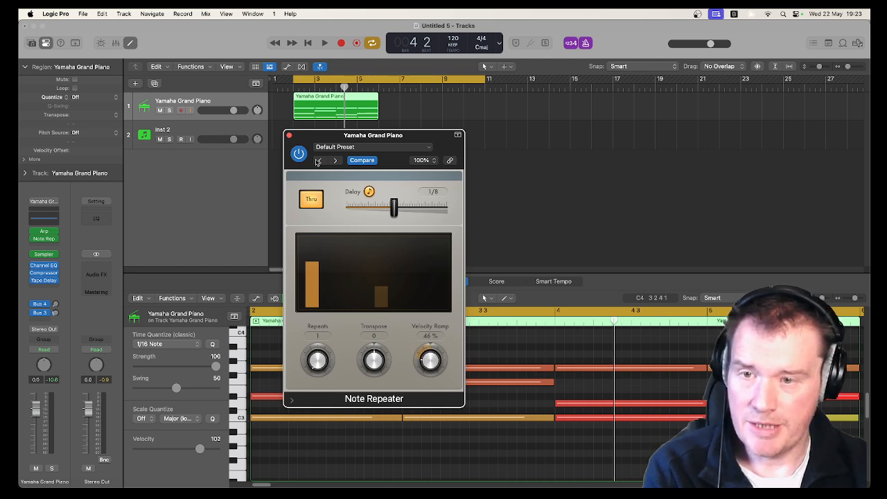
click(324, 42)
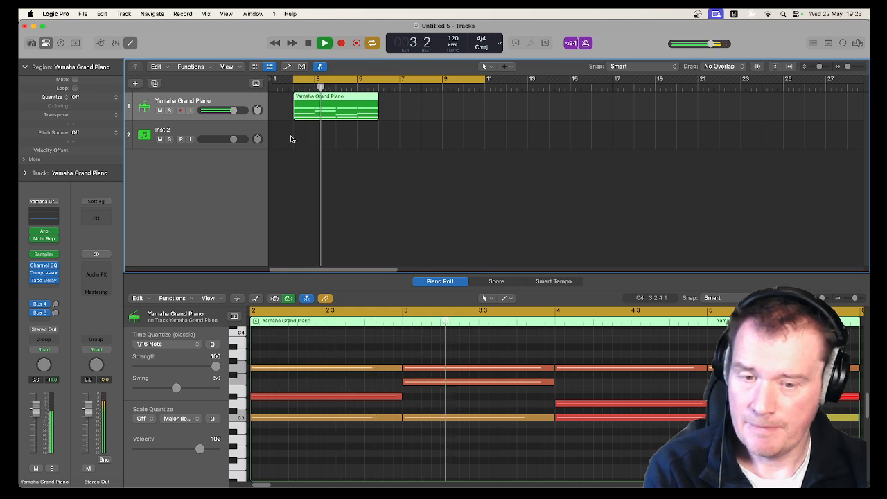
- Stop playback, select Inst 2, then return to the piano region's MIDI FX slot
click(324, 43)
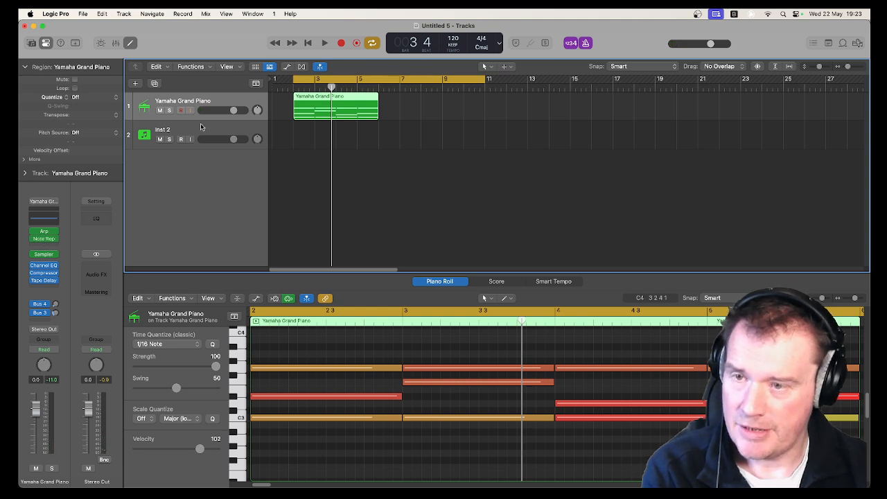
click(162, 134)
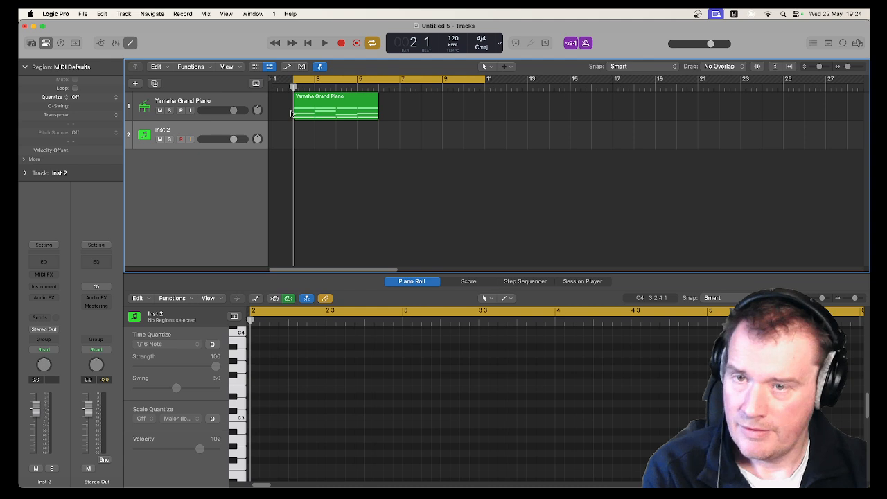
click(335, 105)
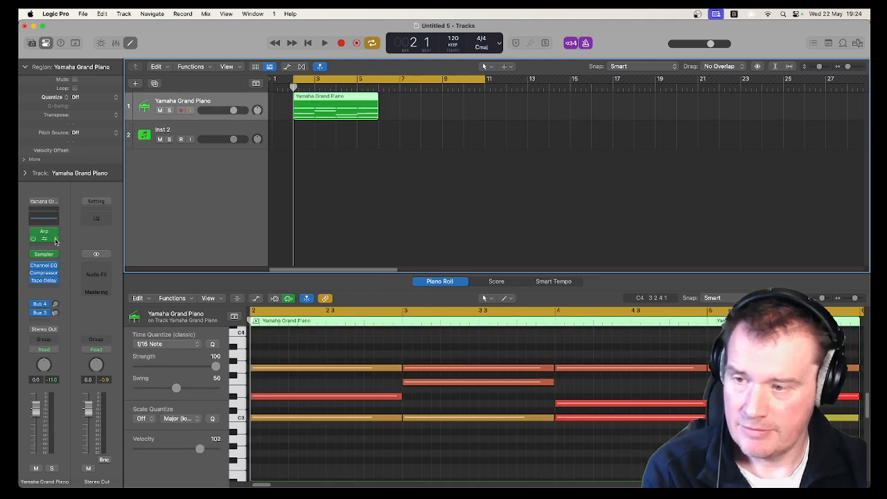
click(44, 239)
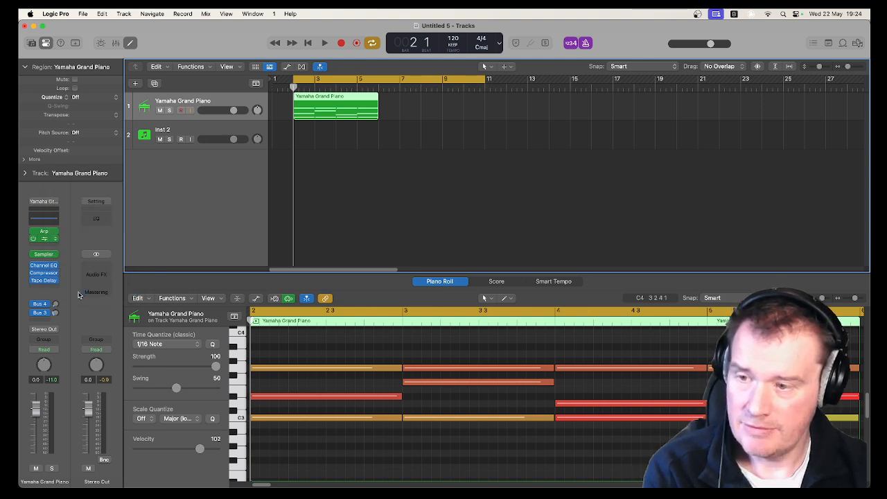
- Move chords to bar 13, record the arpeggio at bar 3, then return chords to bar 3
drag(336, 106, 458, 105)
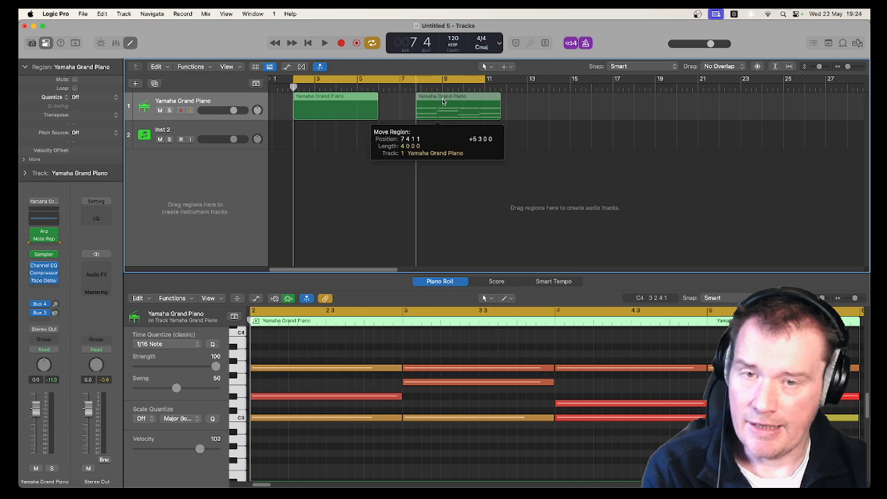
drag(458, 106, 570, 106)
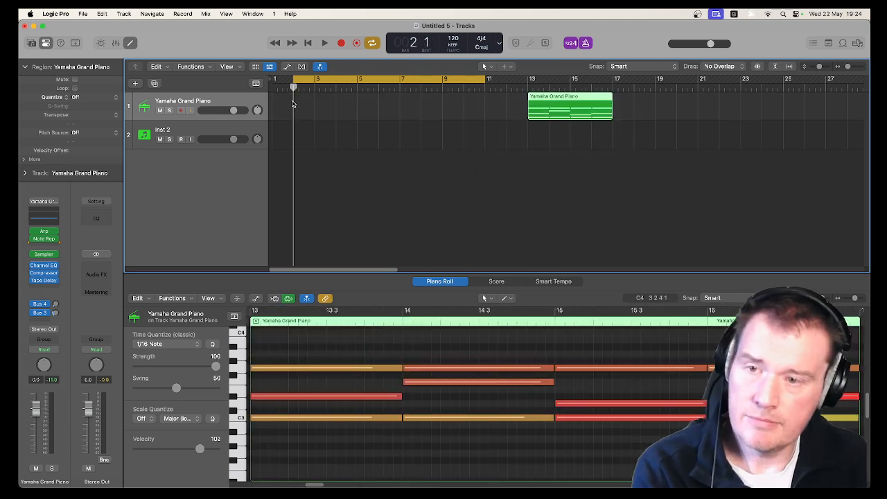
click(324, 43)
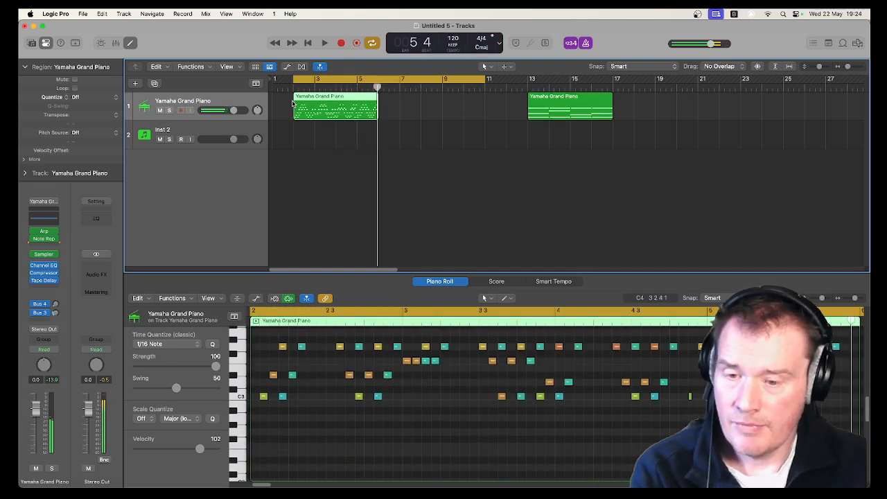
click(324, 43)
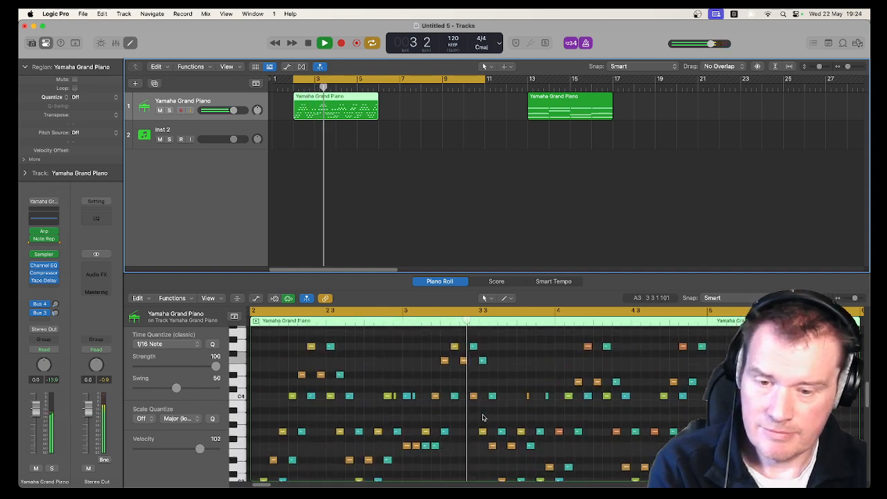
click(324, 42)
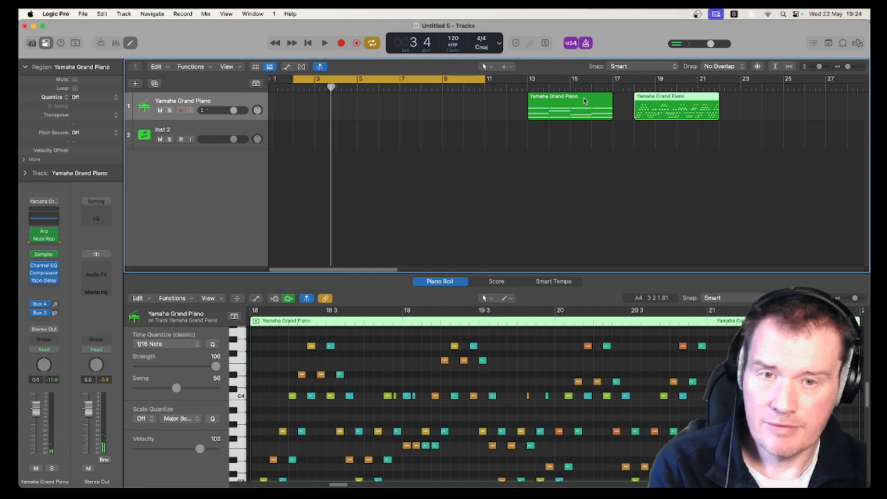
drag(568, 106, 335, 105)
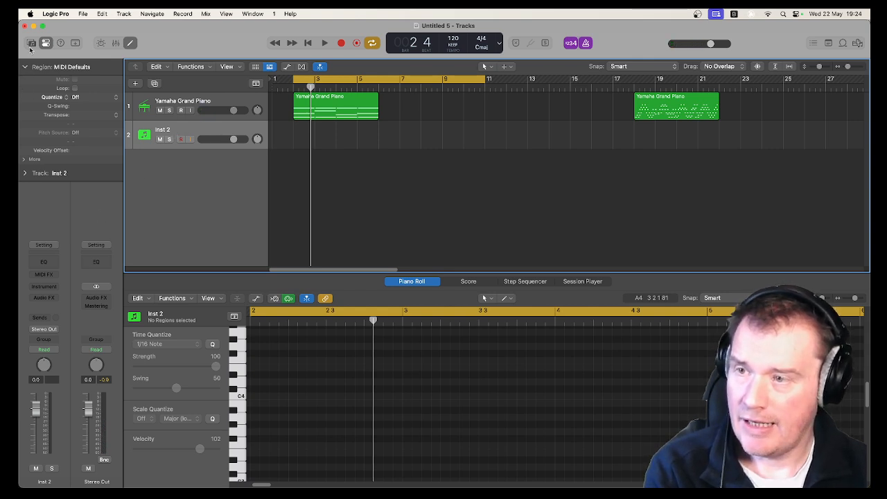
- Load the Vintage Electric Piano > Modern Classic sound from the Library onto the second track
click(32, 43)
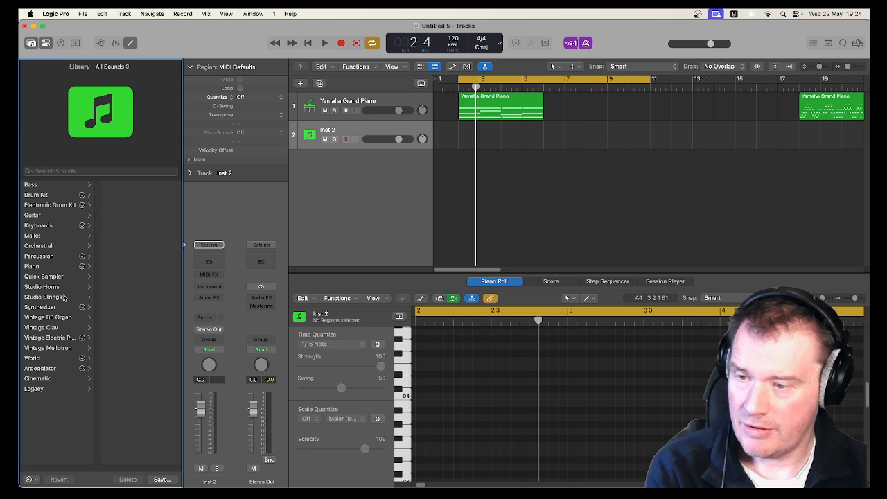
click(48, 337)
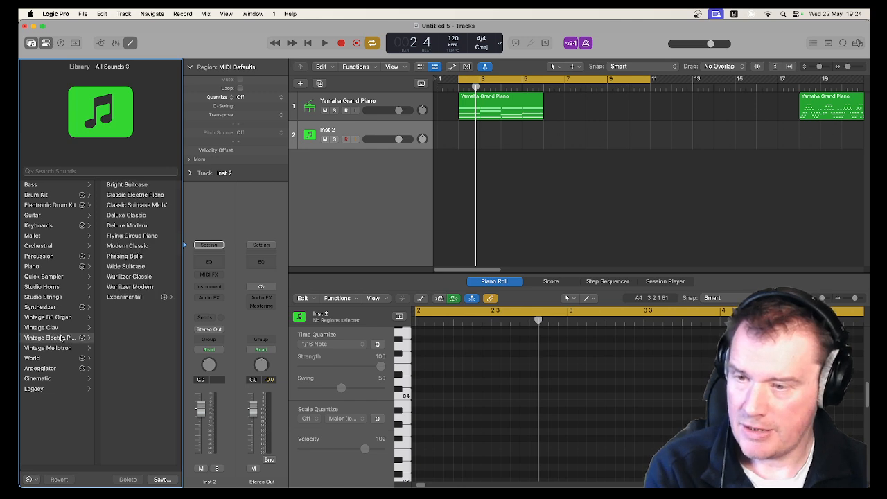
click(126, 246)
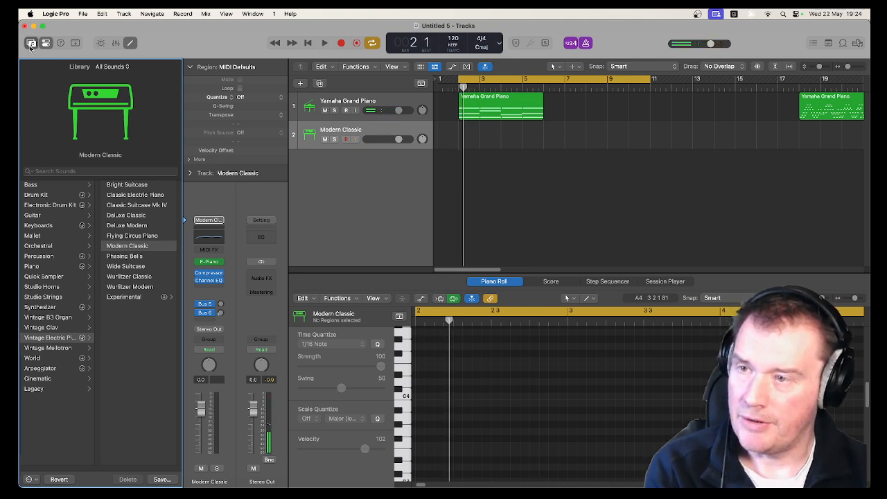
click(31, 43)
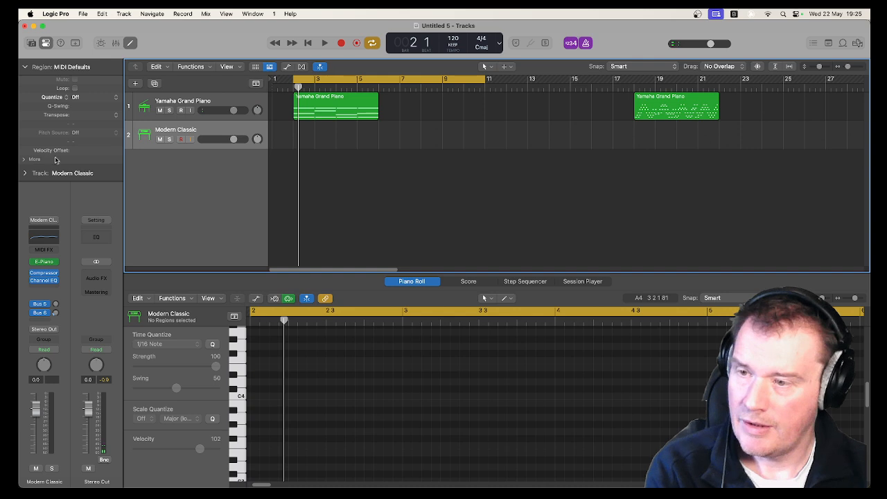
- In the Track inspector, set Modern Classic's Internal MIDI In to 1 Yamaha Grand Piano
click(25, 173)
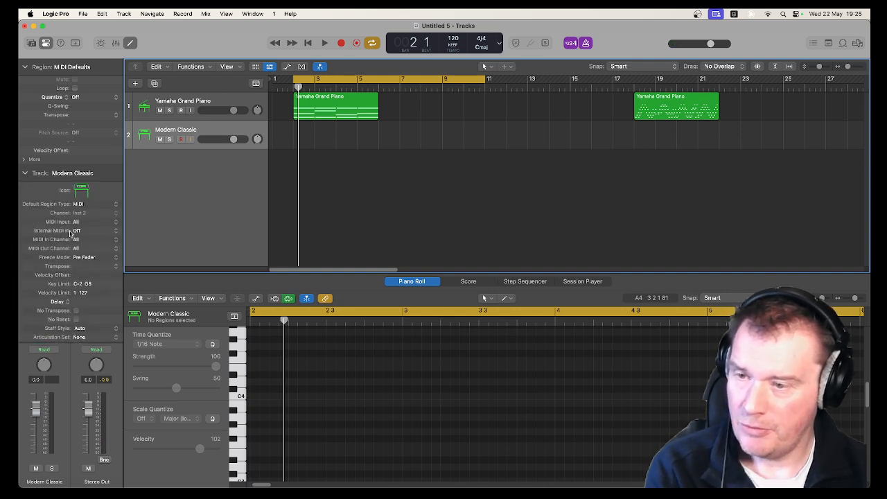
click(76, 230)
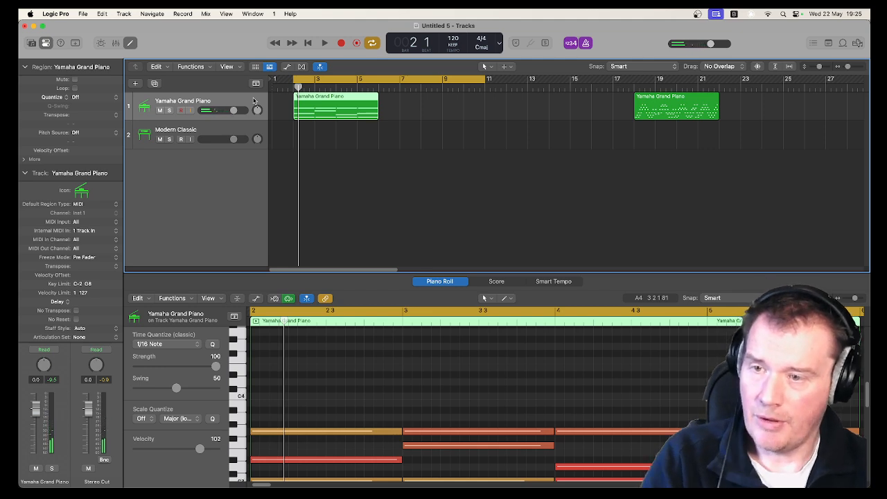
click(176, 129)
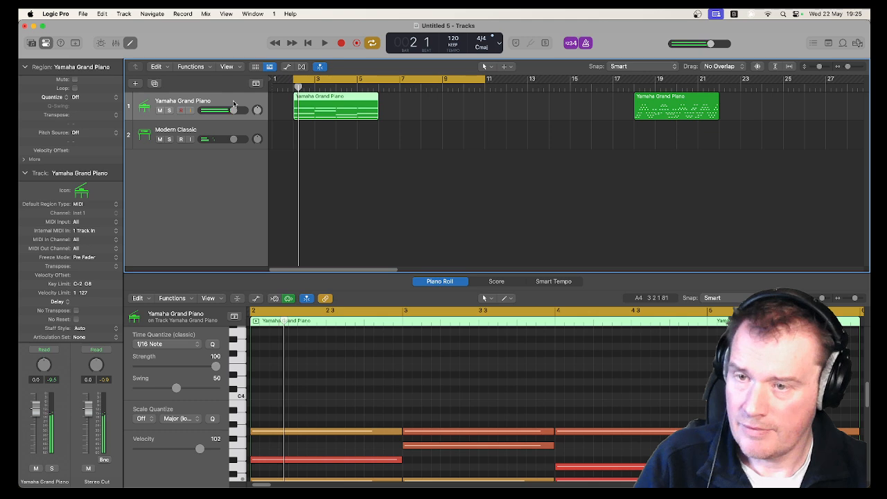
click(175, 134)
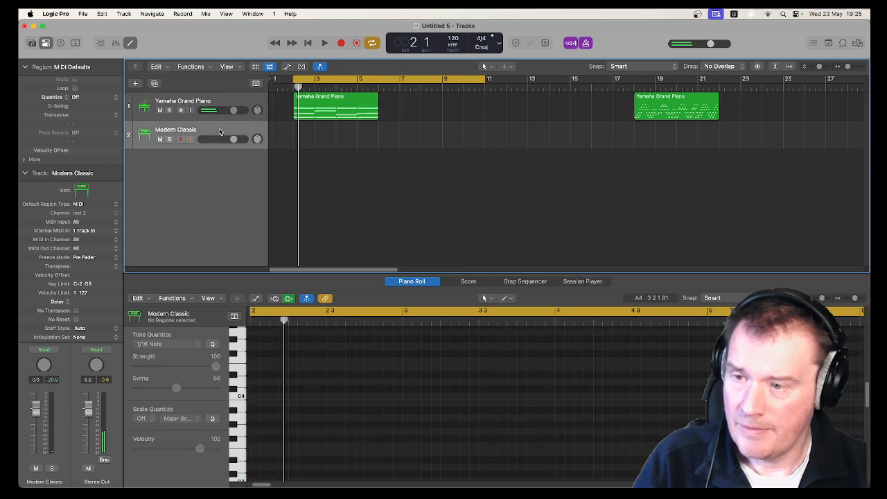
click(95, 222)
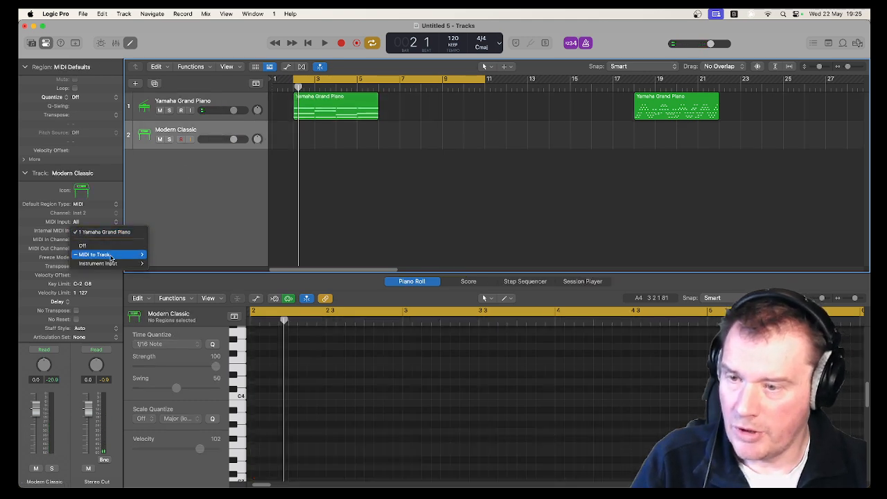
click(97, 254)
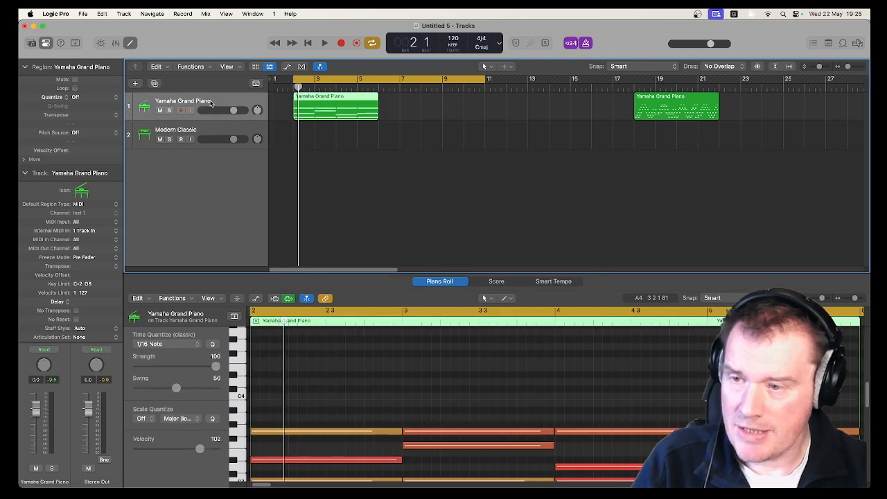
mouse_move(211, 102)
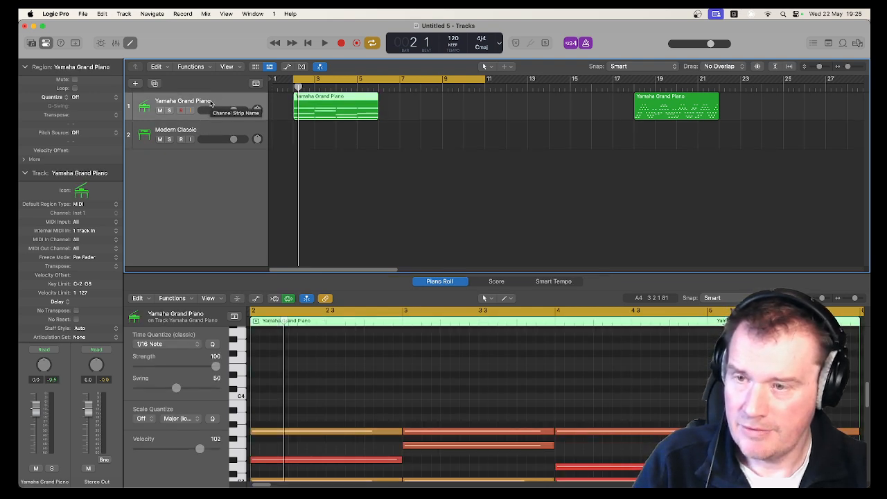
click(176, 130)
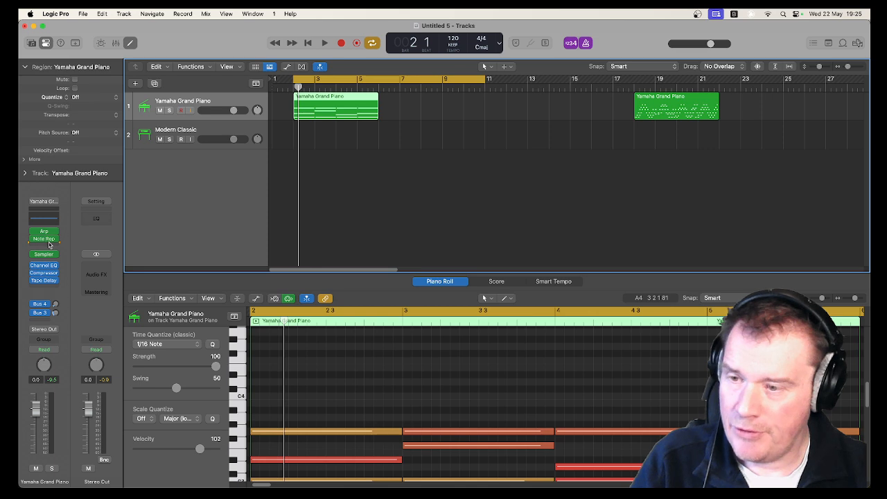
click(44, 239)
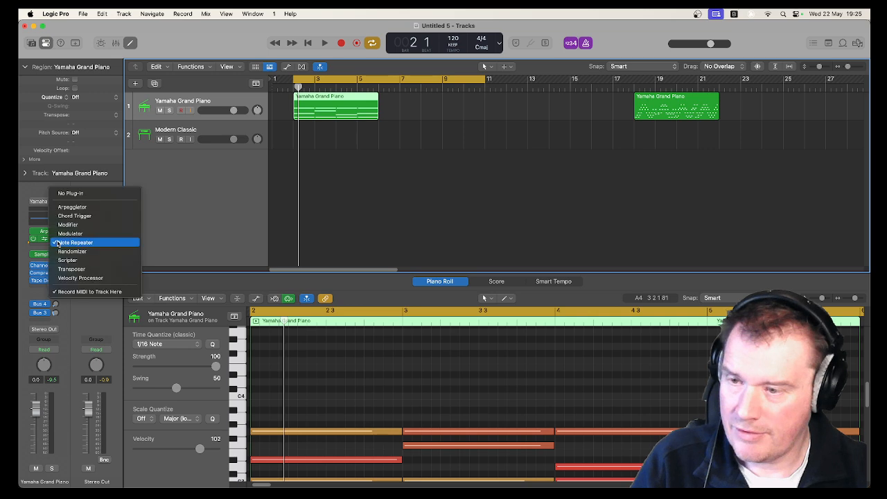
mouse_move(90, 292)
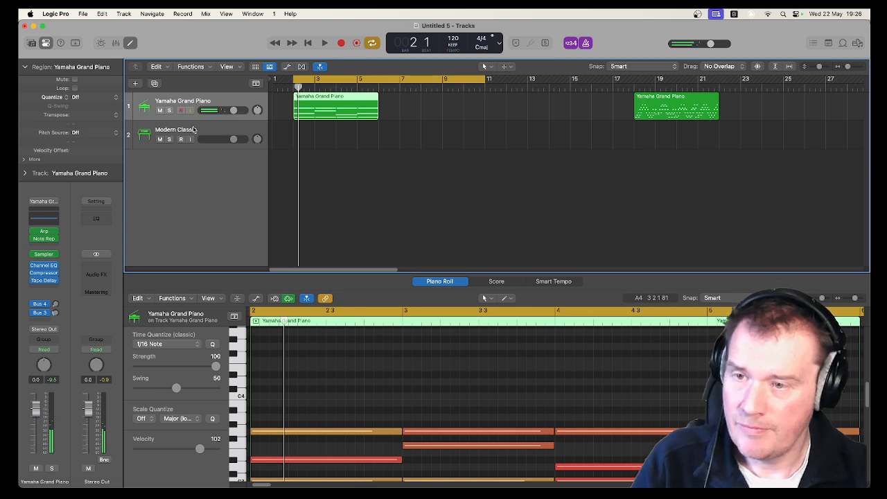
- Set Modern Classic's Internal MIDI In to Instrument Input > 1 Yamaha Grand Piano – Sampler
click(175, 133)
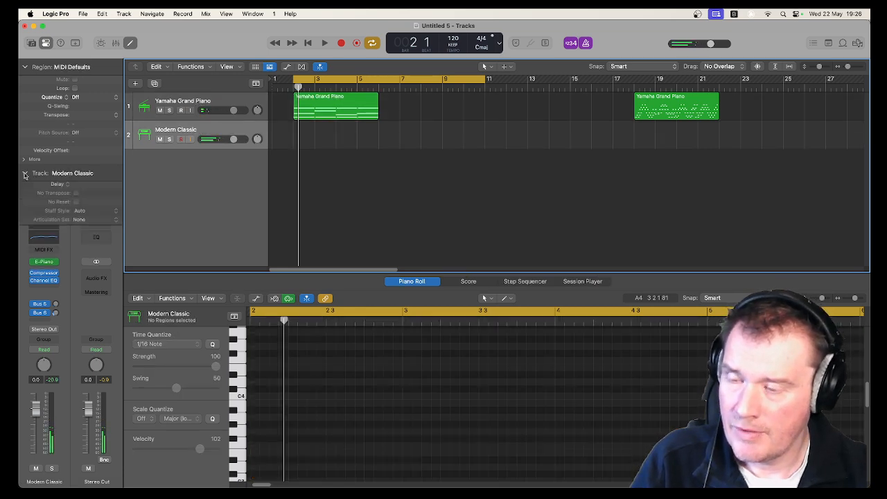
click(25, 173)
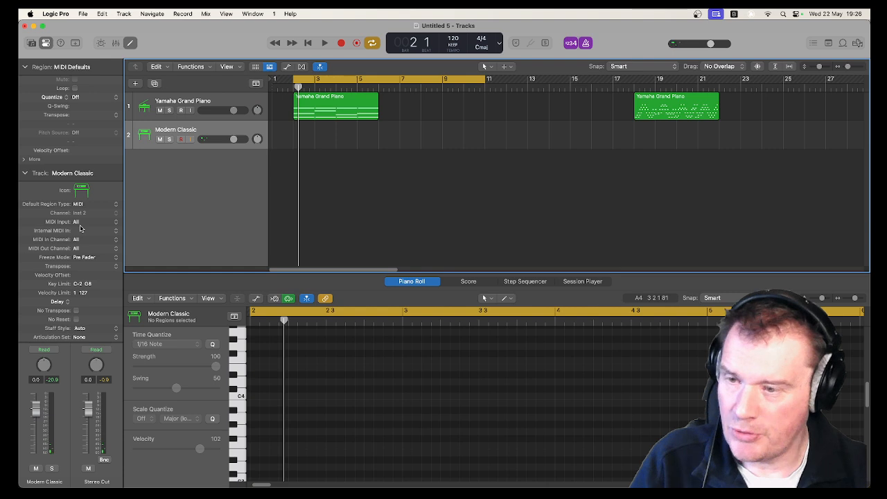
click(97, 231)
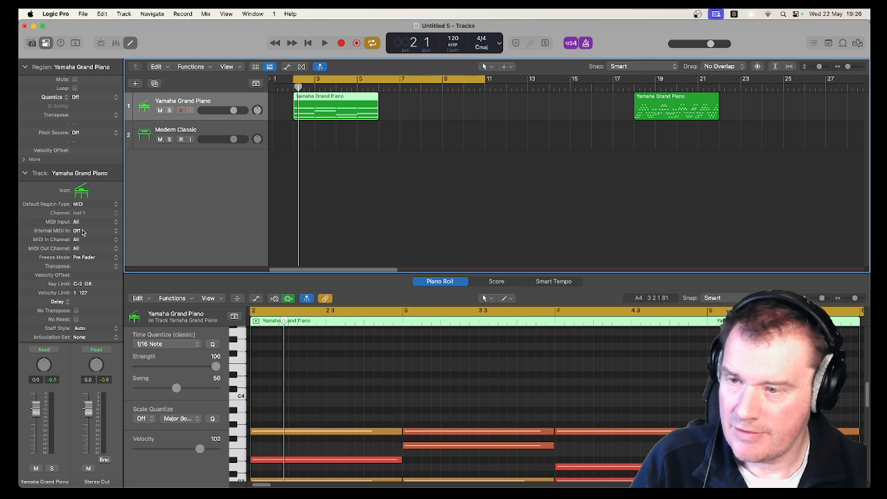
mouse_move(181, 146)
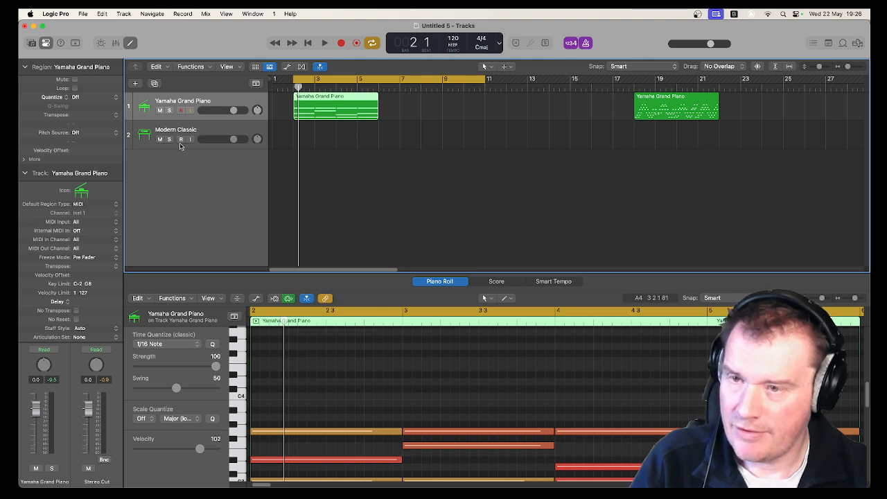
click(176, 134)
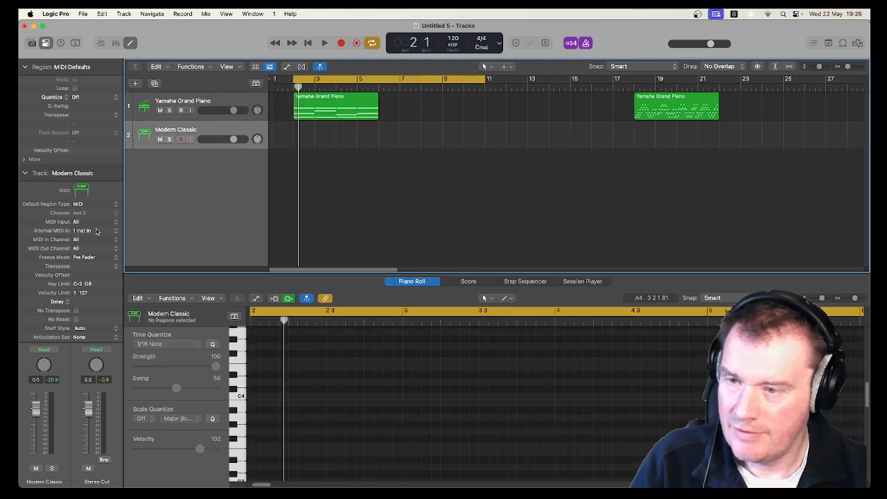
click(83, 230)
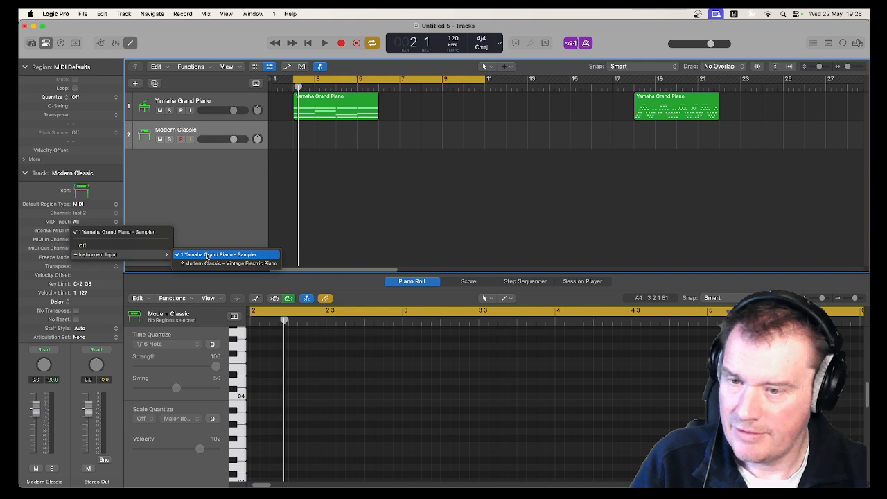
click(220, 255)
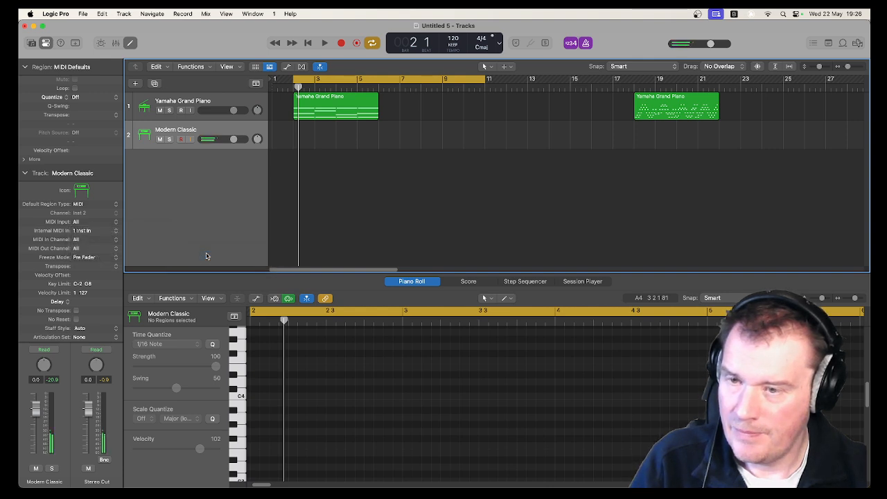
click(183, 101)
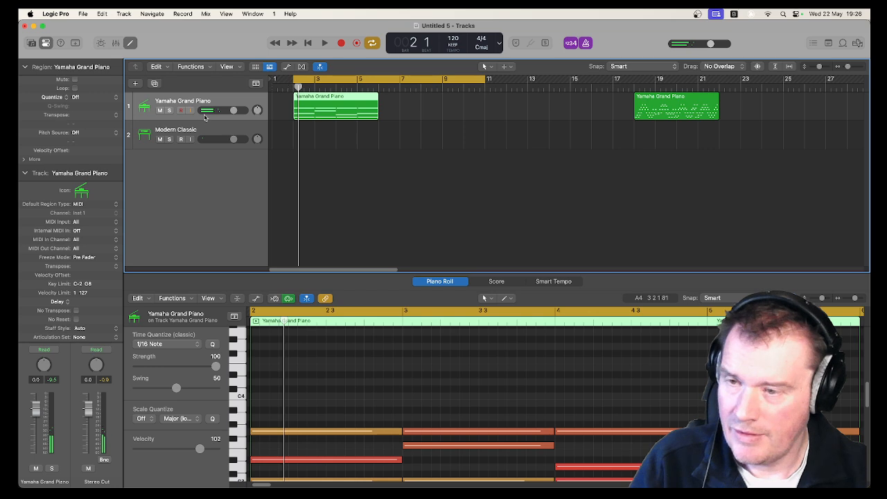
- Play back the Yamaha Grand Piano part and collapse the track settings
click(176, 134)
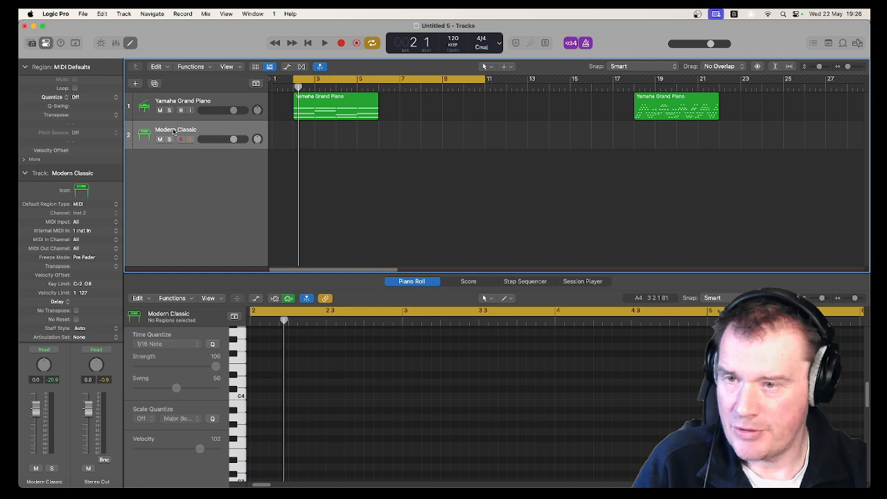
click(183, 101)
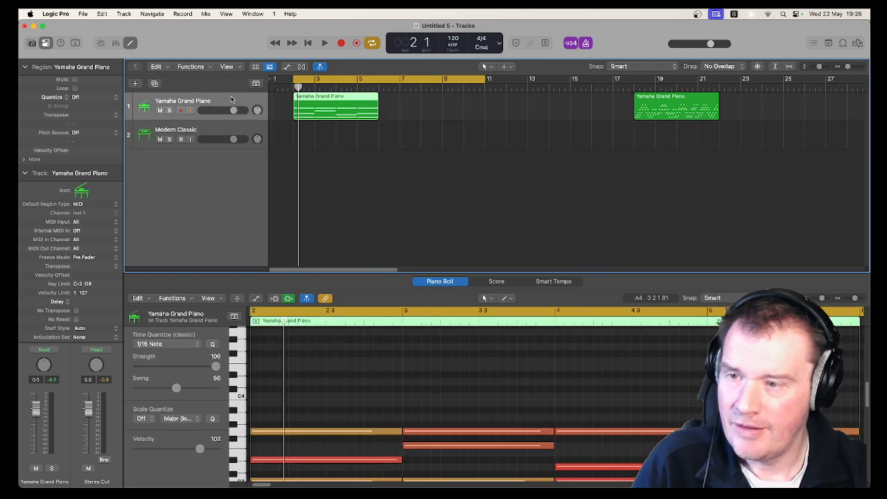
mouse_move(108, 223)
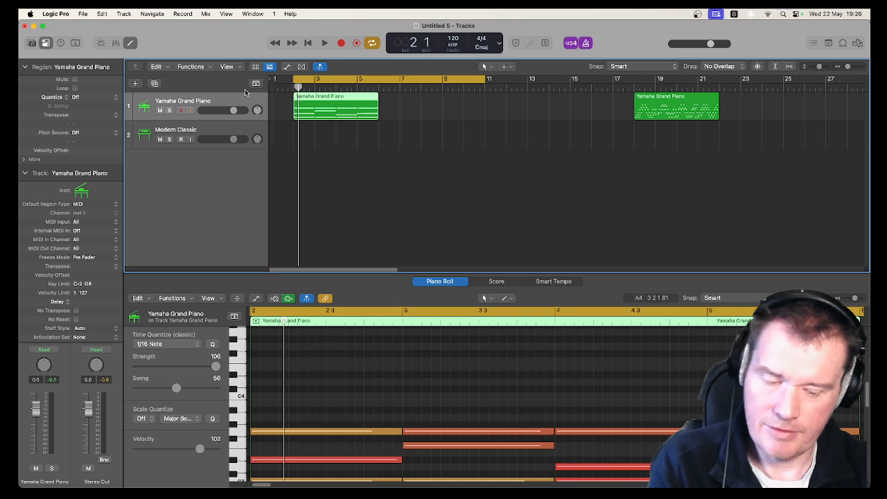
click(325, 43)
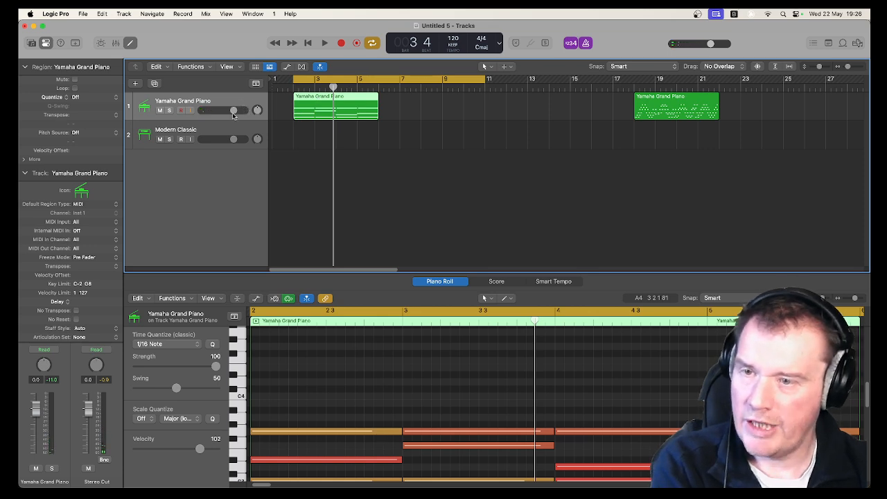
click(176, 134)
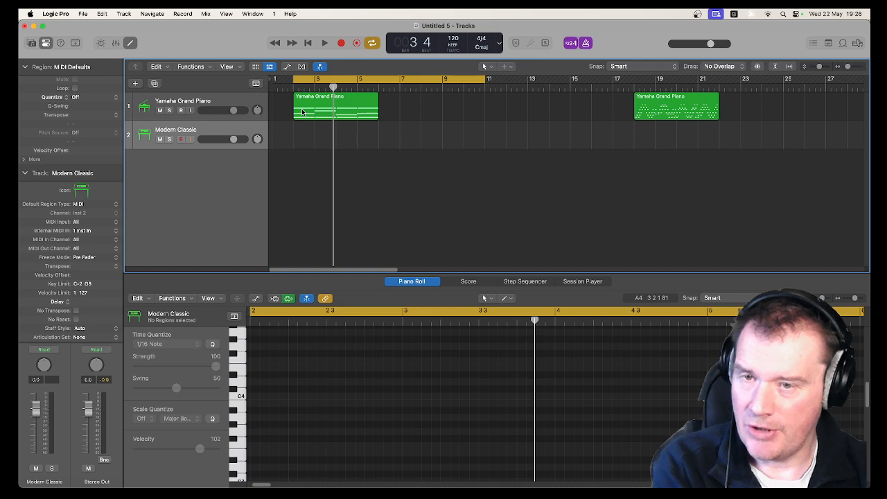
click(312, 104)
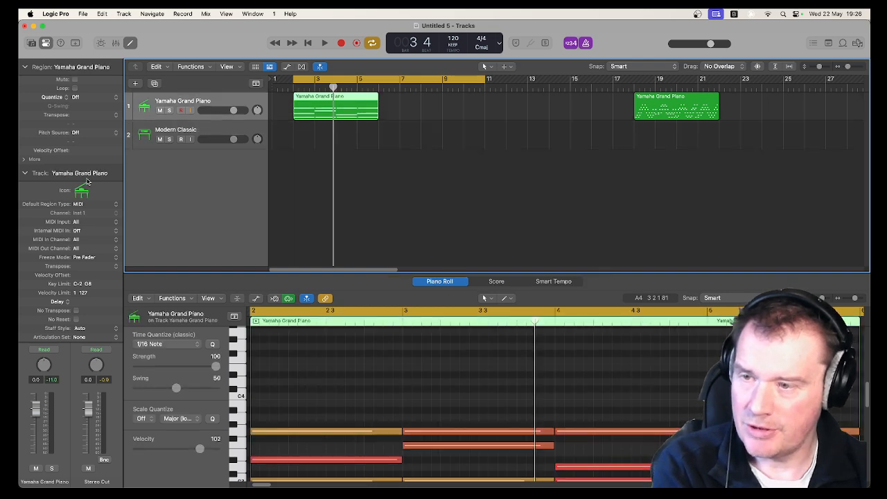
click(25, 173)
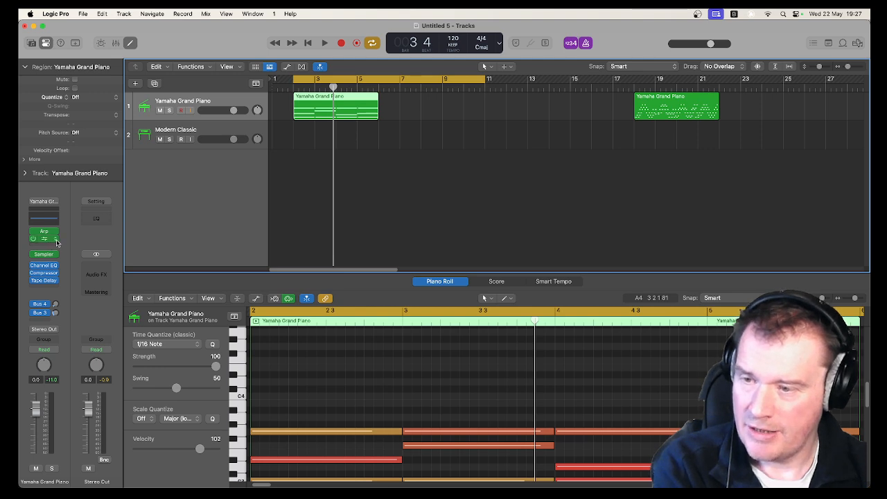
- Record-enable the Modern Classic track and recheck its Internal MIDI In in the inspector
click(175, 130)
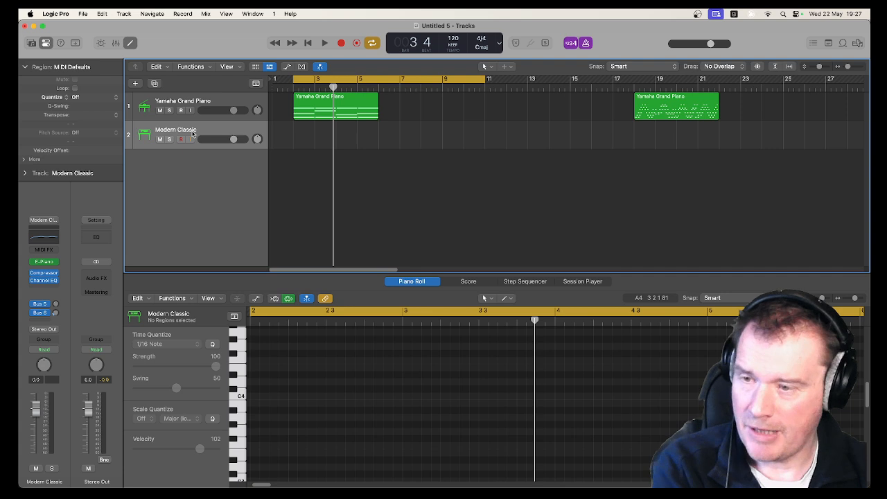
click(181, 140)
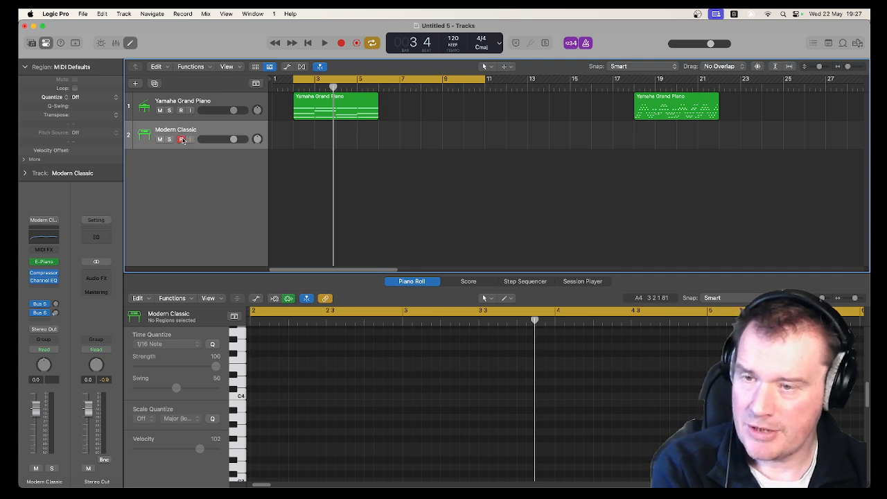
click(181, 139)
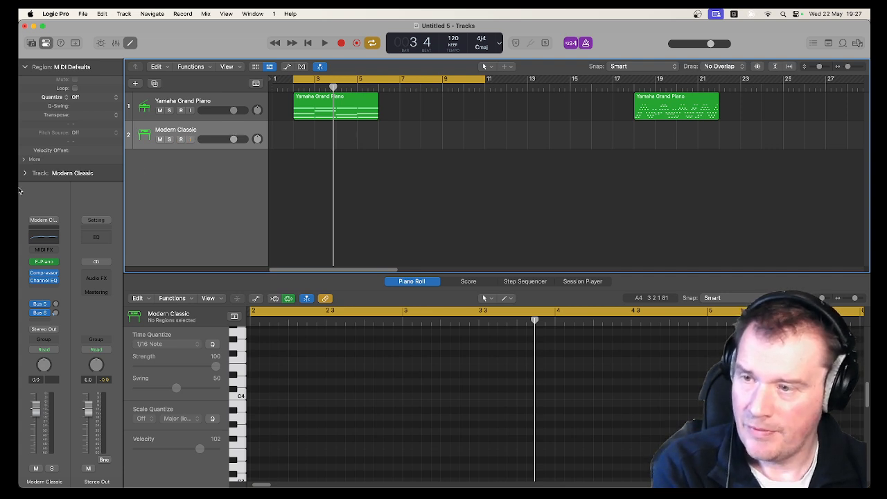
click(25, 173)
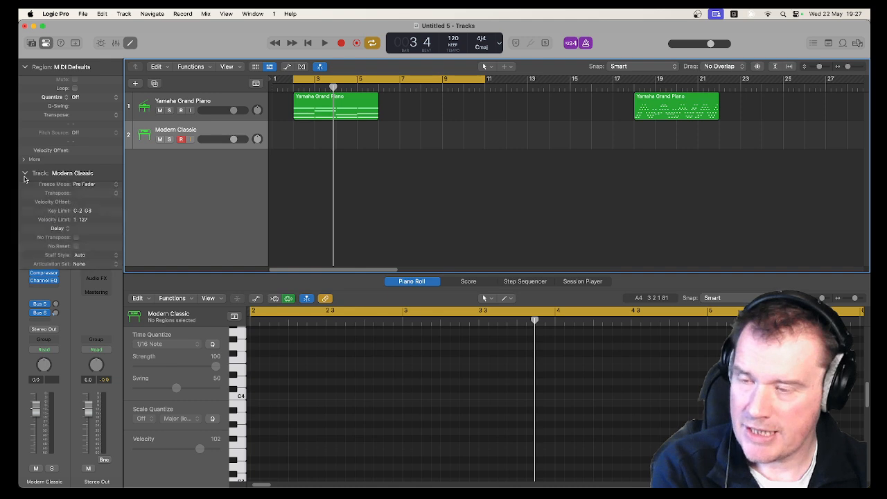
click(25, 173)
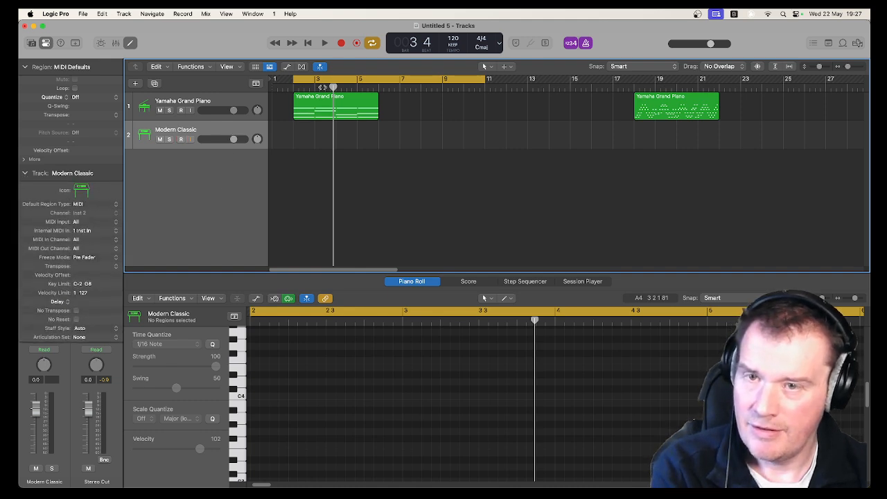
- Record the incoming piano MIDI as a new region on Modern Classic from bar 3
click(325, 43)
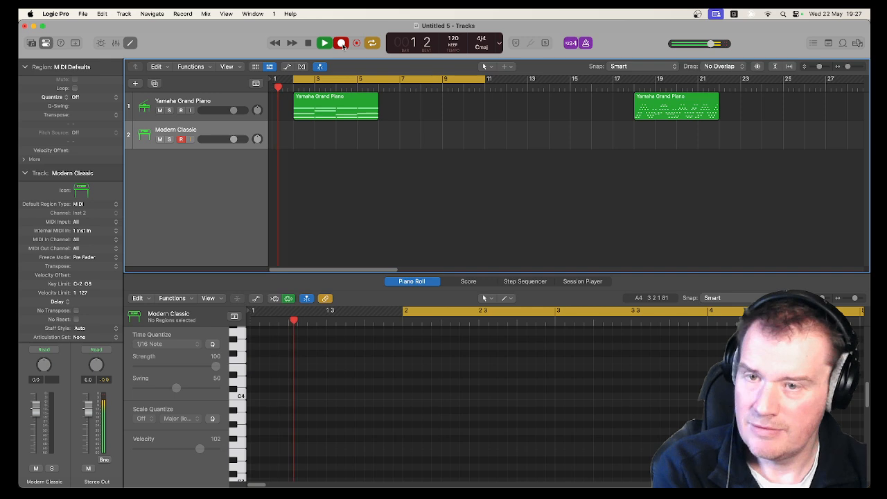
click(341, 43)
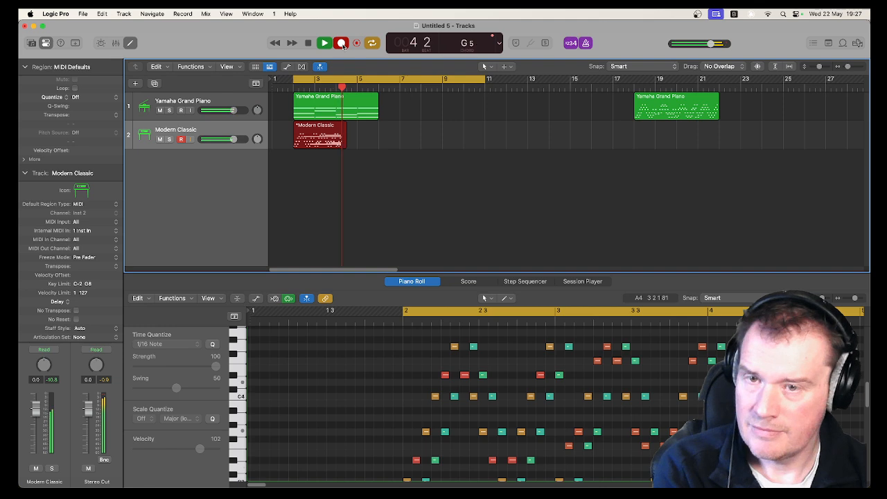
click(325, 43)
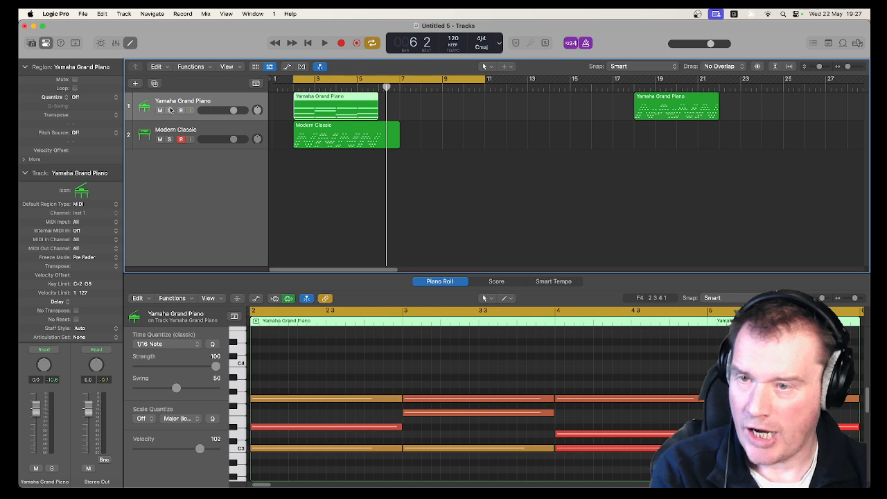
- Solo Yamaha Grand Piano, then Modern Classic, to compare their playback
click(325, 42)
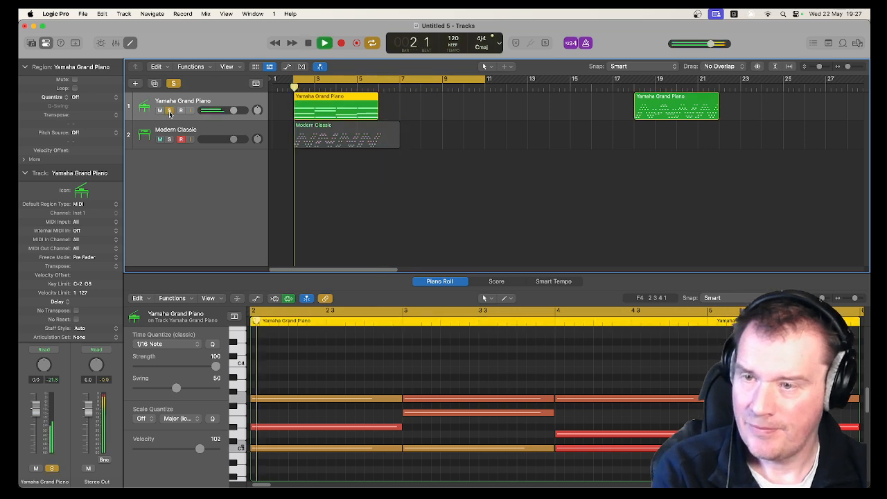
click(324, 42)
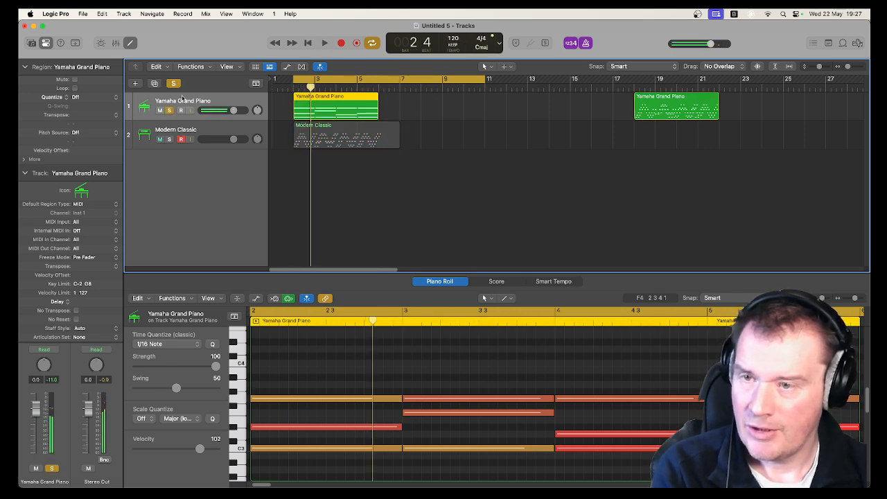
click(24, 173)
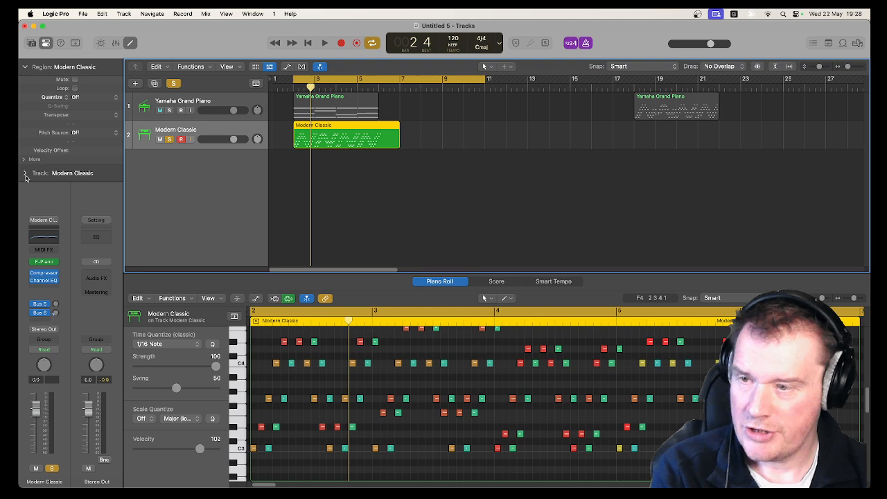
click(25, 172)
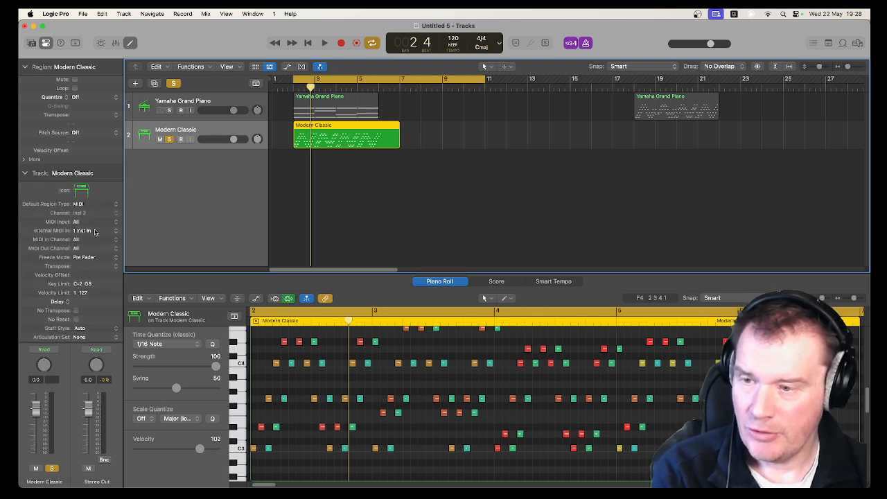
click(90, 231)
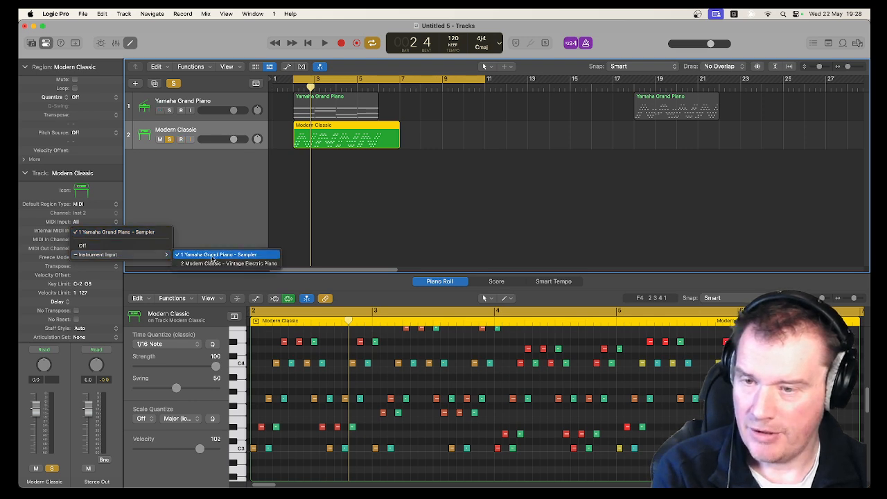
click(216, 254)
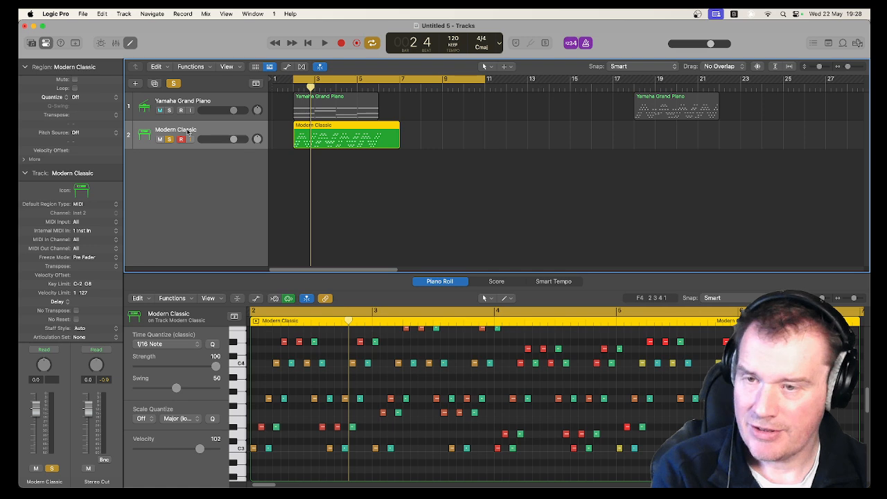
click(161, 110)
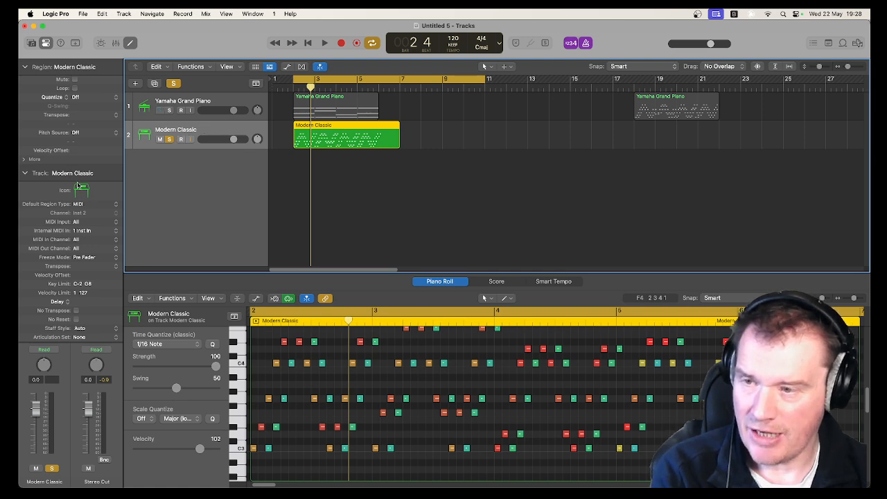
click(325, 43)
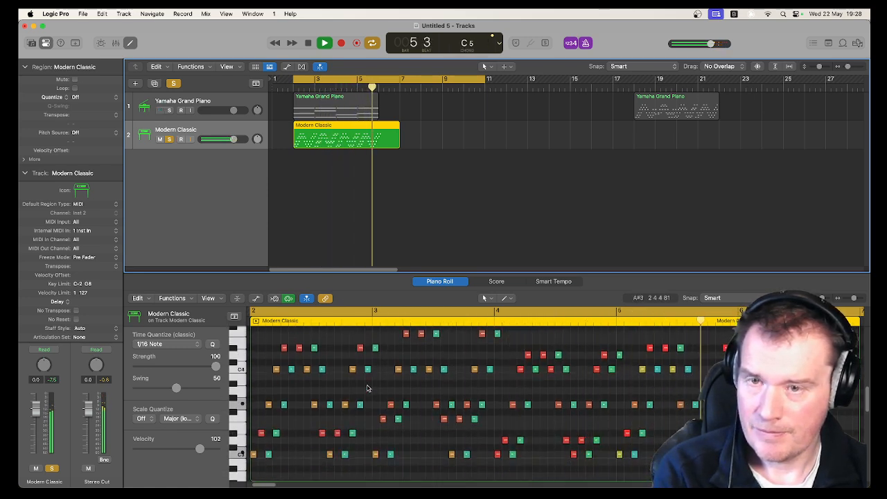
- Copy the Yamaha Grand Piano region onto Modern Classic near bar 17, then unsolo it
click(308, 43)
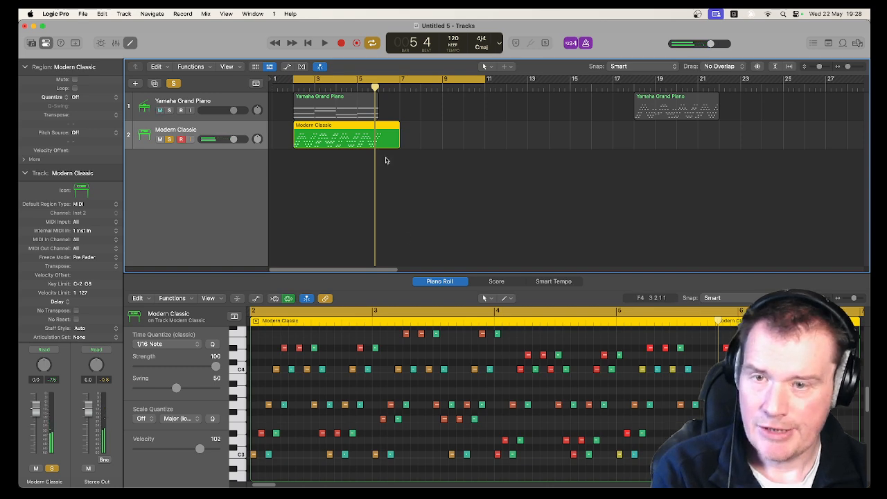
drag(347, 135, 474, 135)
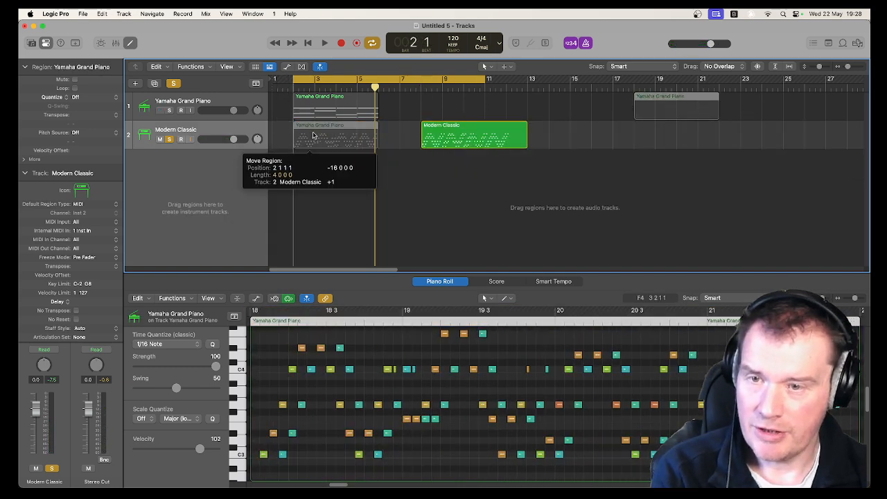
click(324, 43)
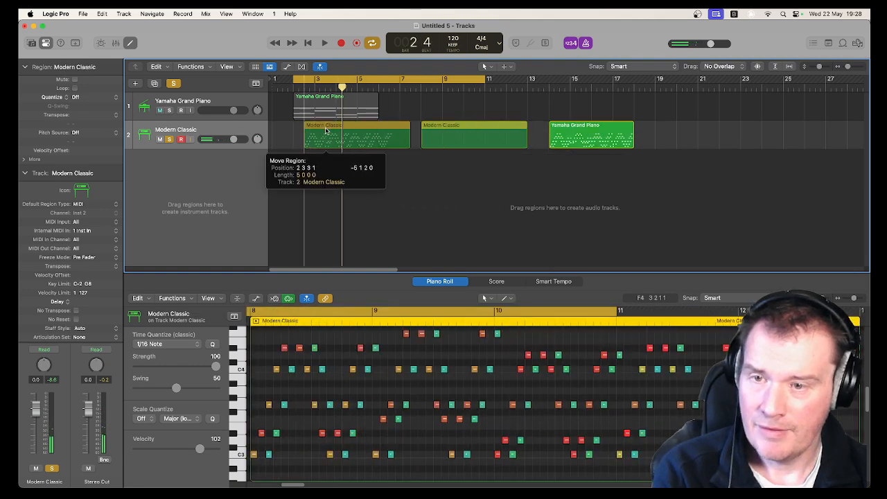
click(324, 42)
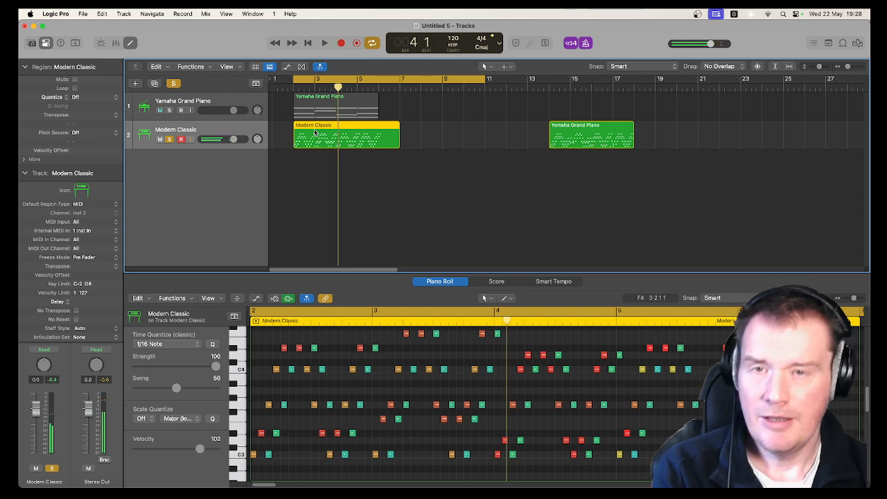
drag(222, 140, 204, 139)
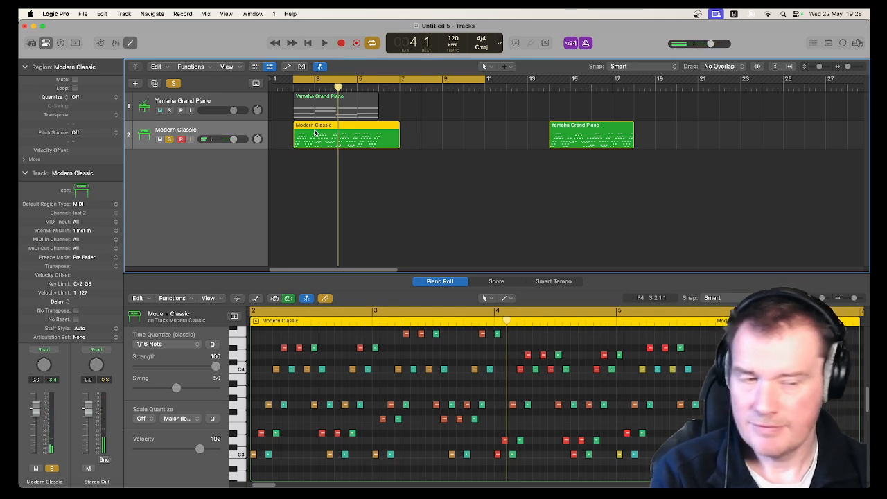
click(160, 110)
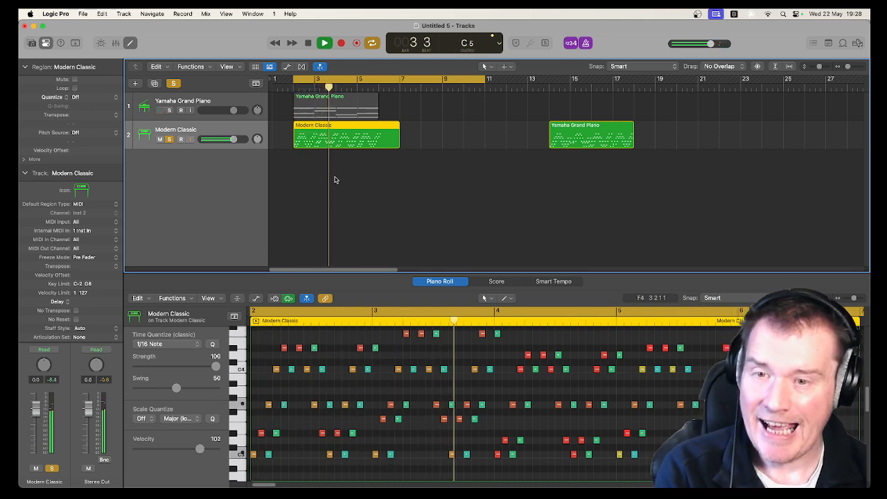
click(324, 43)
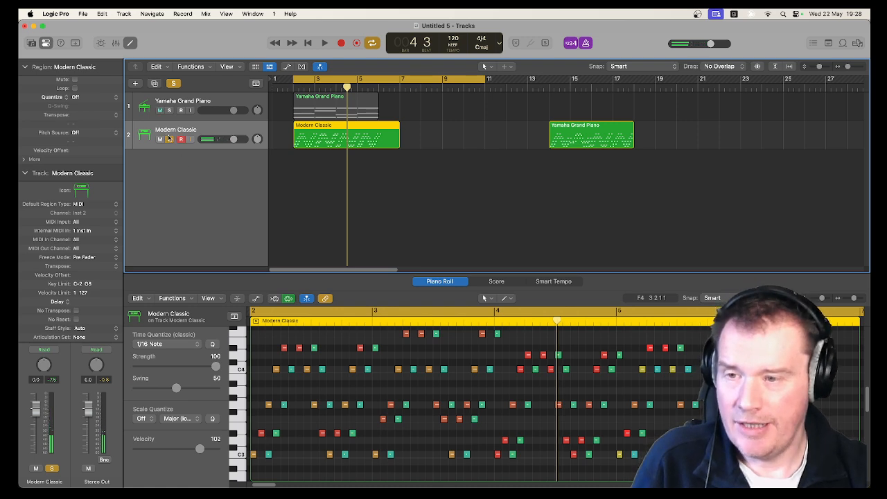
click(160, 139)
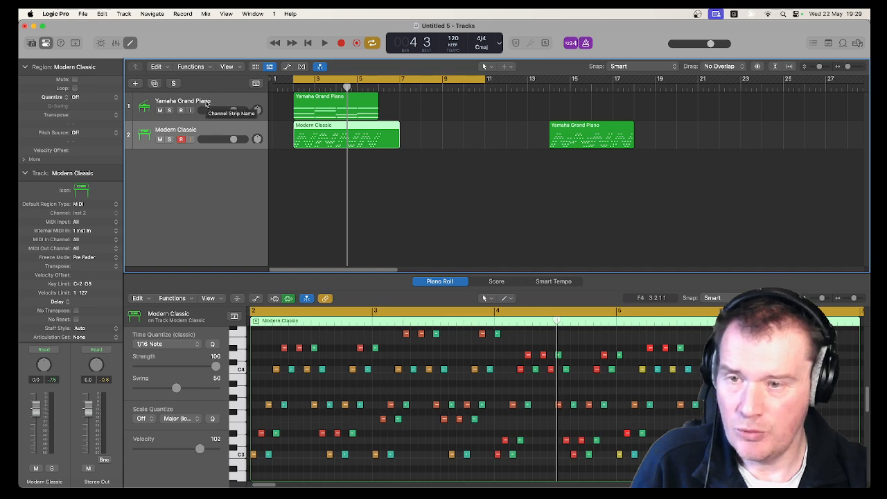
mouse_move(136, 83)
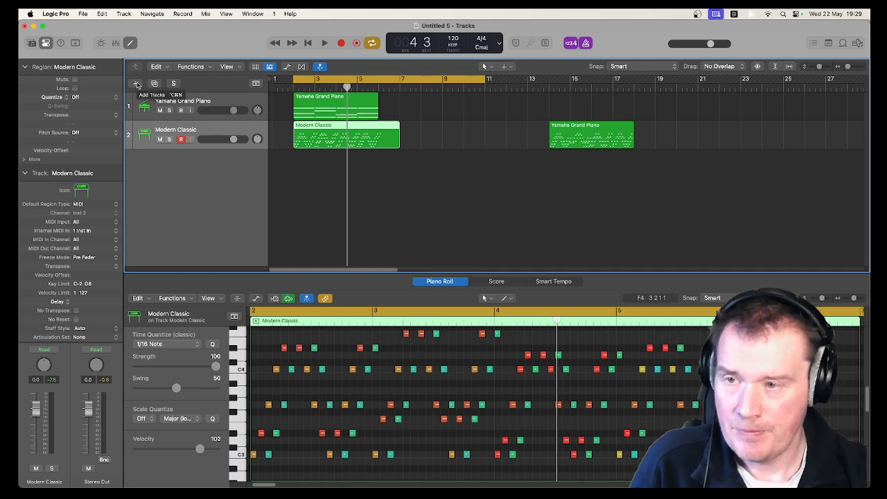
- Add an empty Software Instrument track and delete the Yamaha Grand Piano track with its regions
click(136, 83)
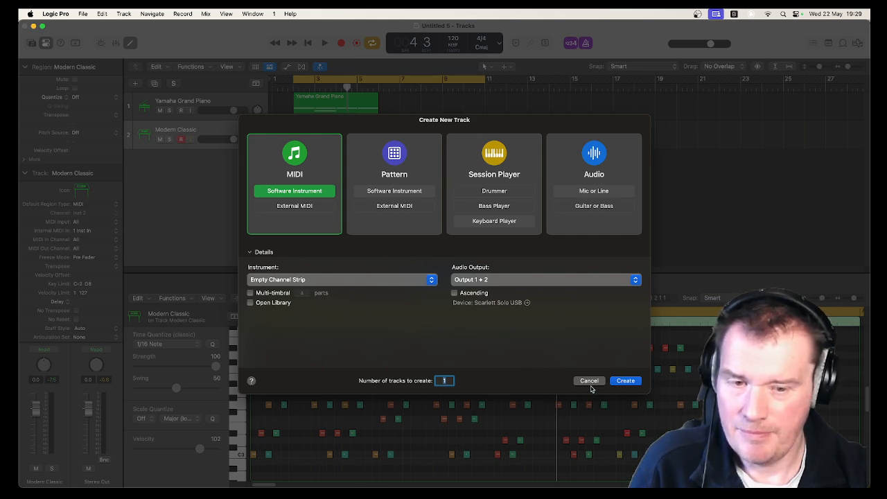
click(625, 380)
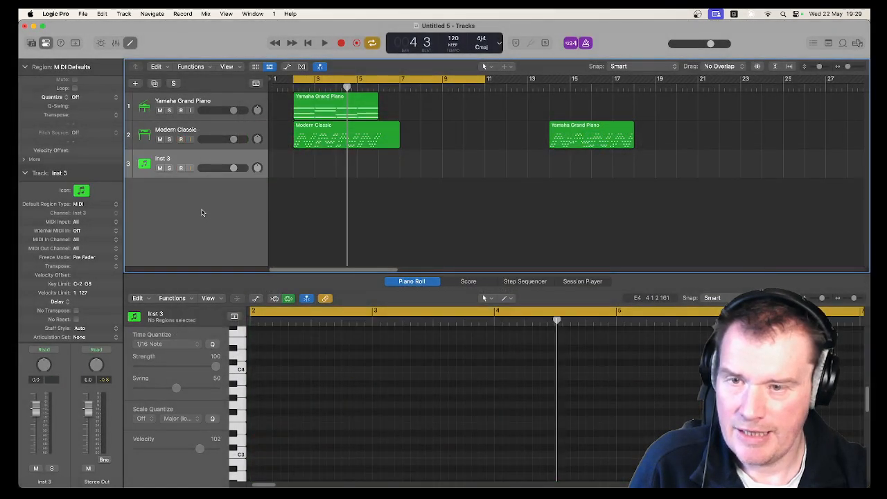
click(181, 139)
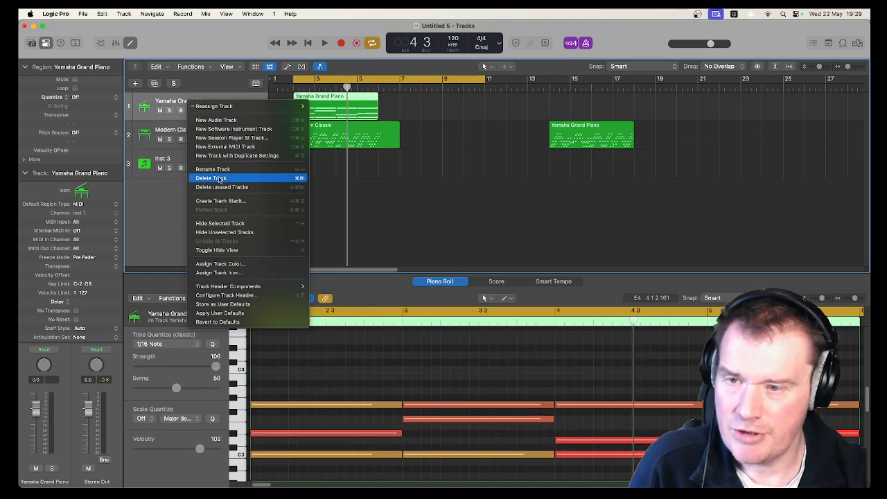
click(211, 178)
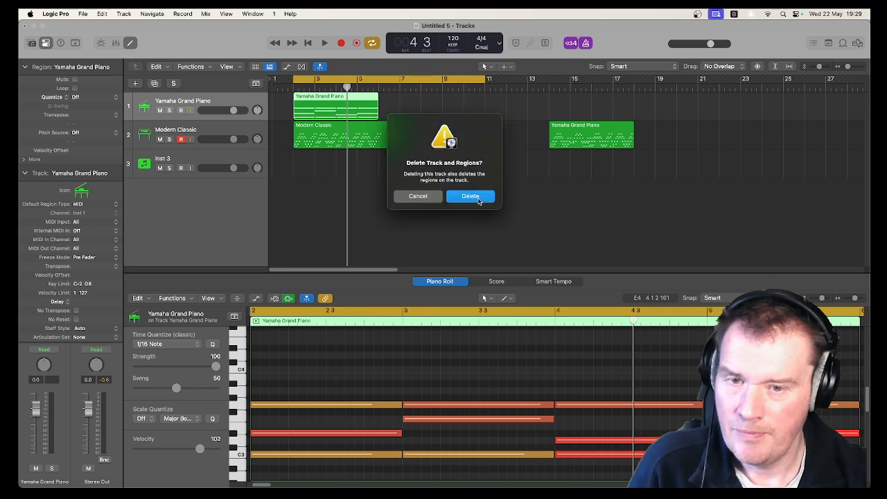
click(470, 197)
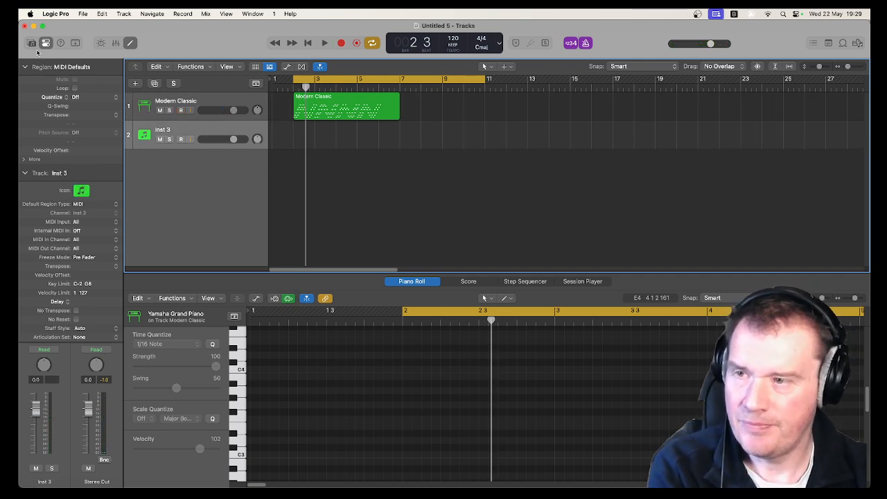
- Load Piano > Legacy Pianos > Yamaha Grand Piano from the Library onto the empty Inst 3 track
click(32, 43)
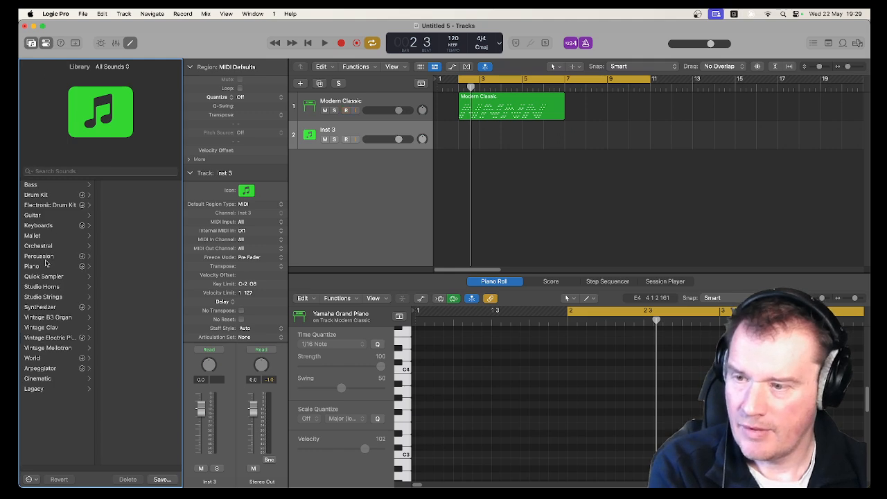
click(31, 266)
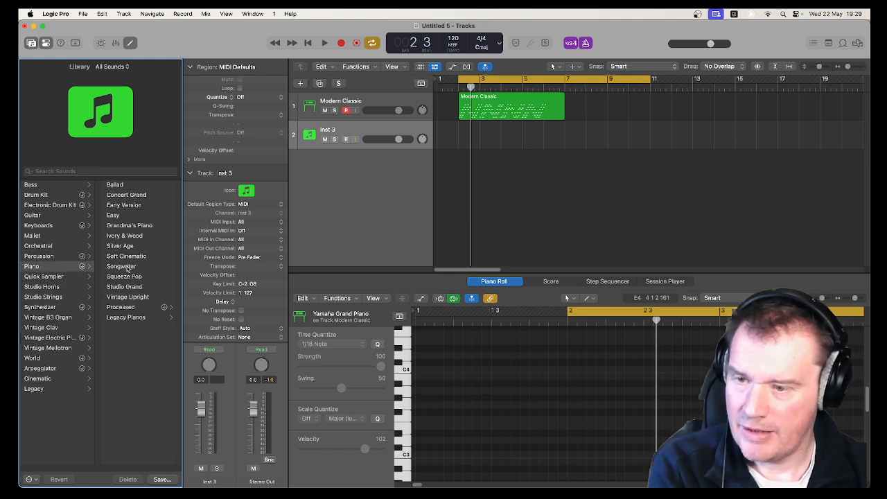
click(31, 266)
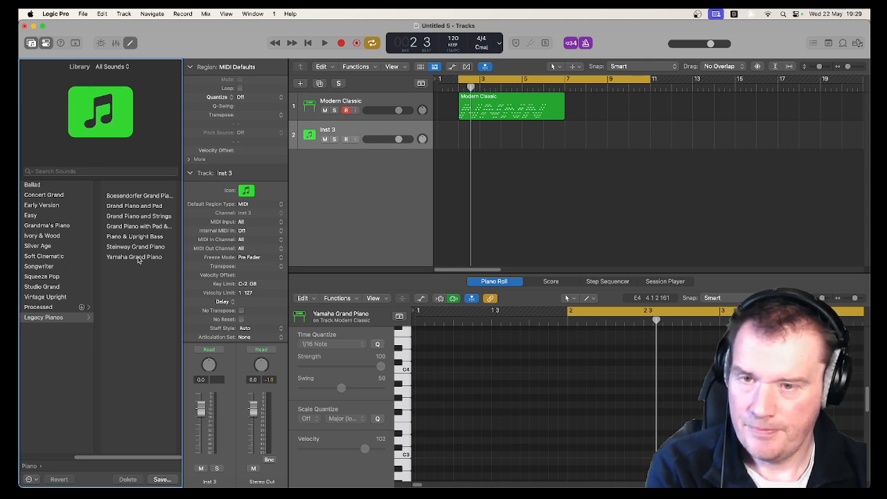
mouse_move(327, 211)
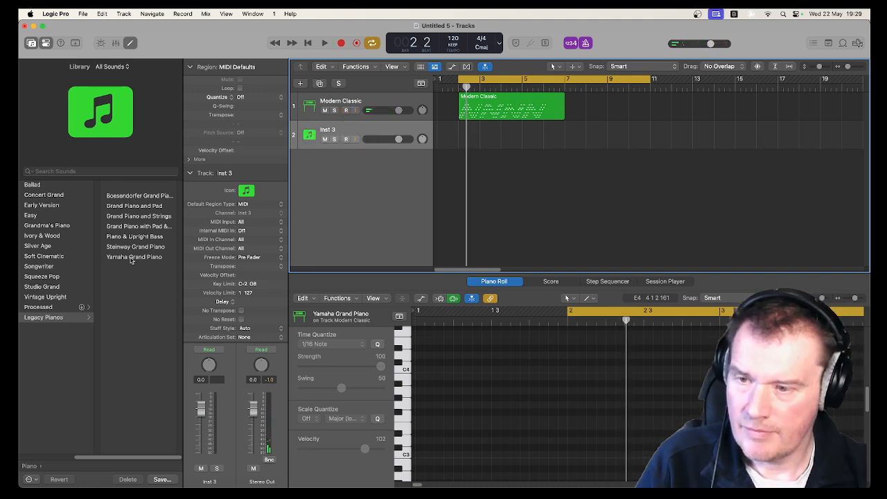
click(134, 245)
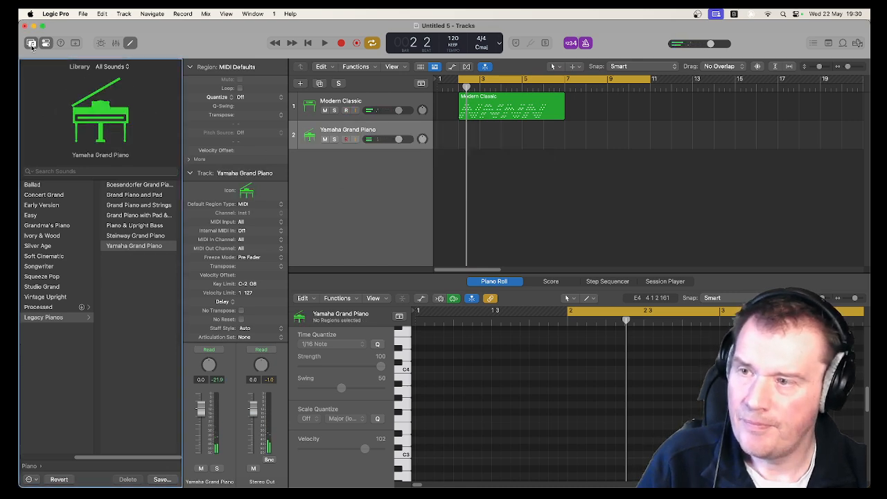
click(32, 43)
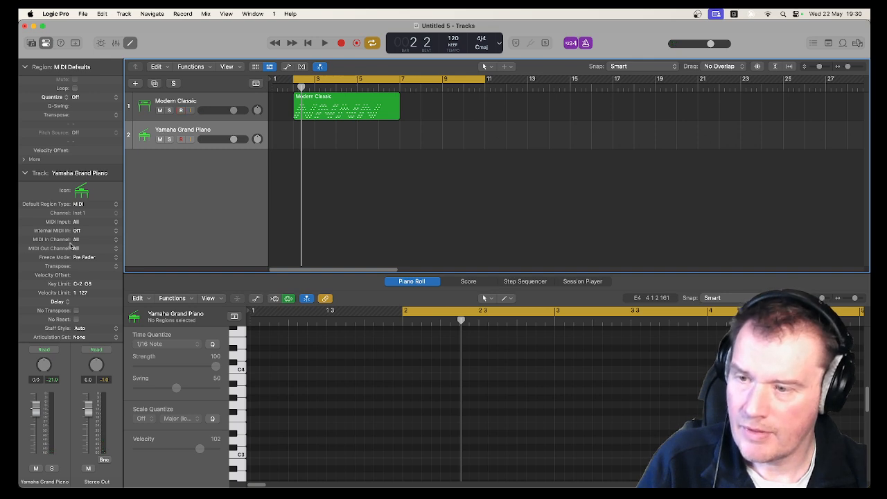
- Set Yamaha Grand Piano's Internal MIDI In to Instrument Input > 1 Modern Classic and test-play
click(76, 231)
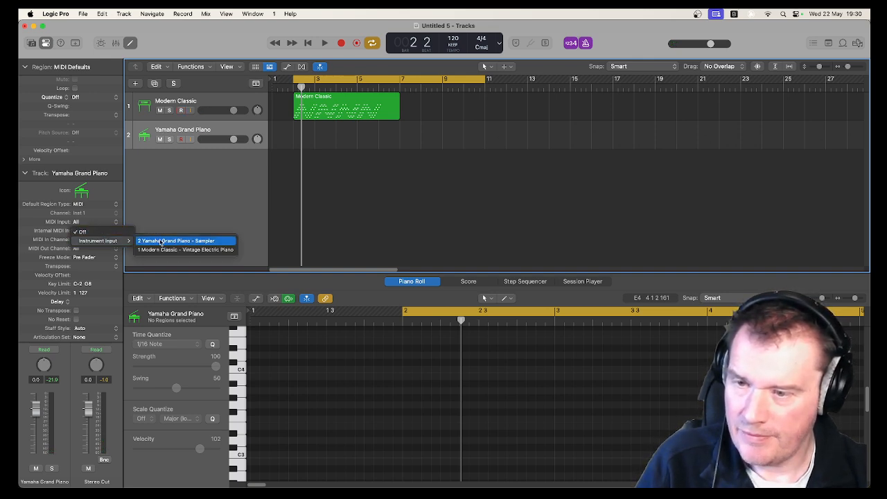
mouse_move(186, 248)
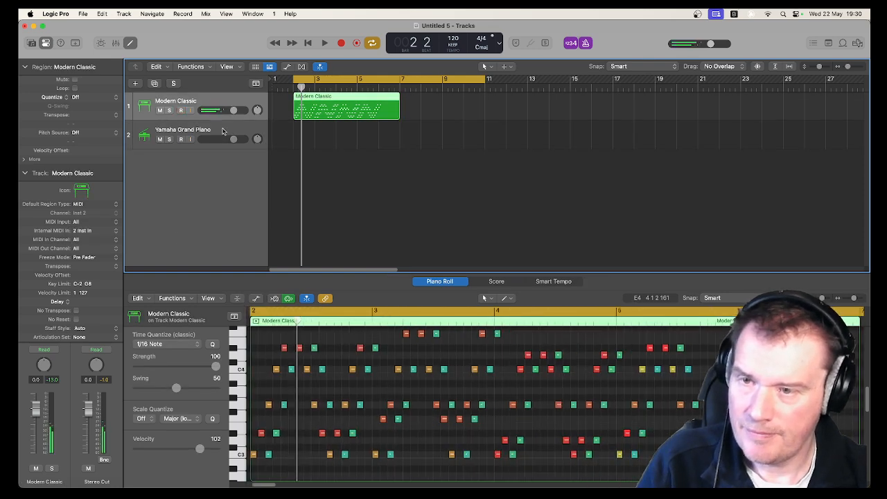
click(184, 132)
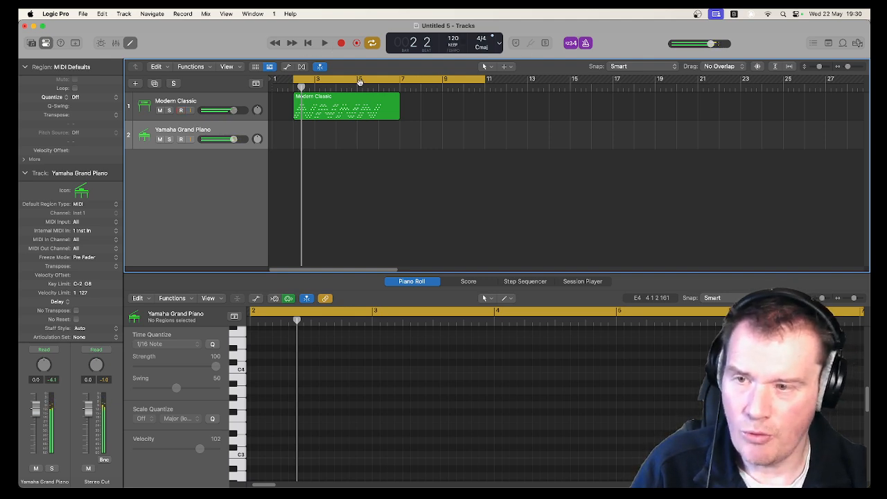
click(181, 139)
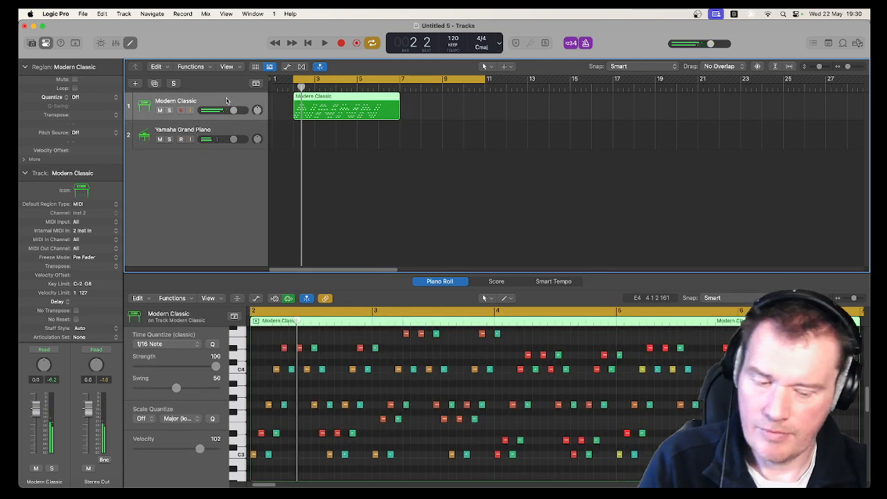
click(325, 43)
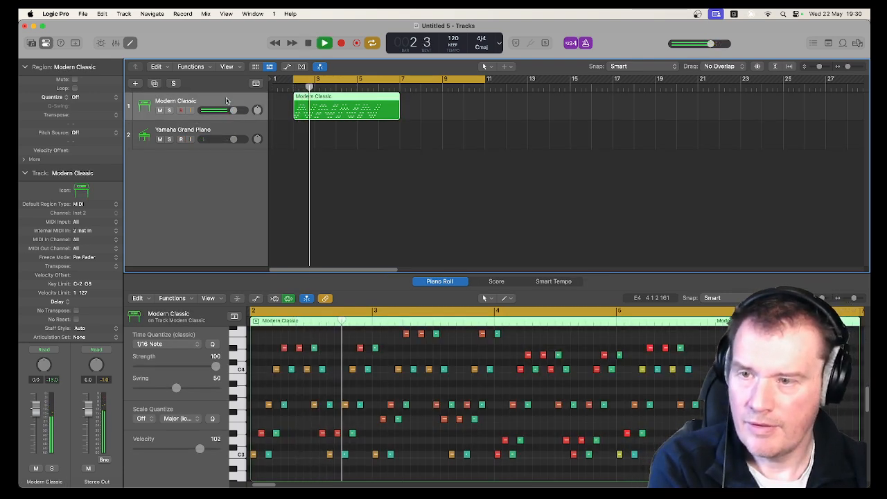
click(183, 130)
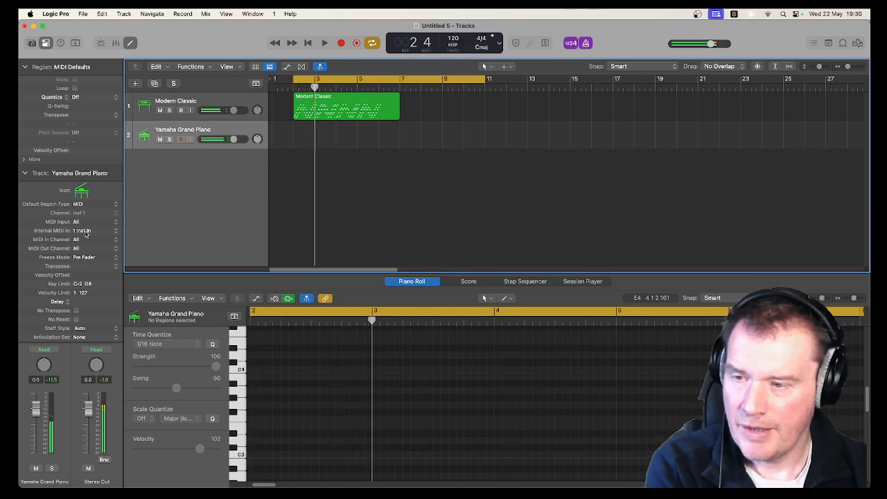
click(82, 230)
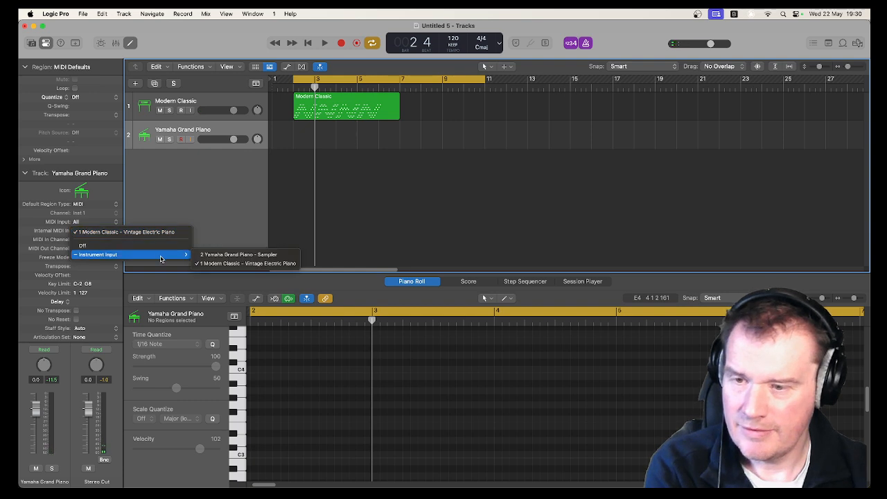
mouse_move(246, 264)
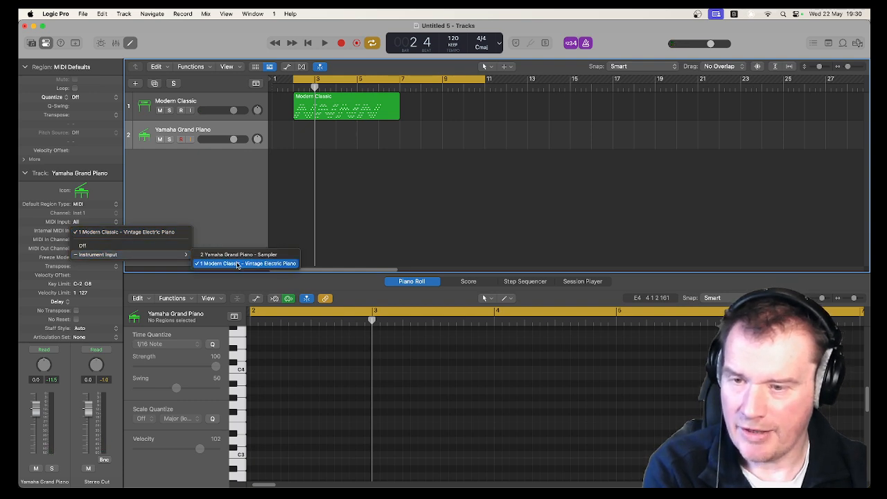
click(245, 264)
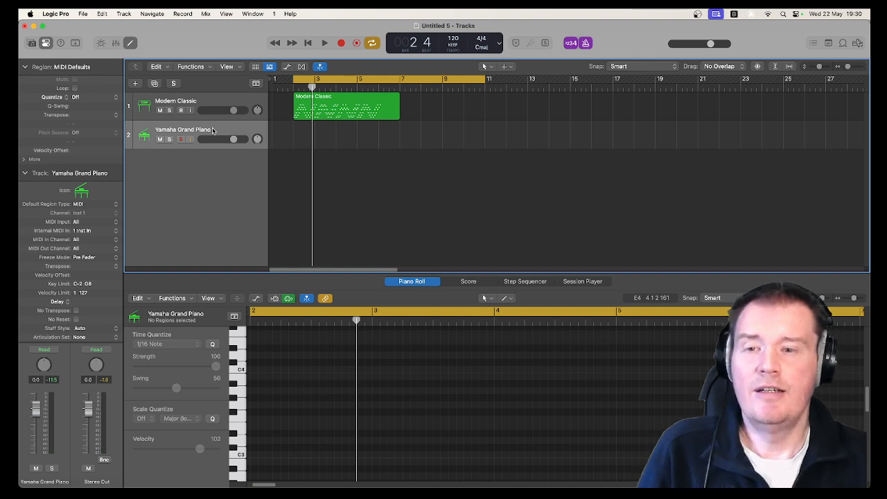
mouse_move(213, 130)
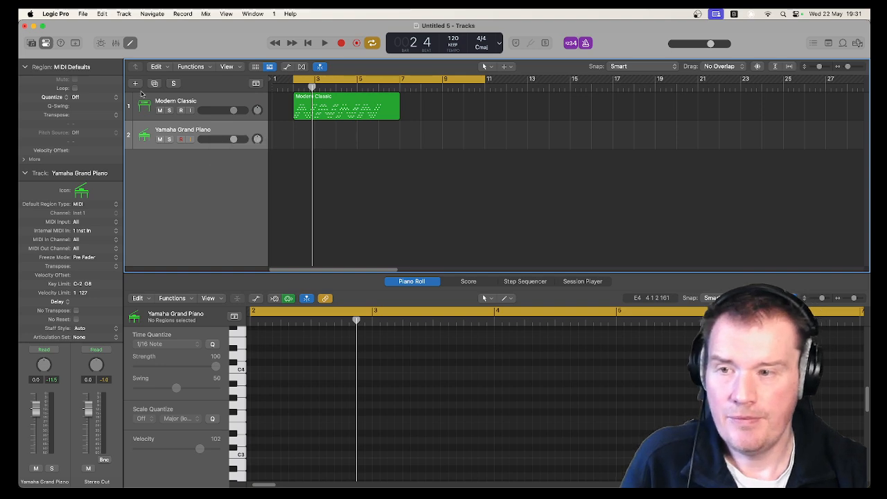
- Add a new empty Software Instrument track, Inst 3, and collapse the Track inspector section
click(135, 84)
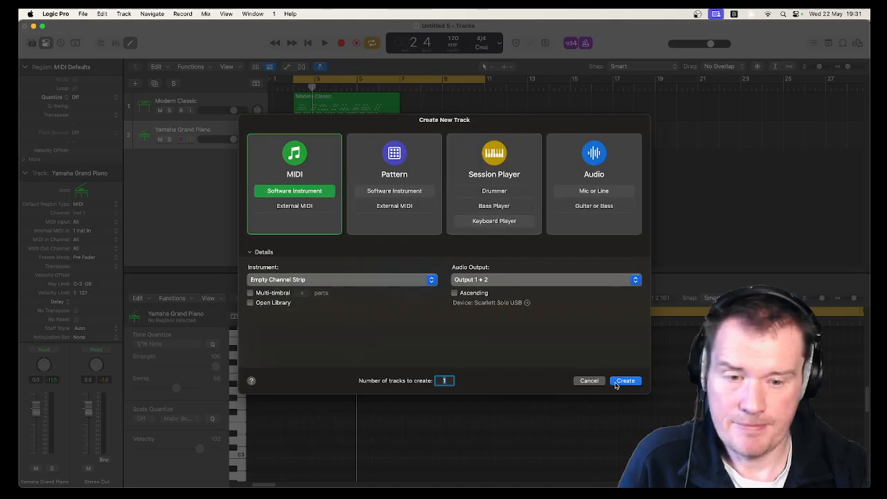
click(625, 380)
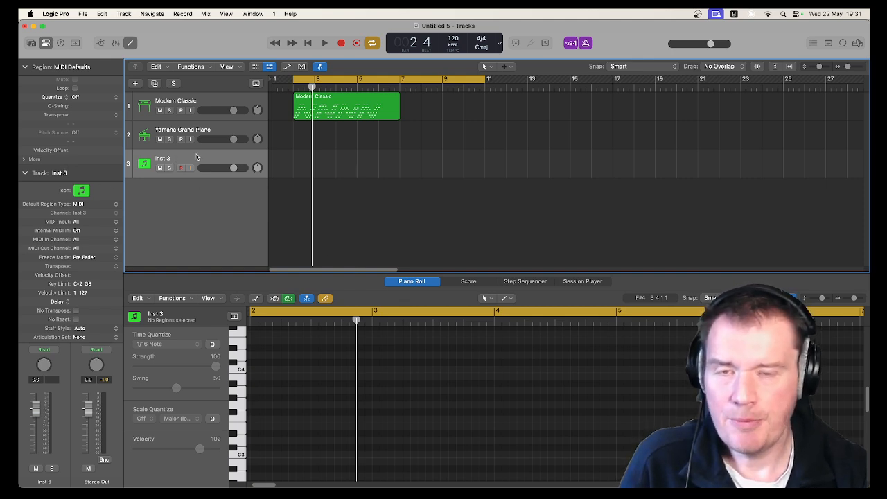
mouse_move(196, 166)
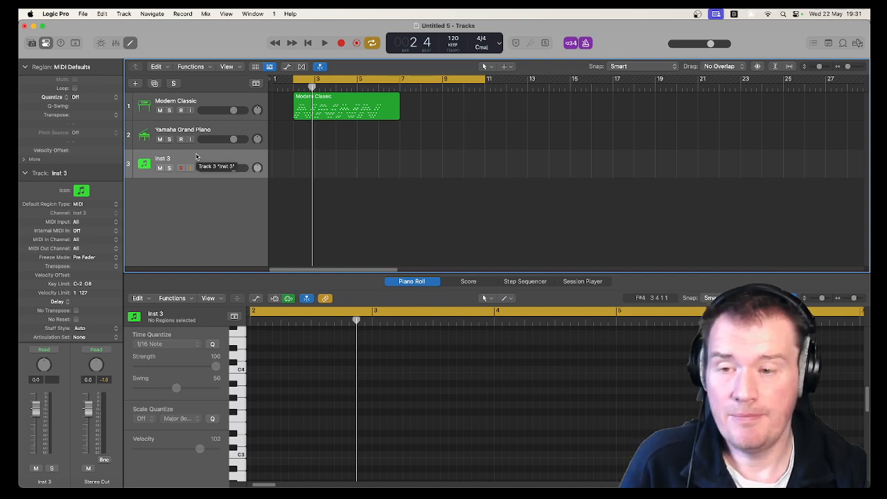
mouse_move(187, 160)
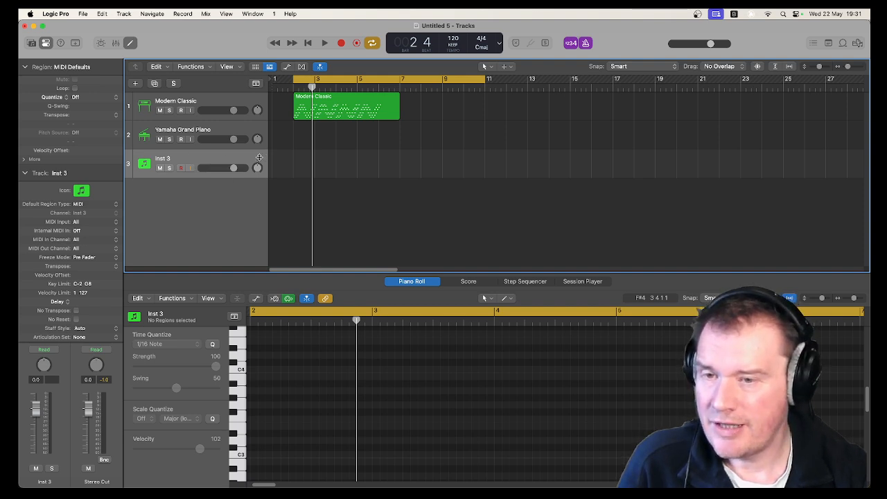
mouse_move(186, 163)
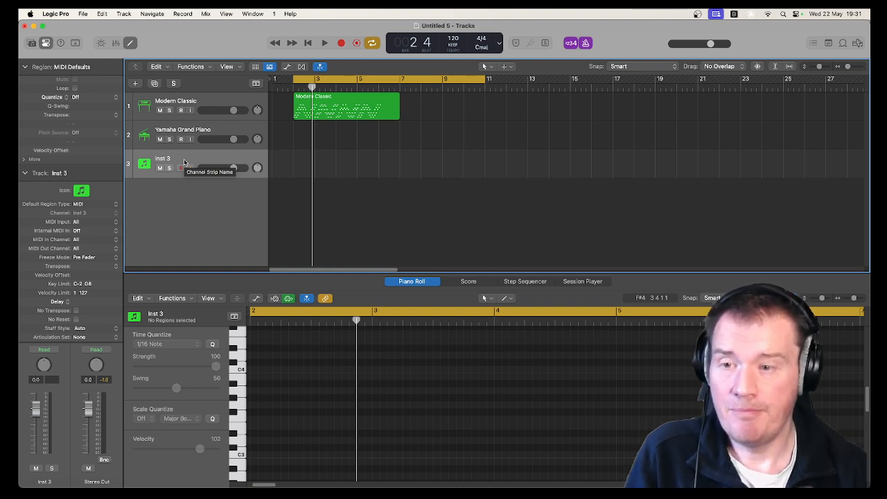
click(181, 168)
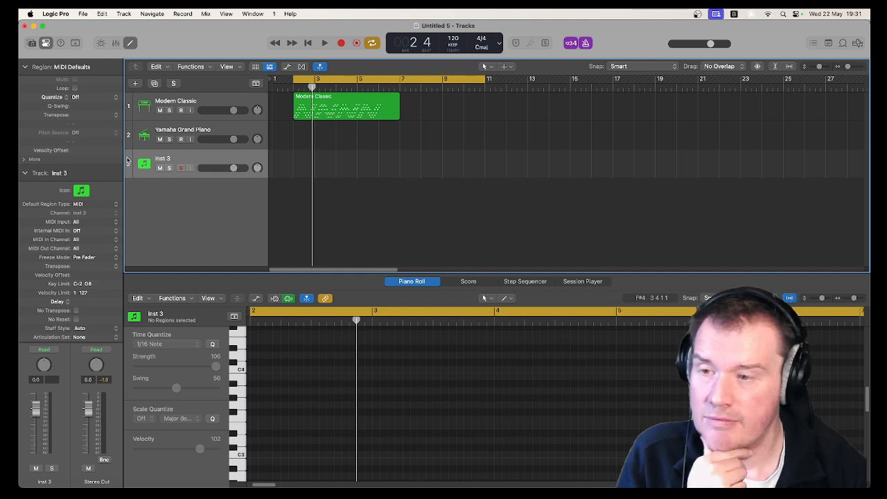
click(25, 173)
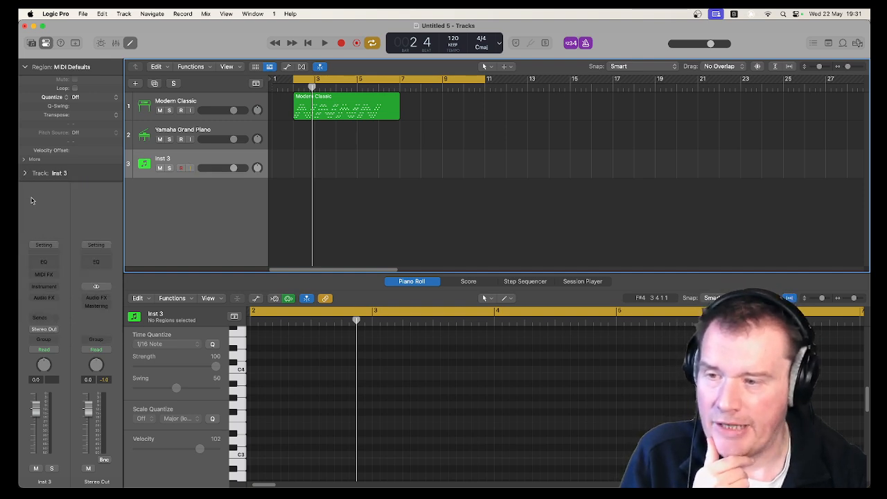
- Load Spitfire's BBC Symphony Orchestra instrument on Inst 3 and close its plugin window
click(43, 286)
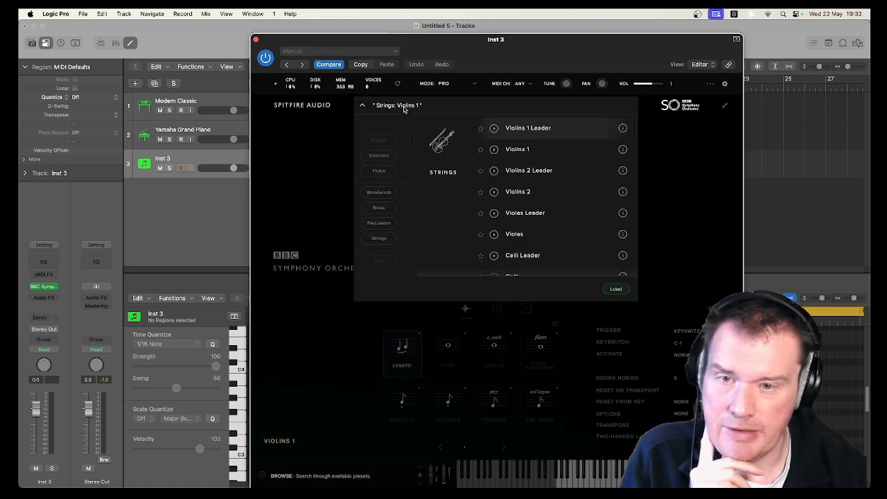
scroll(down, 3)
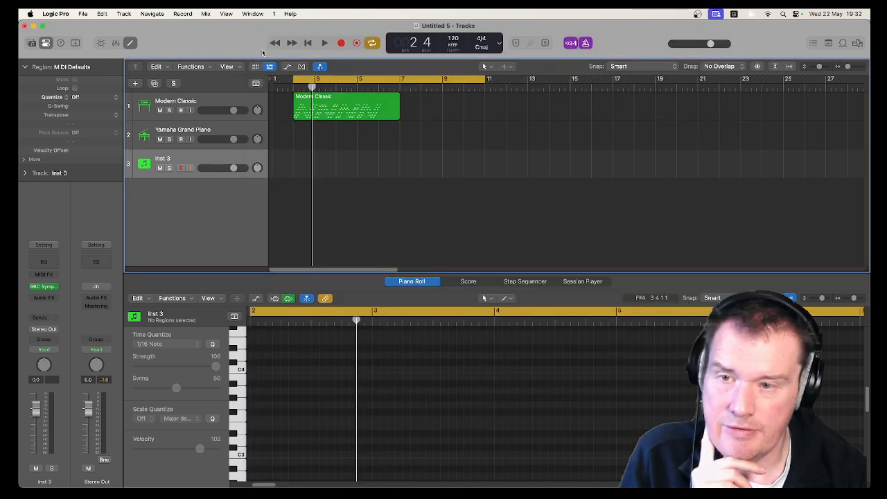
- Mute Modern Classic and record a sustained-note MIDI region on Inst 3 over bars 3–6
click(159, 111)
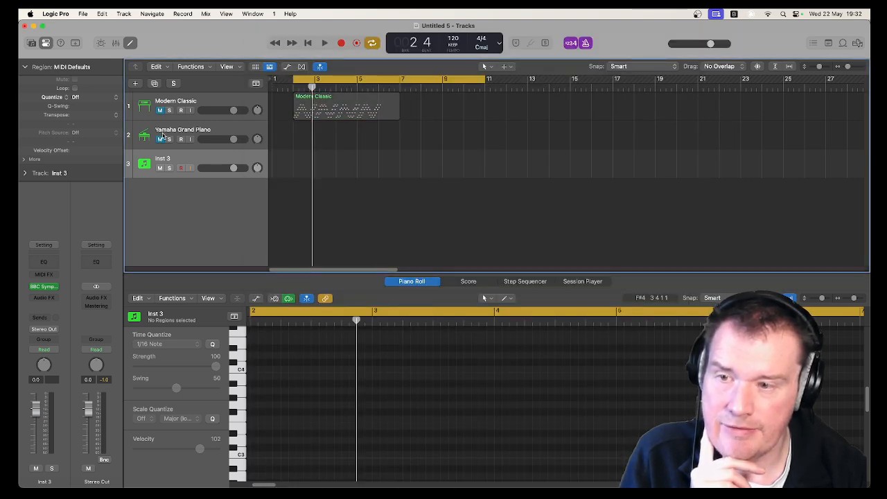
click(324, 42)
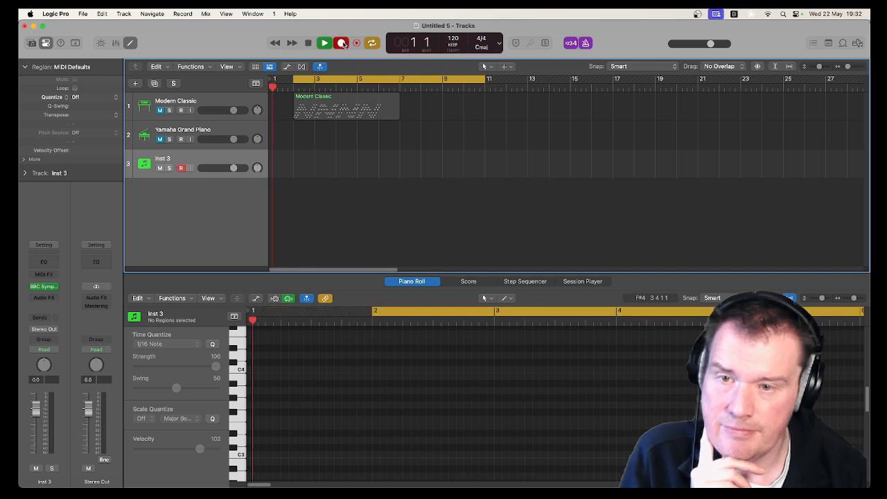
click(323, 42)
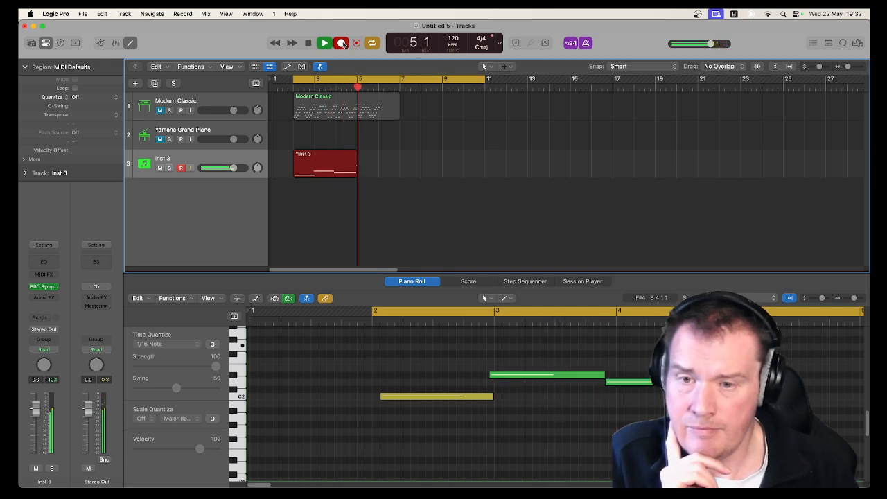
click(324, 43)
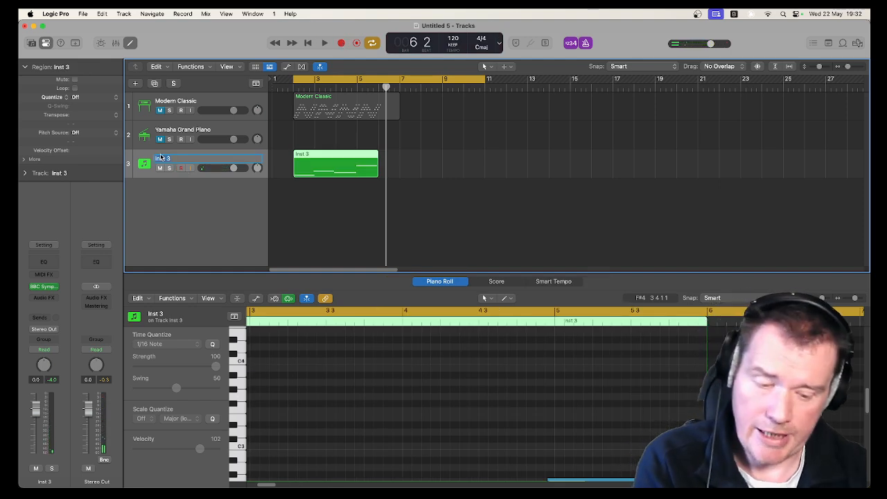
- Rename track 3 Celli and add a duplicate-settings track below it using the Basses patch
text(Celli)
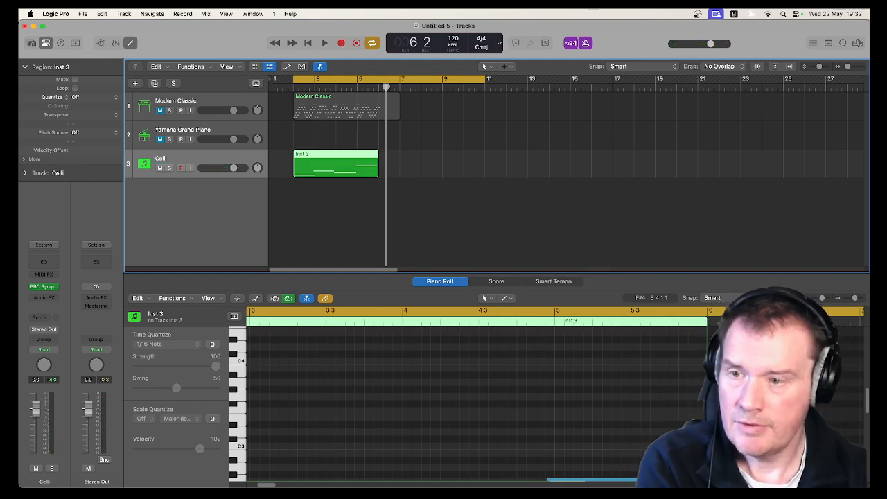
right_click(160, 163)
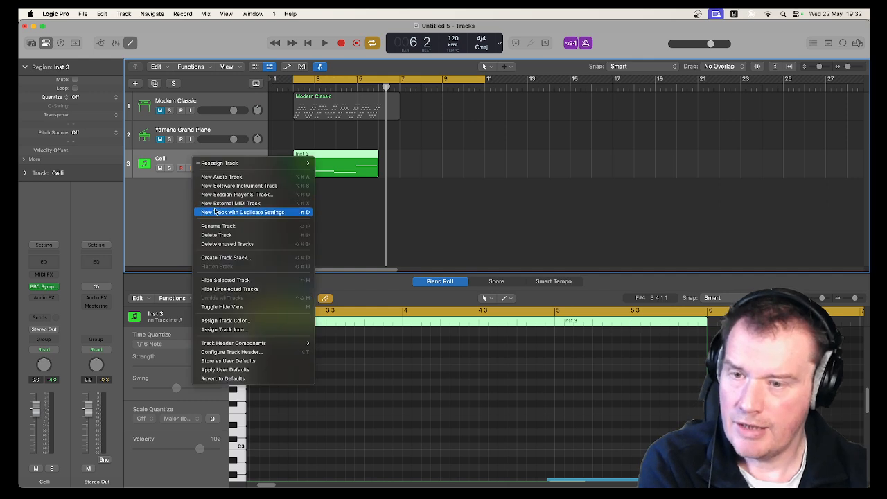
click(241, 212)
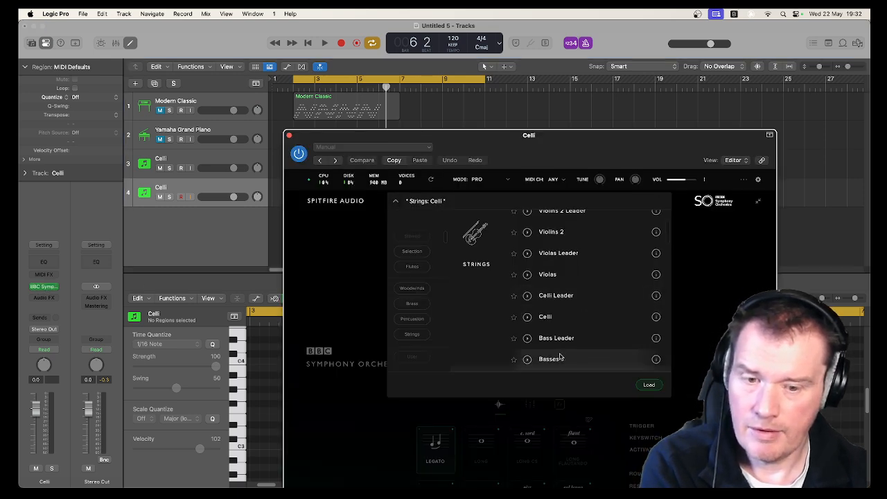
click(648, 384)
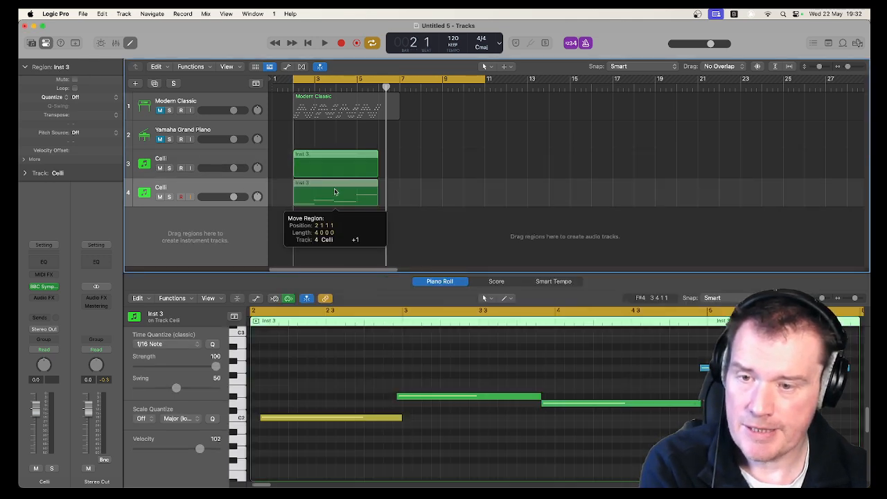
drag(337, 194, 336, 163)
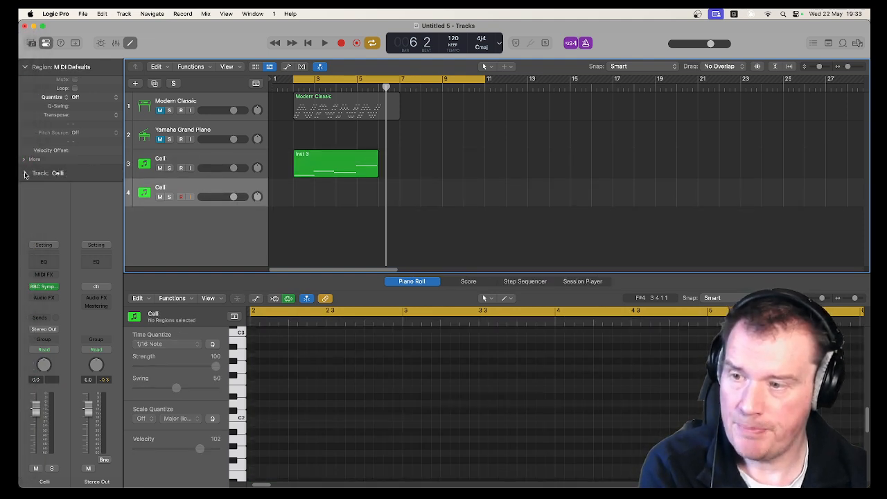
- Set track 4's Internal MIDI In to Celli, rename it Bass, and solo it
click(24, 173)
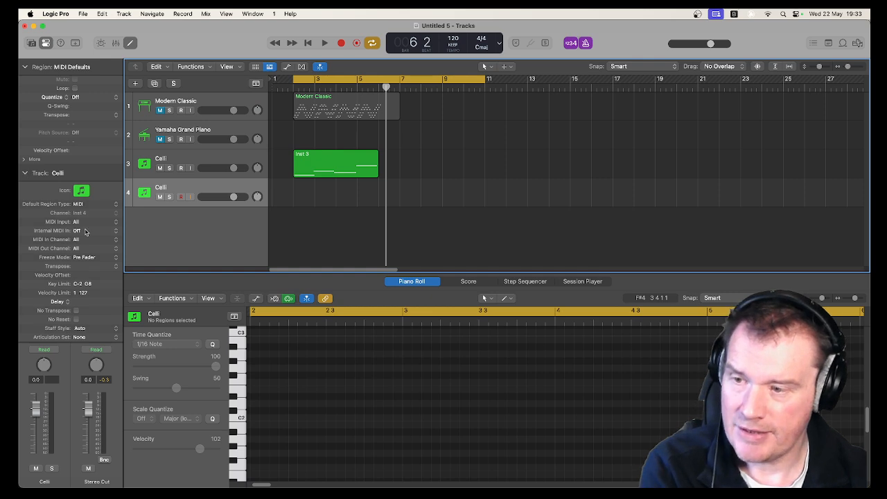
click(76, 222)
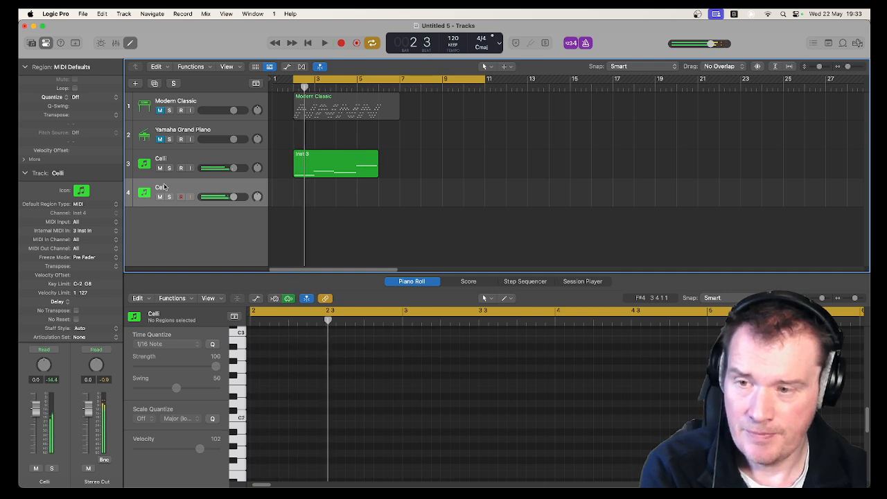
double_click(170, 187)
text(Bass)
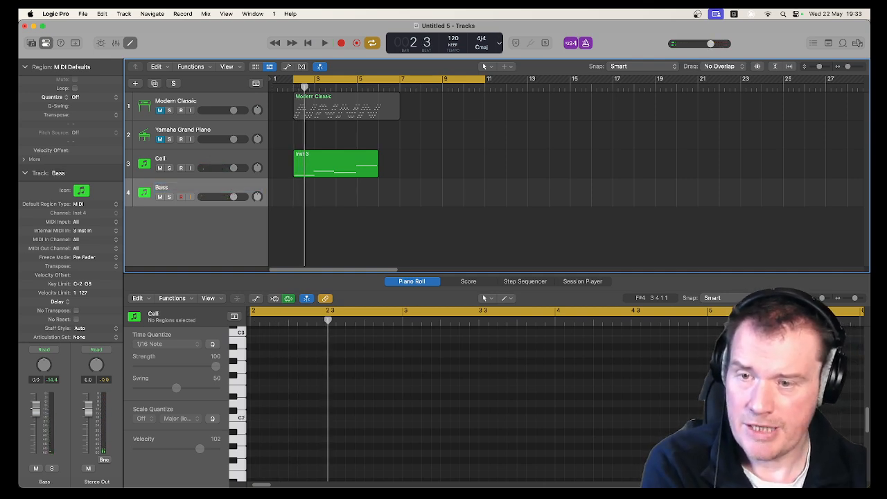
click(324, 43)
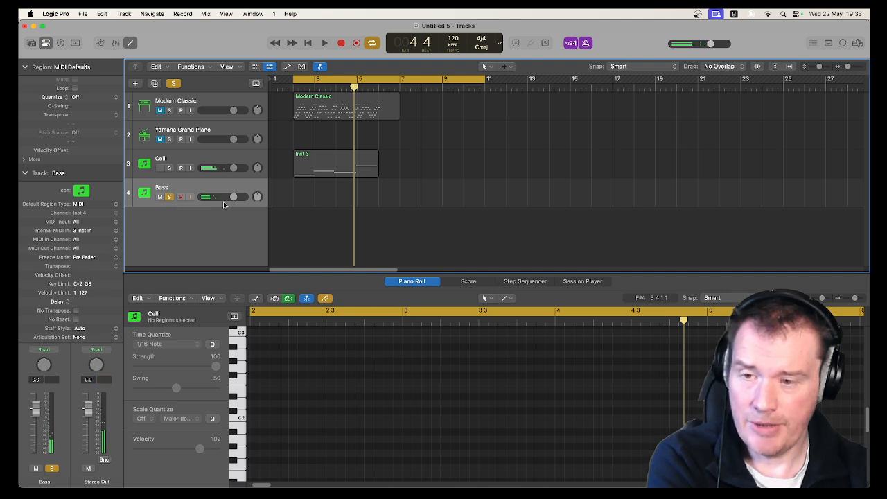
- Transpose the Bass track by −12 and solo Celli alongside it, auditioning with playback
click(325, 42)
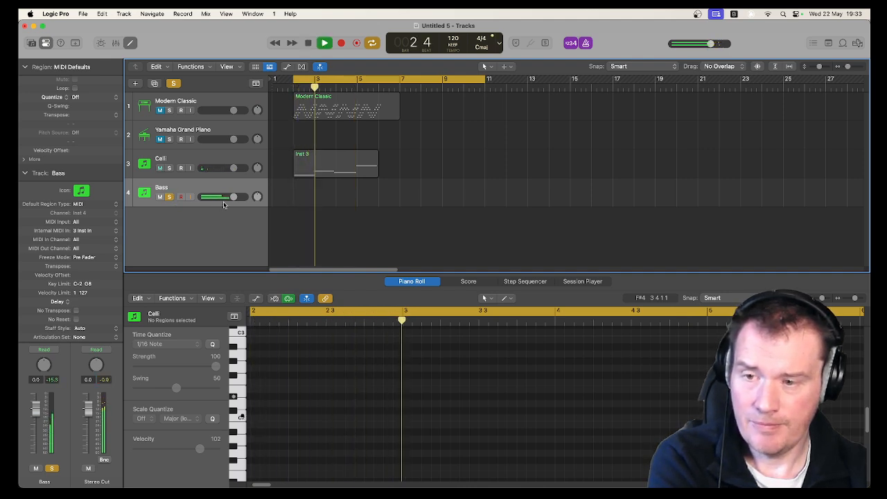
click(308, 43)
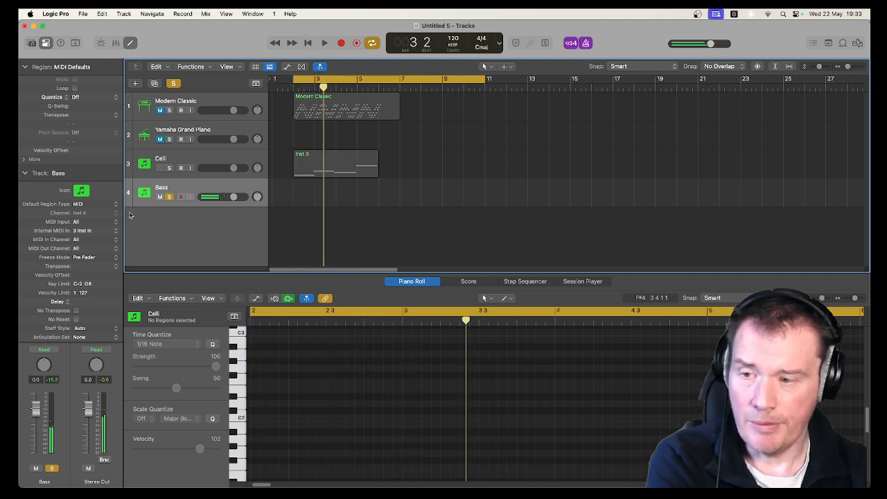
click(82, 266)
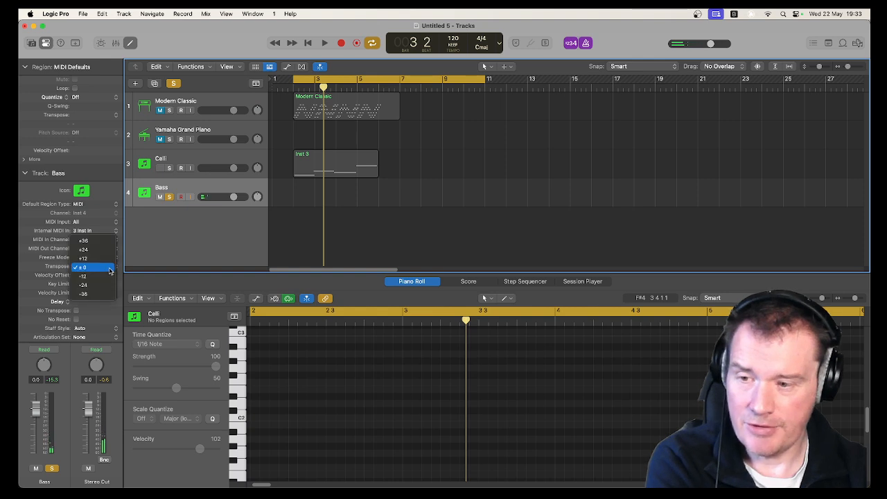
click(324, 42)
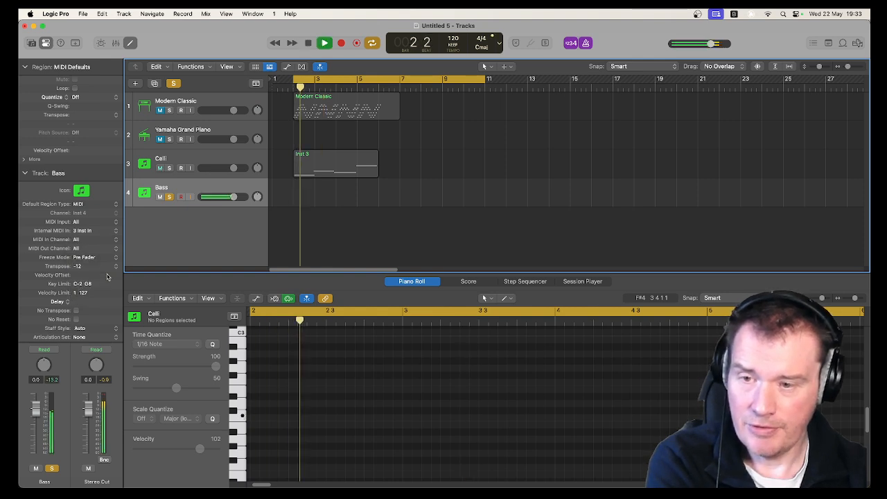
click(324, 43)
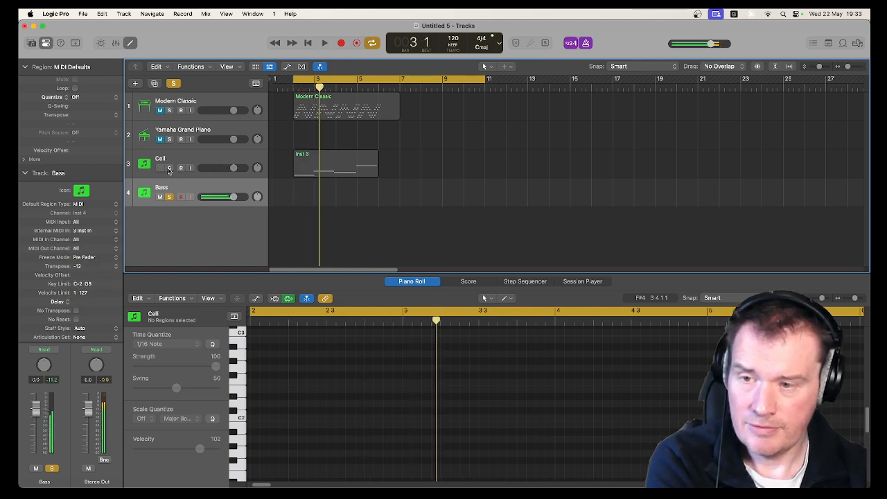
click(325, 43)
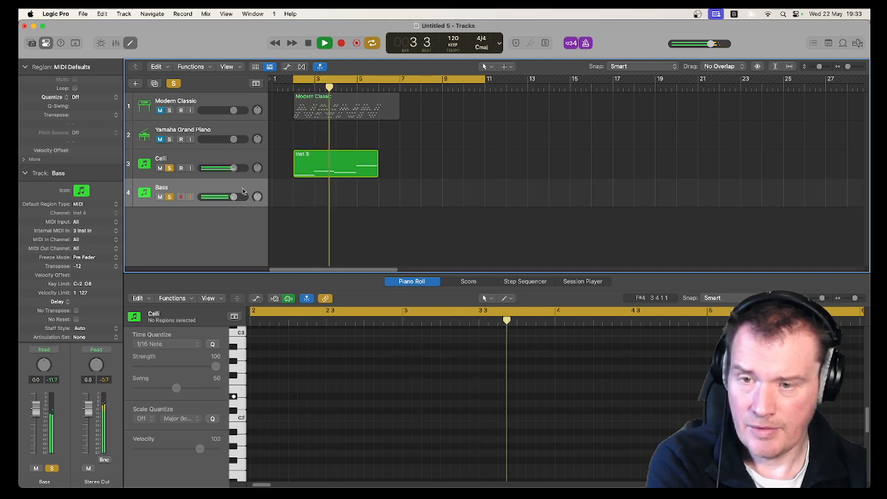
click(308, 42)
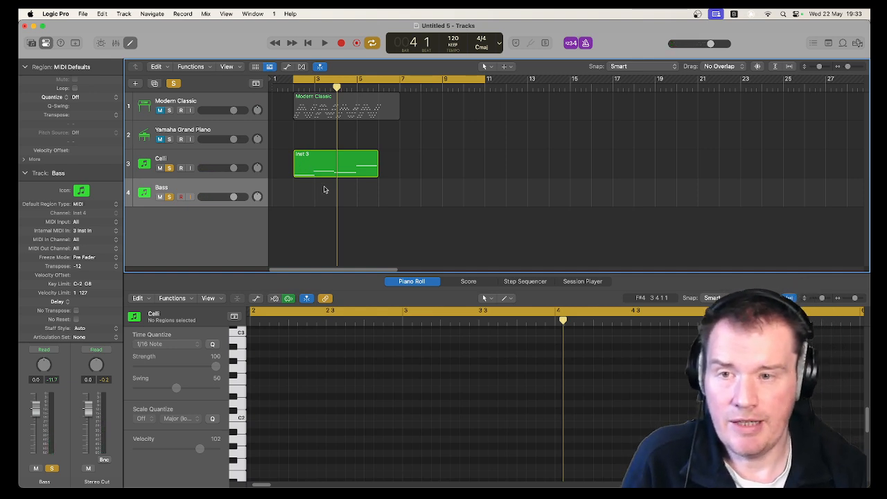
mouse_move(336, 182)
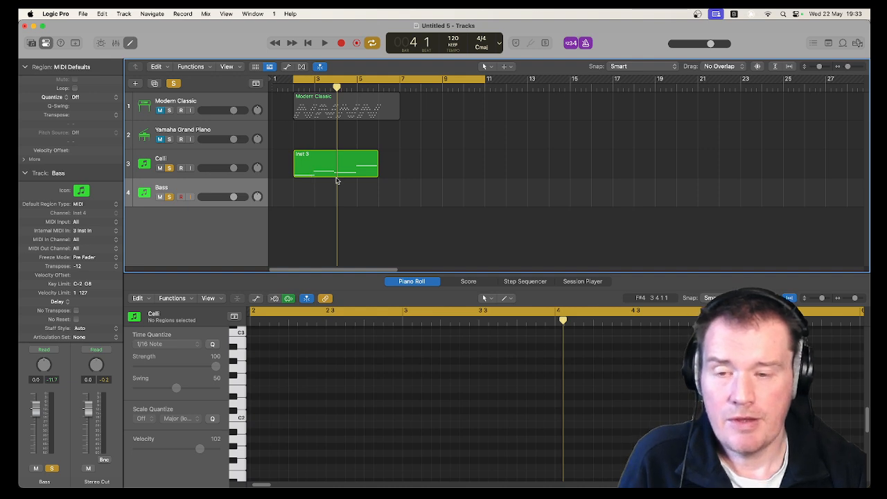
mouse_move(321, 187)
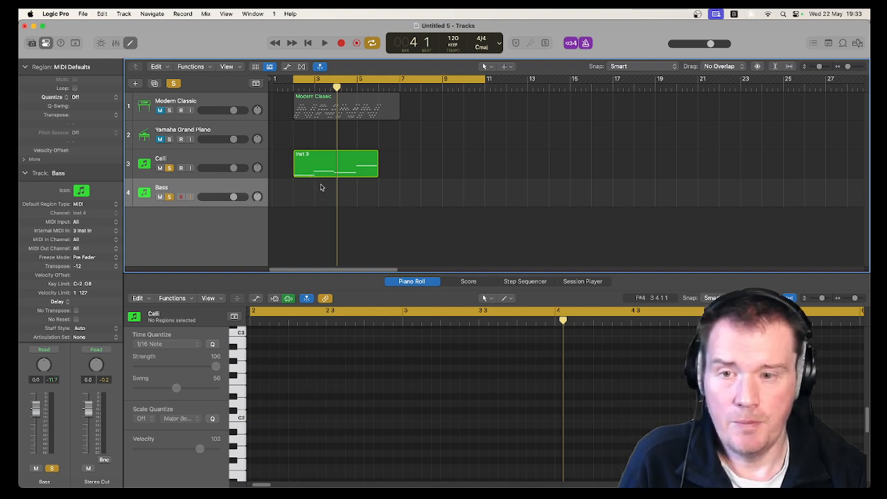
mouse_move(220, 158)
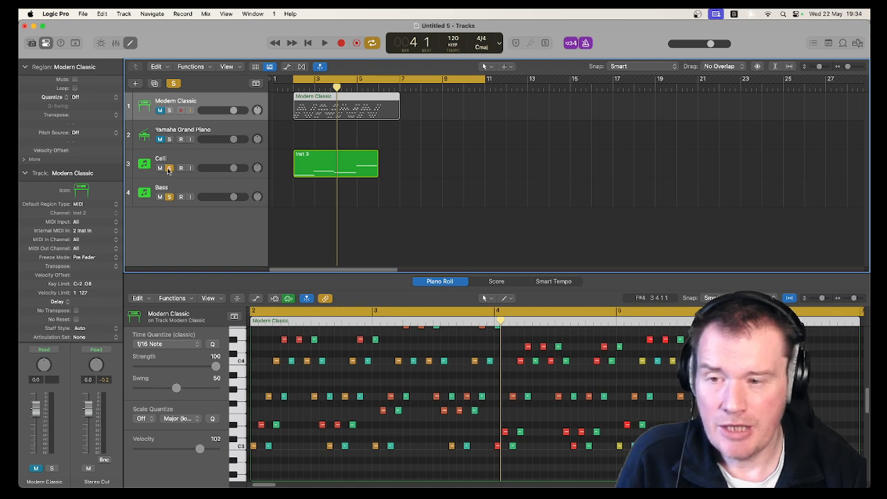
- Clear solos, copy the Celli region onto Bass, and transpose its notes down an octave
click(335, 165)
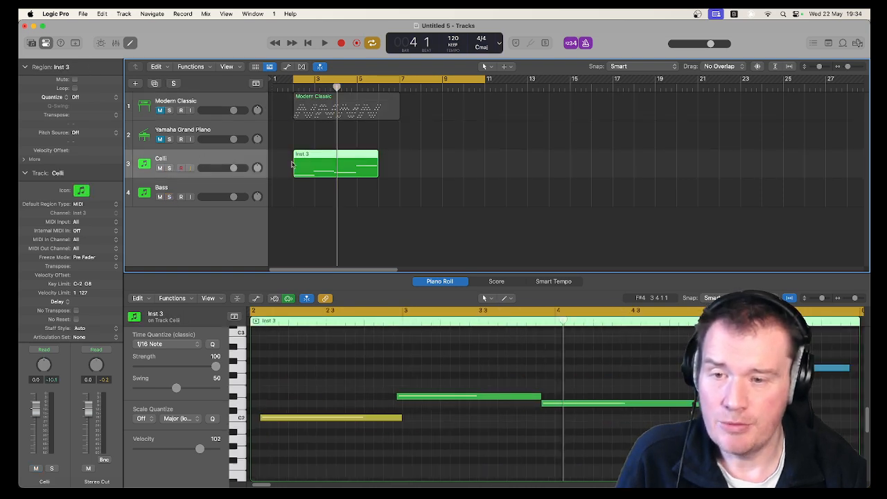
drag(335, 164, 331, 194)
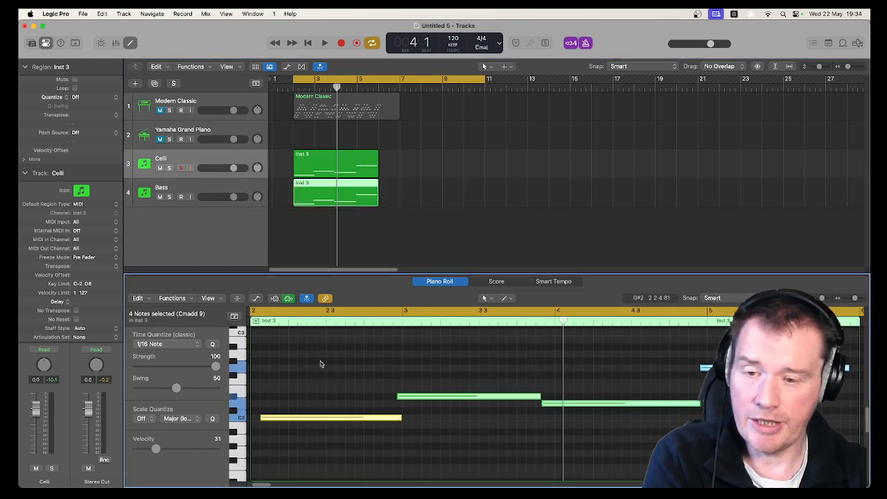
click(157, 66)
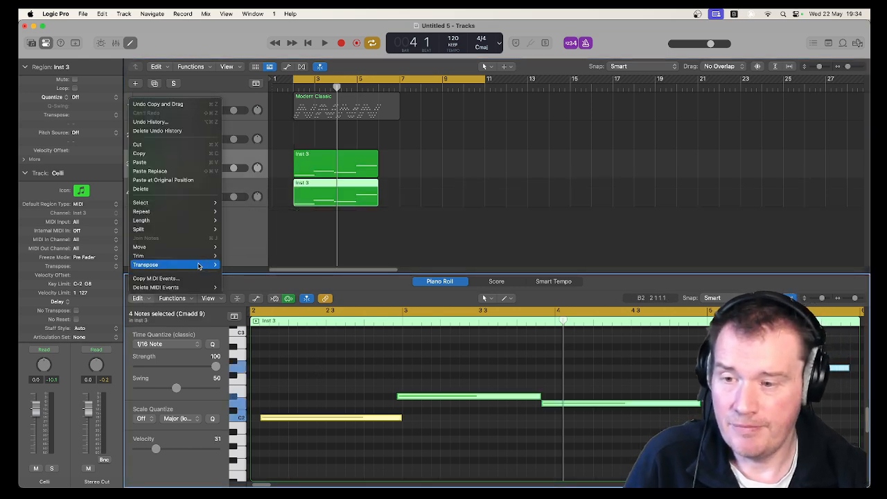
click(304, 257)
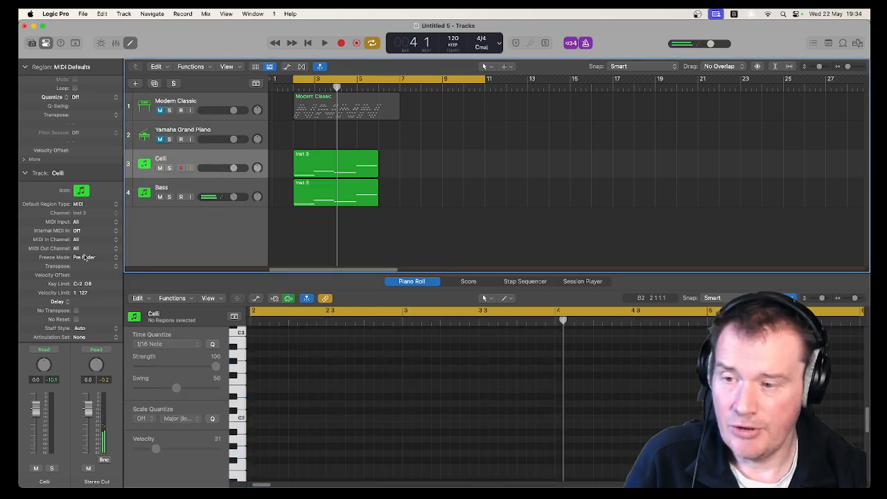
click(336, 193)
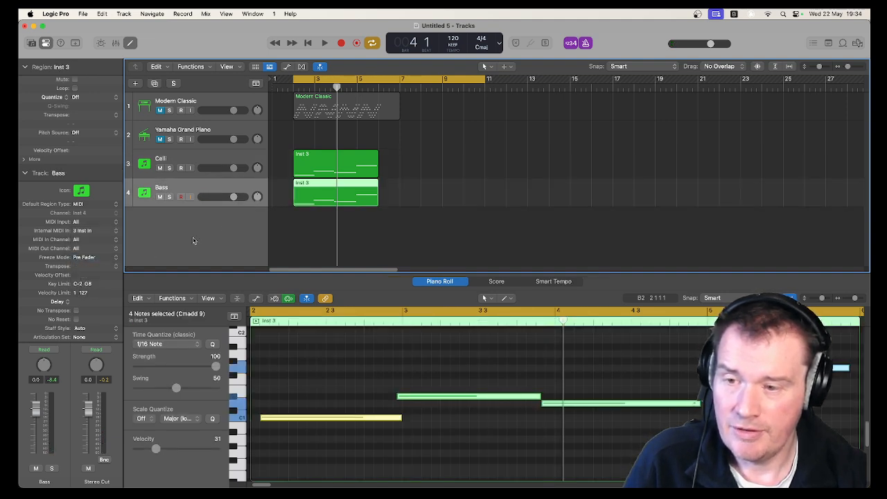
mouse_move(104, 244)
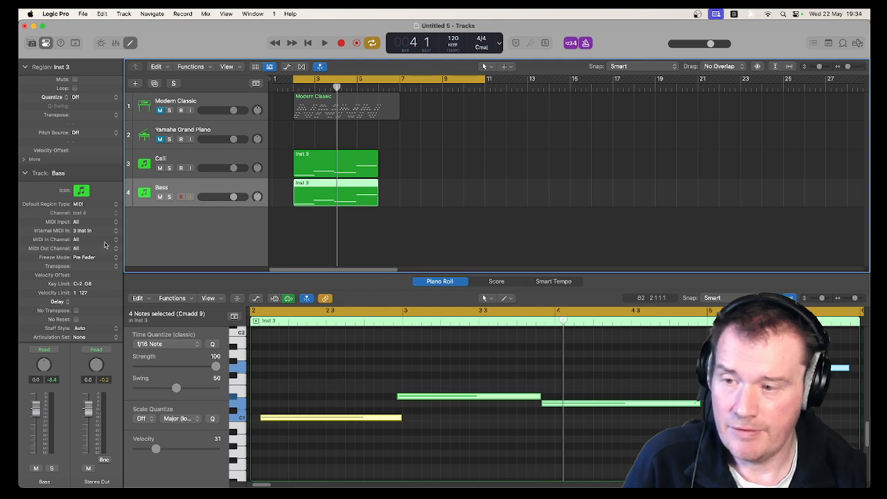
- Set the Bass track's Internal MIDI In to Off and play both tracks back
click(77, 231)
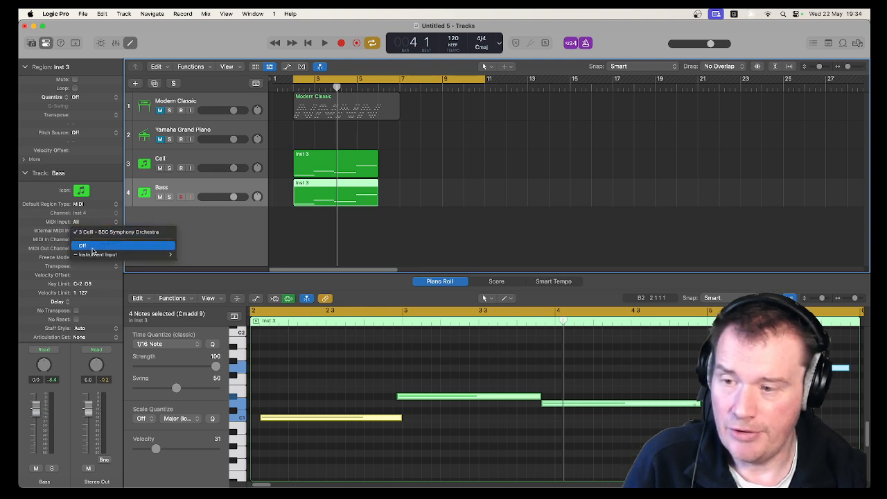
click(83, 245)
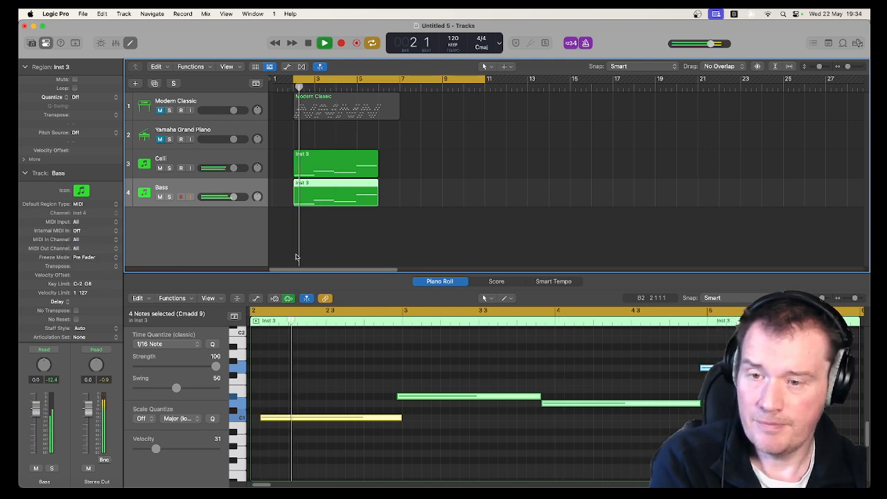
click(324, 43)
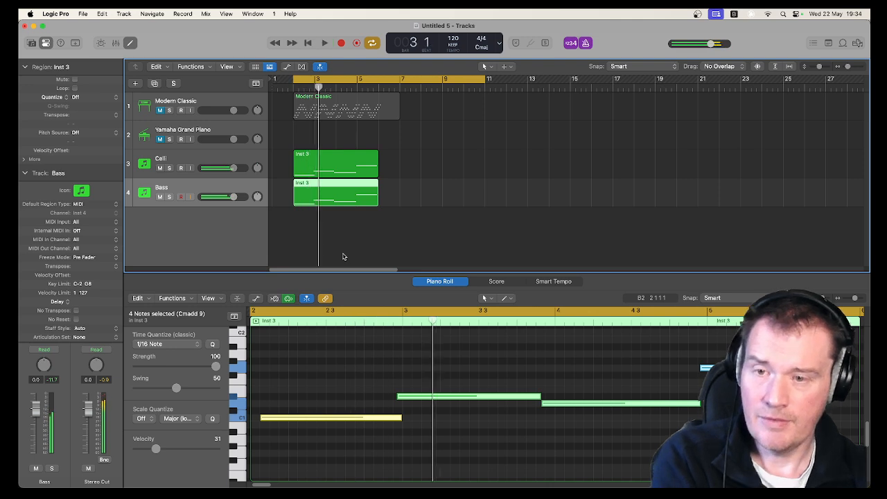